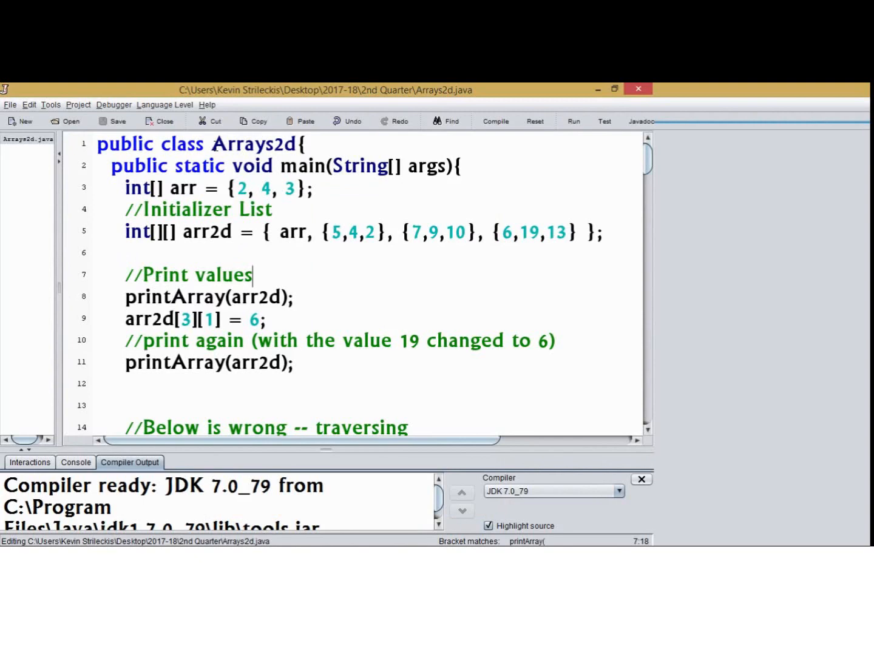
Step: Add a blank line after arr and an //Array of arrays comment above the arr2d initializer
click(281, 210)
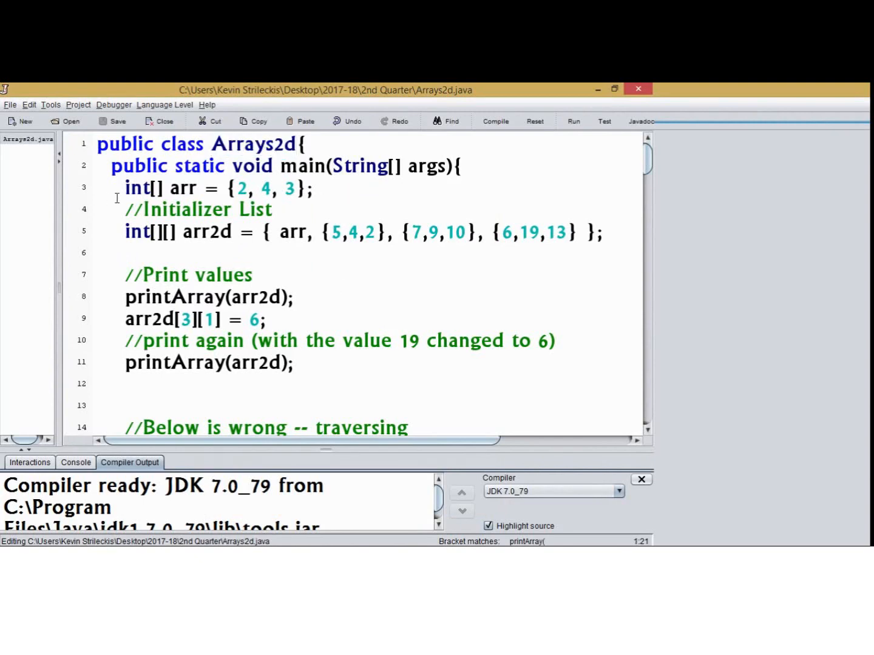
click(271, 187)
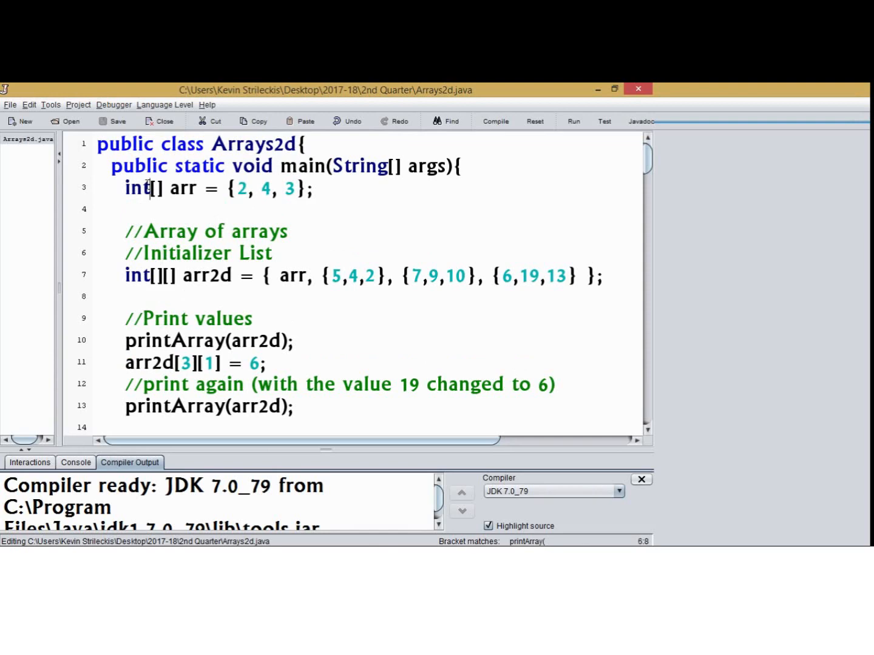
drag(238, 189, 295, 189)
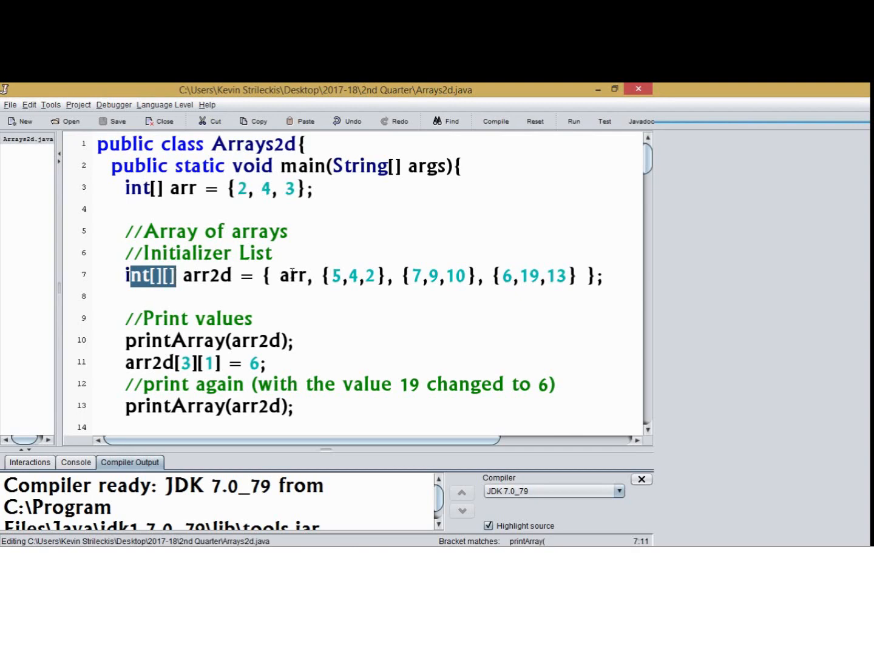
double_click(291, 275)
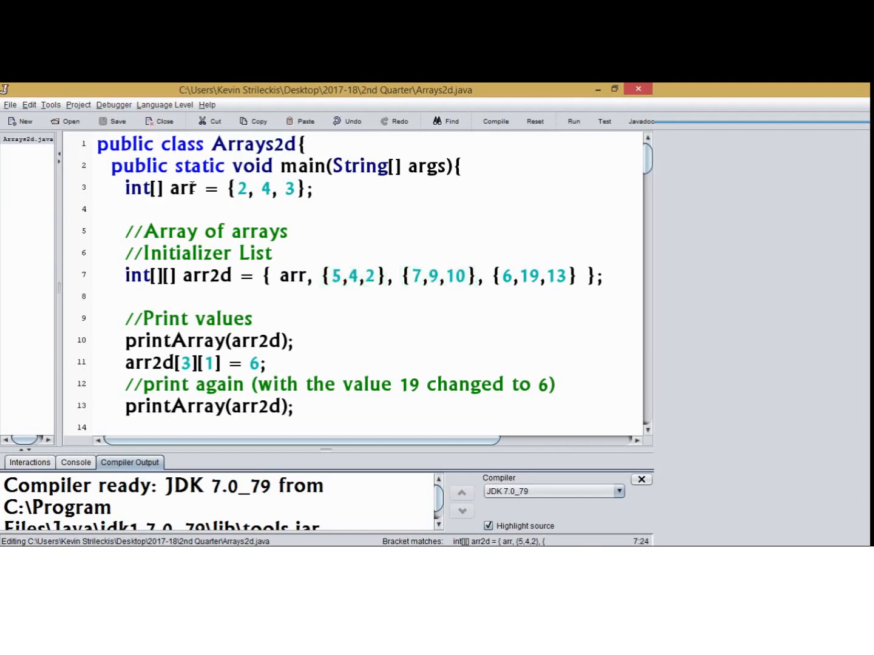
click(189, 189)
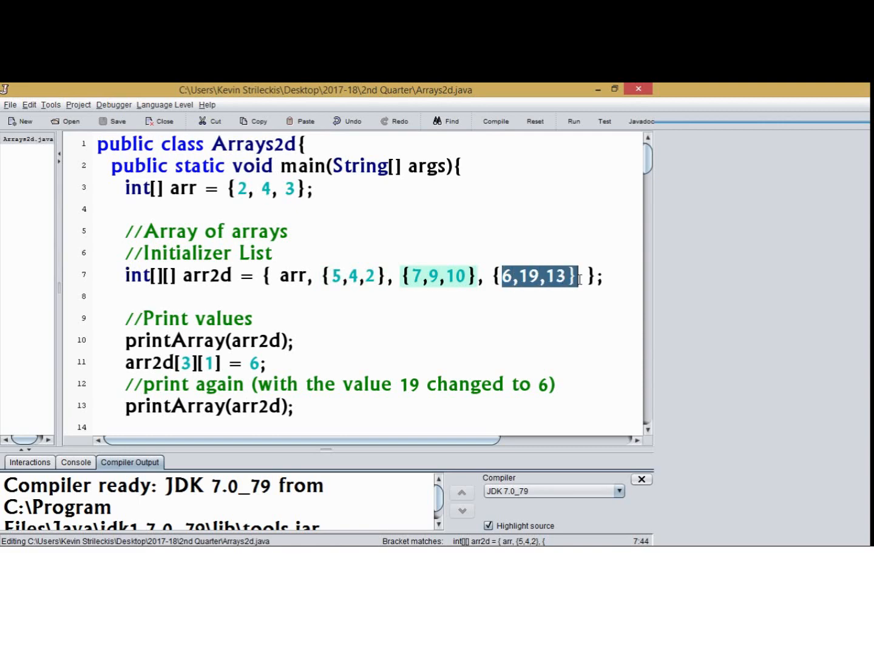
click(235, 275)
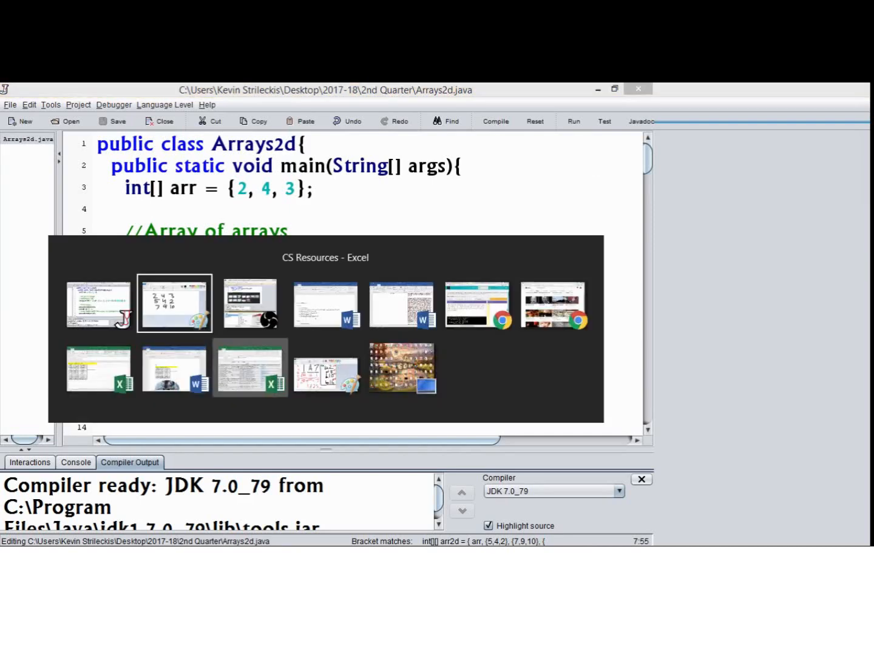
Step: Finish the sketch's bottom row by writing 19 and 13
click(174, 303)
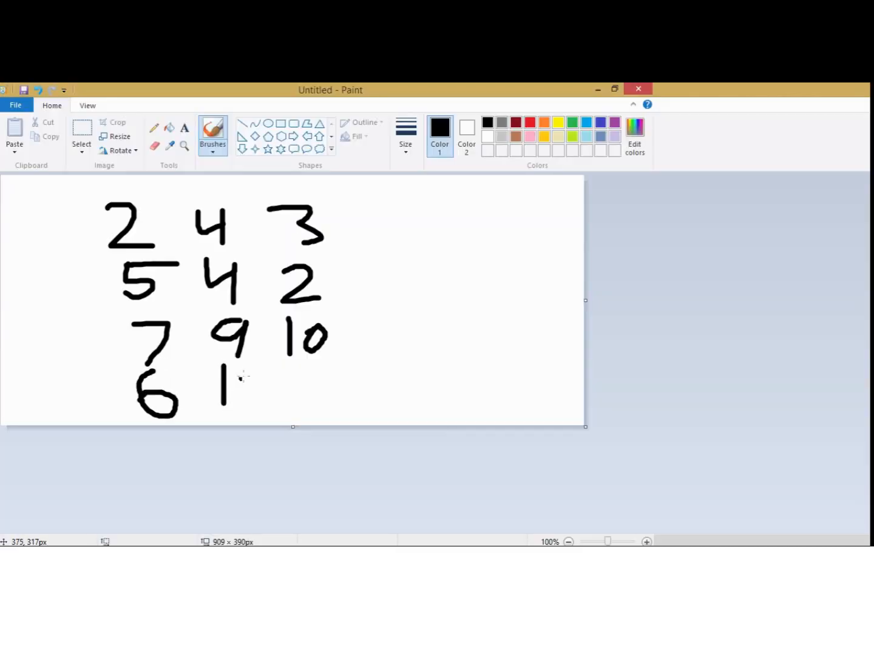
drag(243, 376, 255, 413)
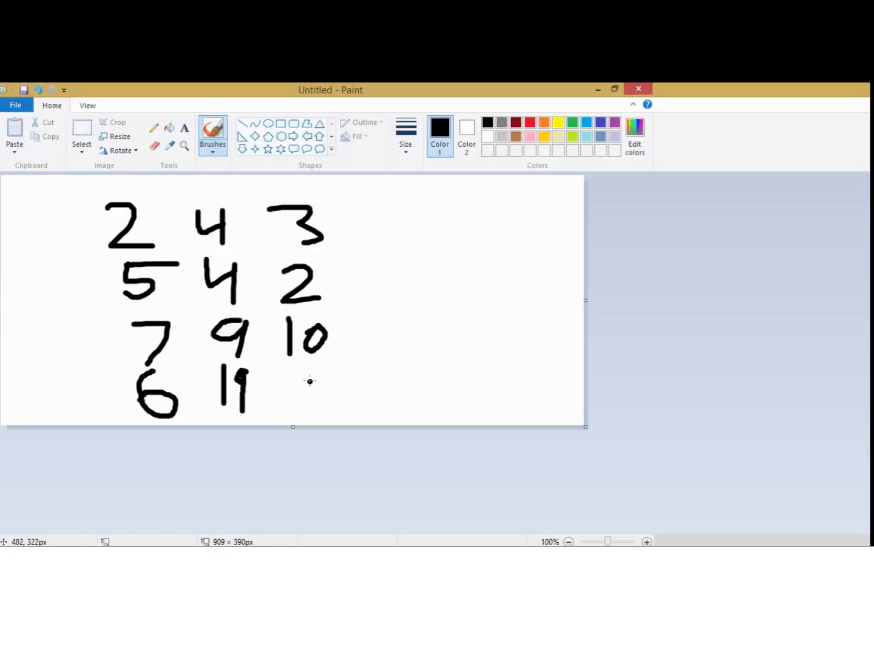
drag(298, 376, 334, 406)
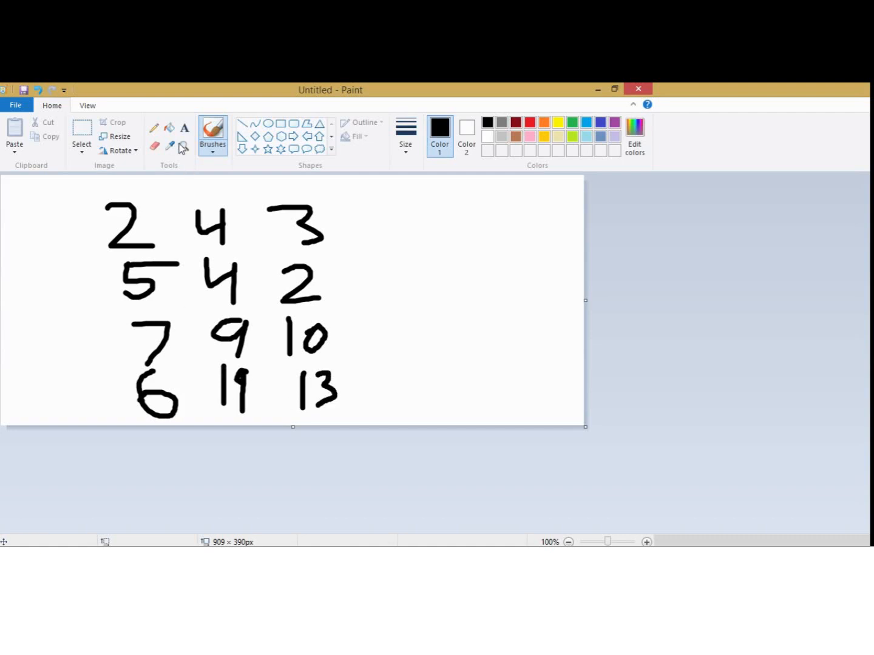
Step: Switch the brush to red and write Rows and Cols labels beside the grid
click(530, 122)
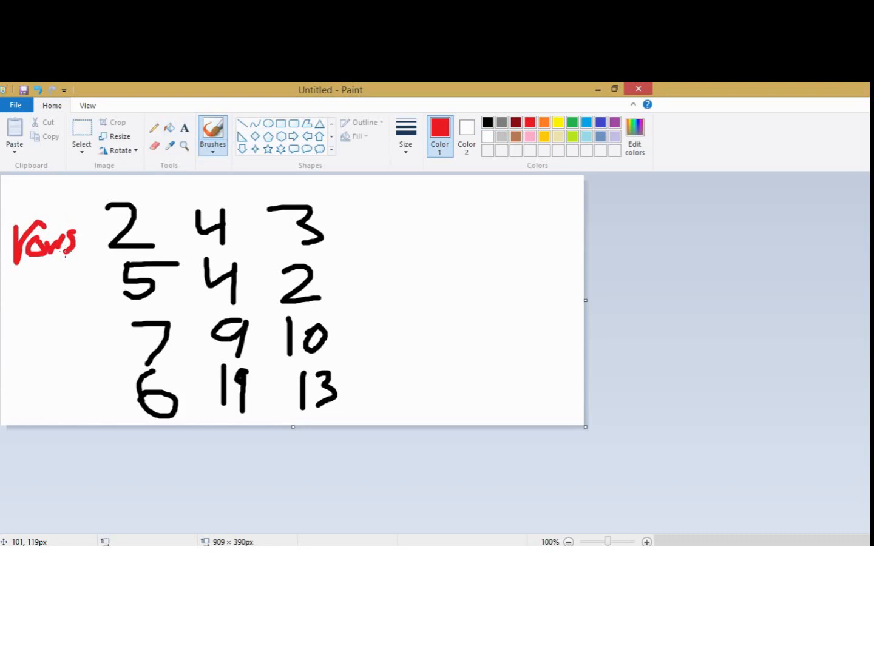
drag(173, 194, 209, 182)
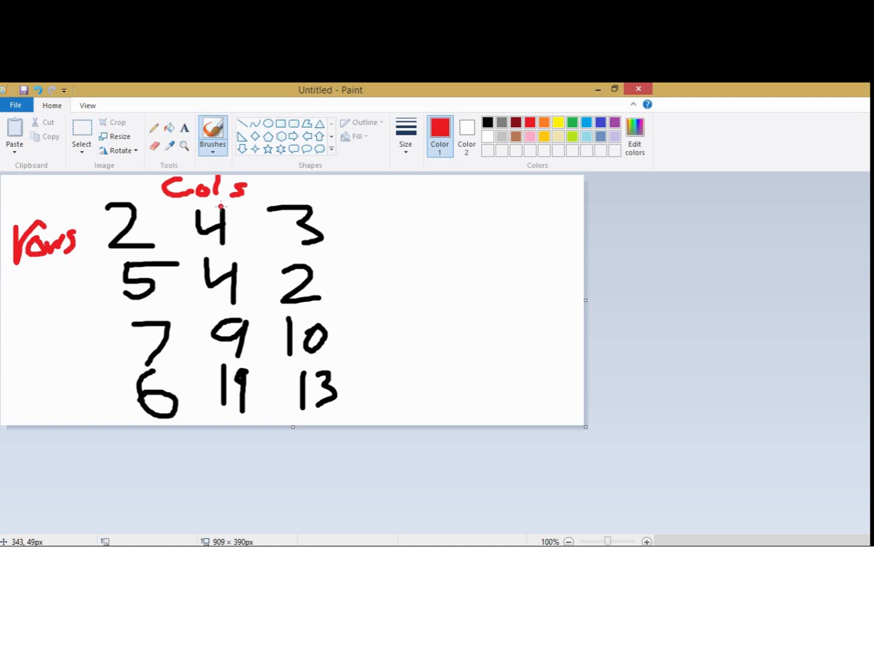
key(alt)
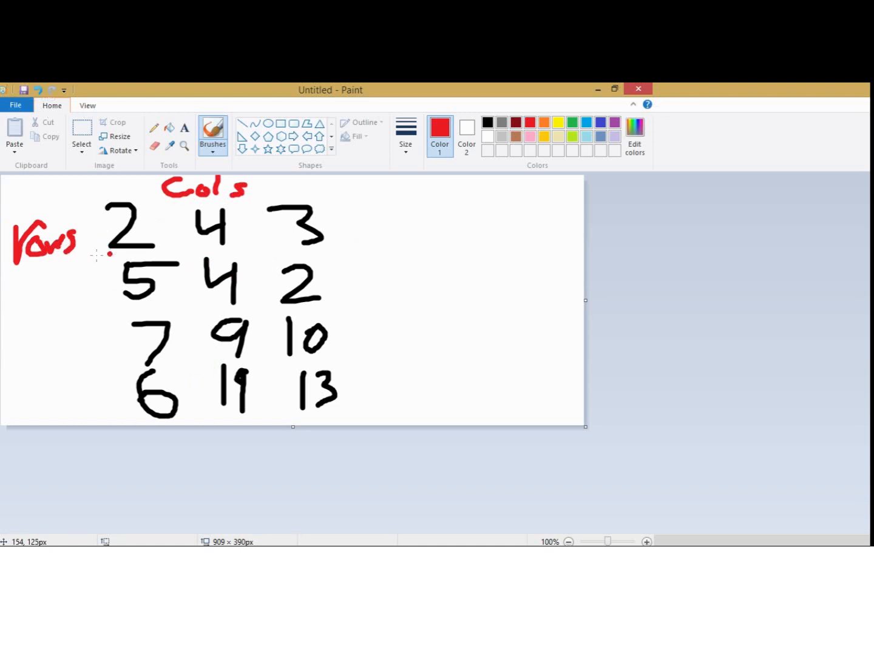
drag(91, 255, 355, 318)
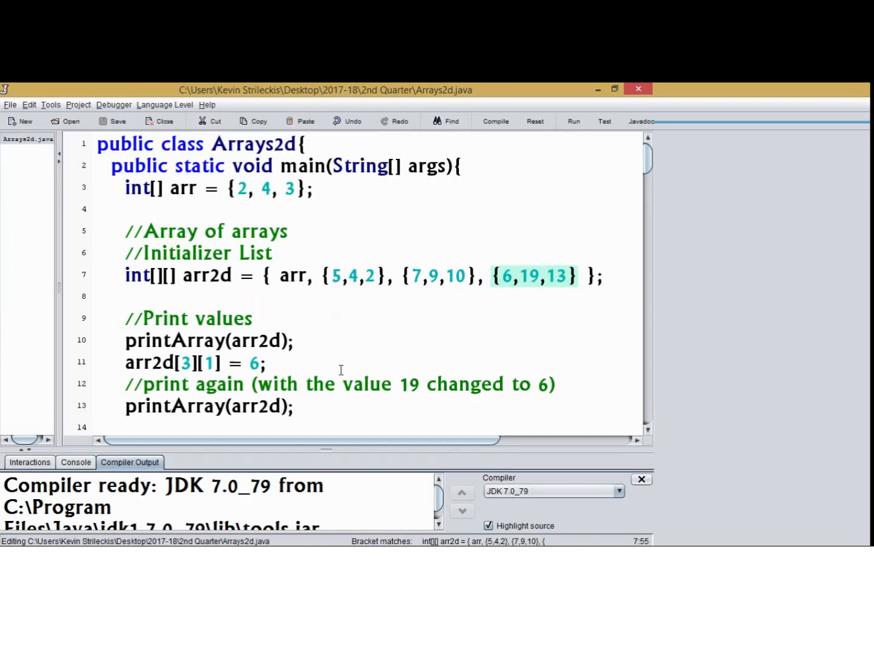
Step: Add // before lines 10, 13 and 21 to disable both printArray(arr2d) calls and the arr2d[1] reassignment
scroll(down, 3)
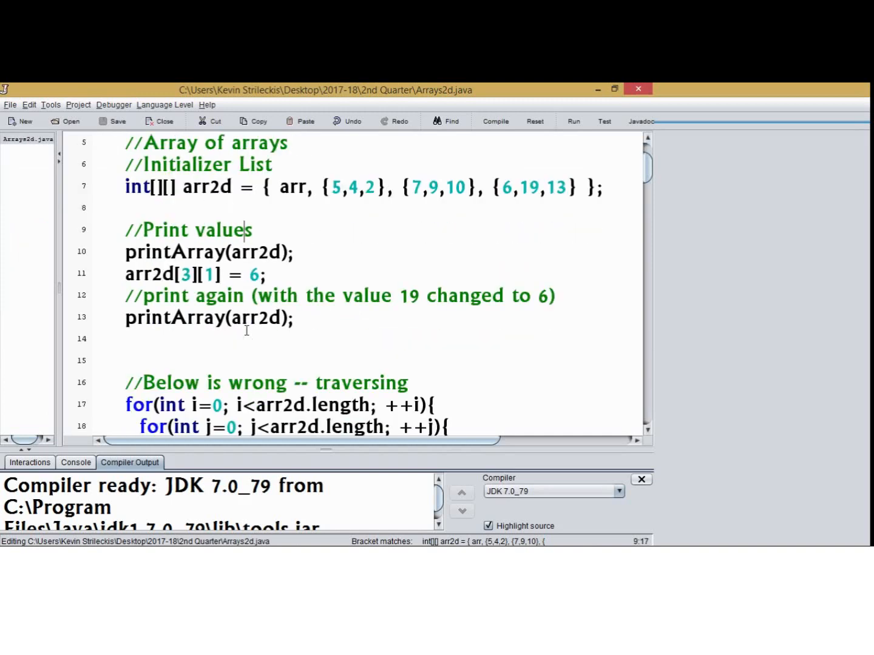
click(496, 121)
text(//)
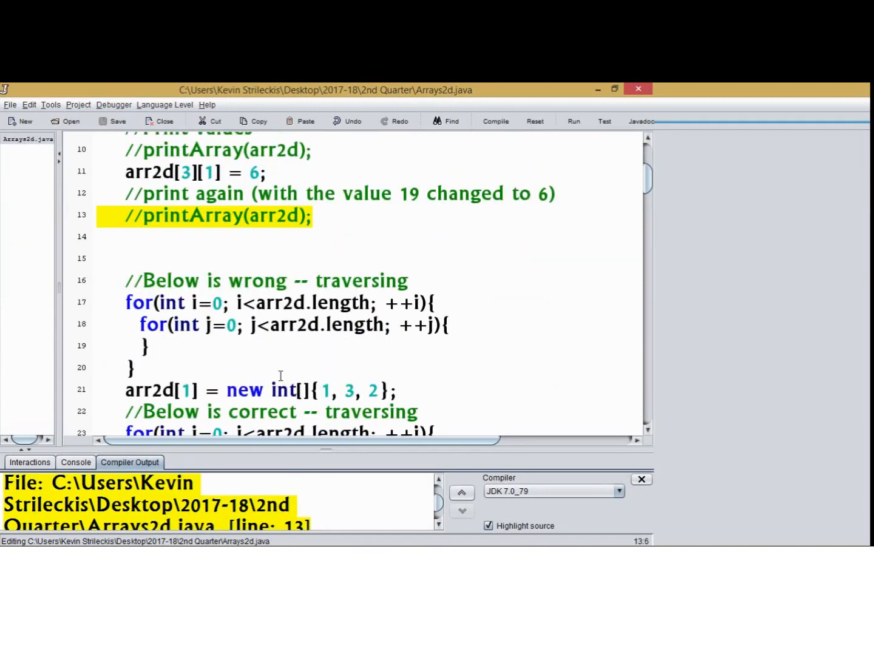
scroll(down, 3)
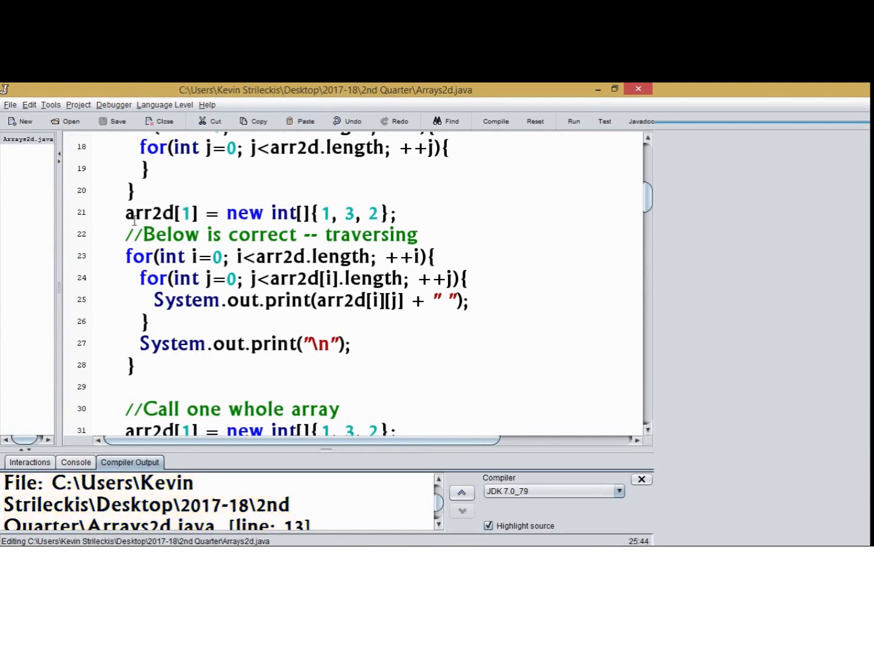
text(//)
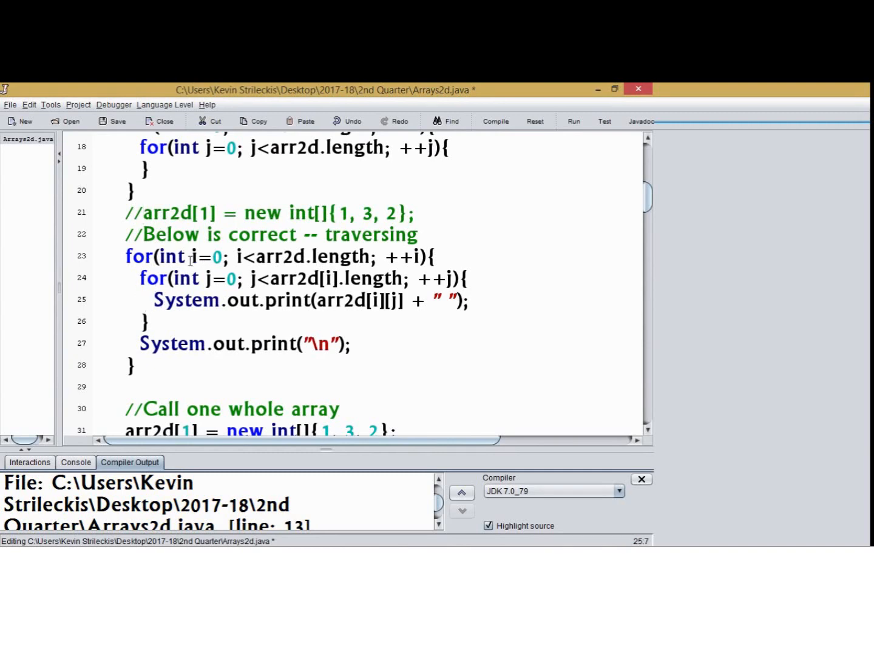
drag(205, 279, 349, 278)
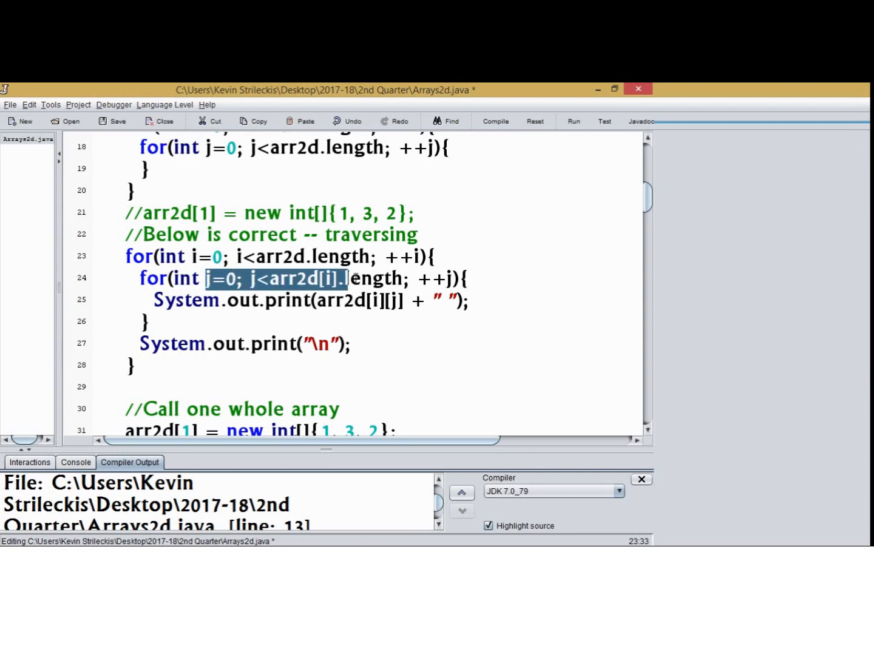
drag(343, 278, 410, 278)
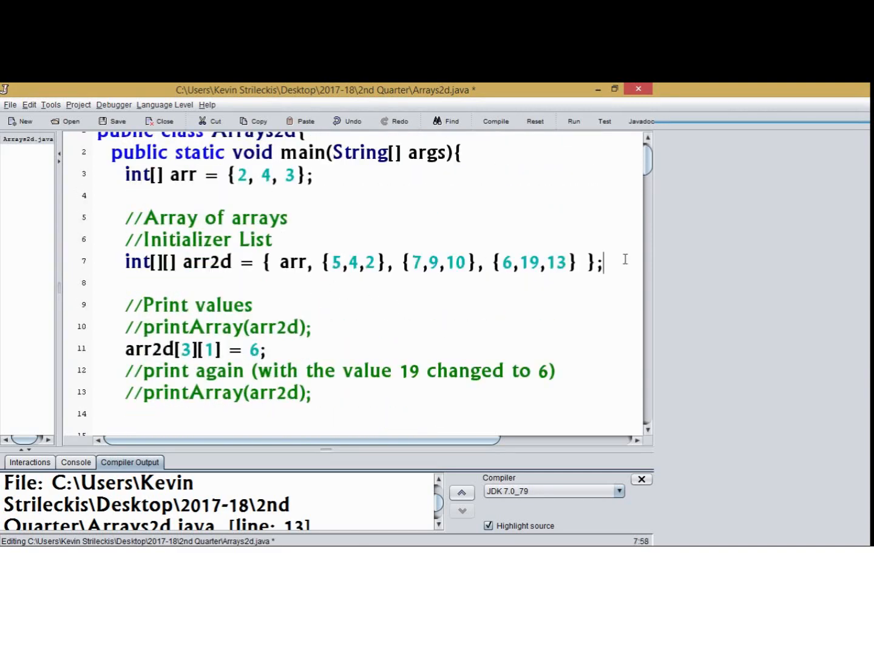
Step: Add System.out.println(arr2d[3][1]); after the array declaration
text(System.out.)
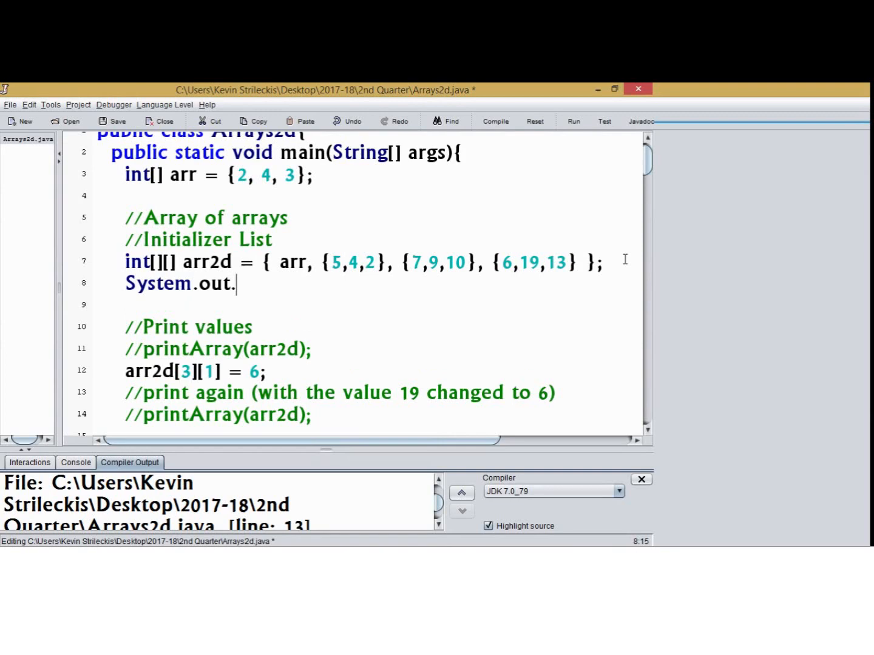
text(println()
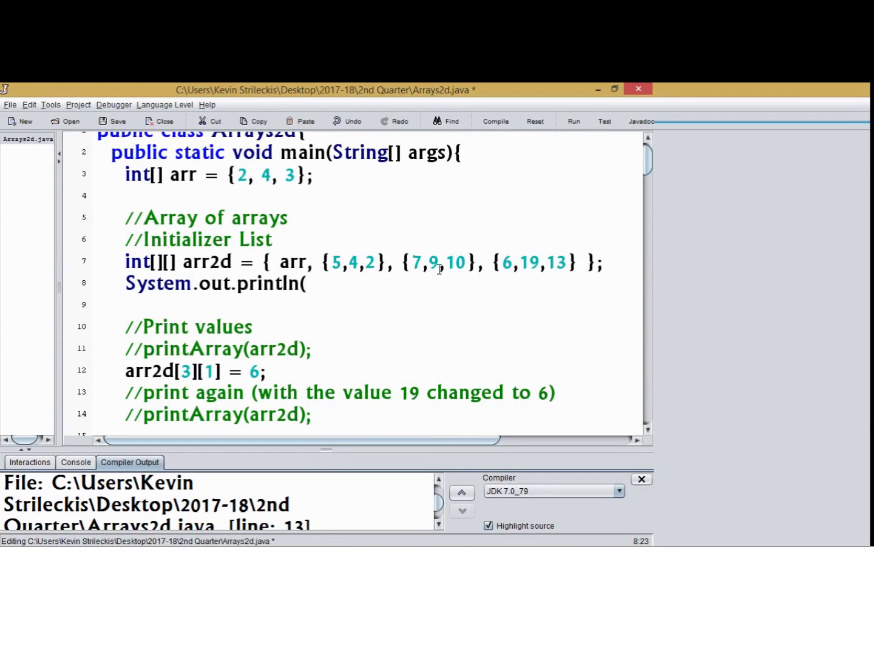
text(arr2d)
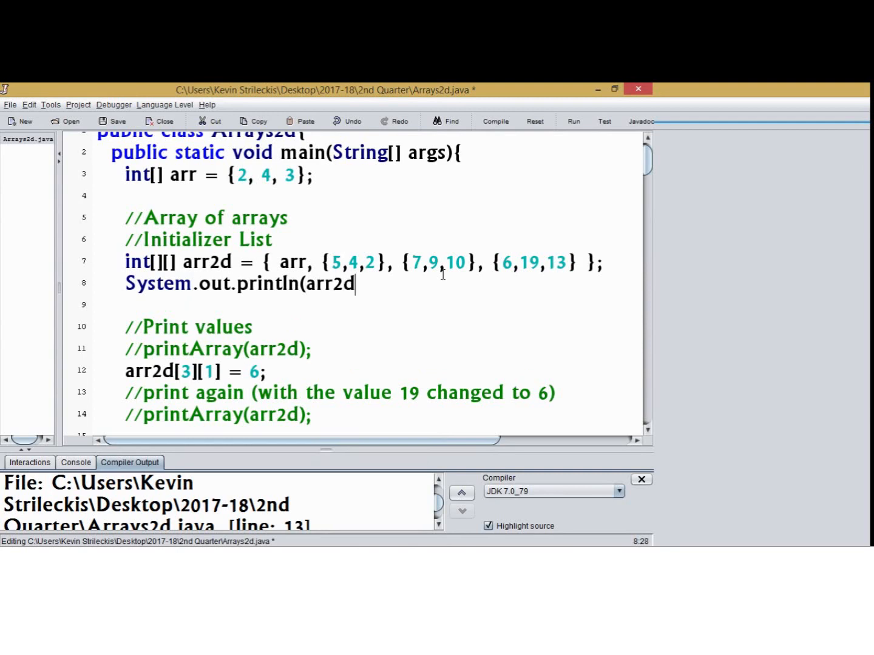
text([3][1]))
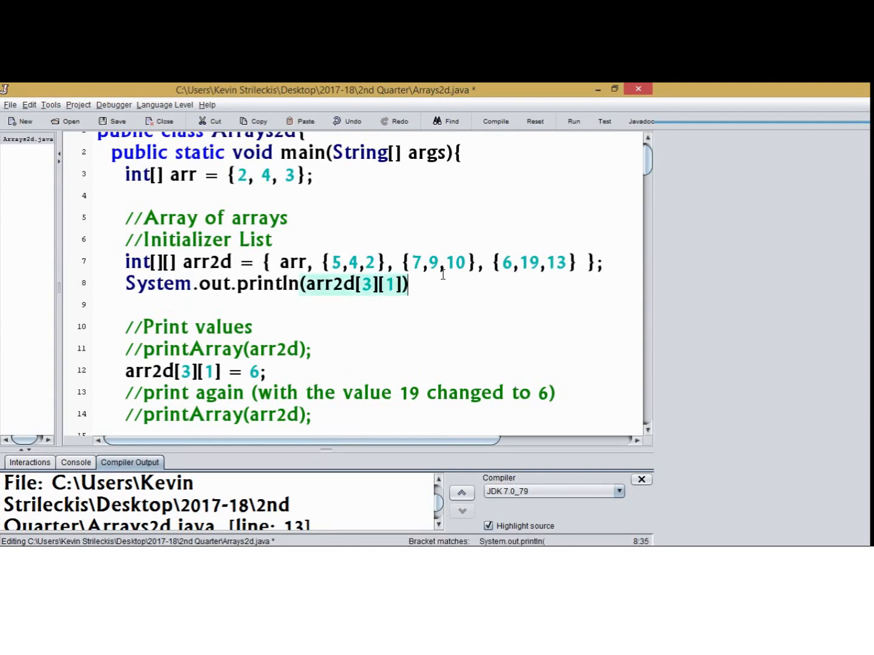
text(;)
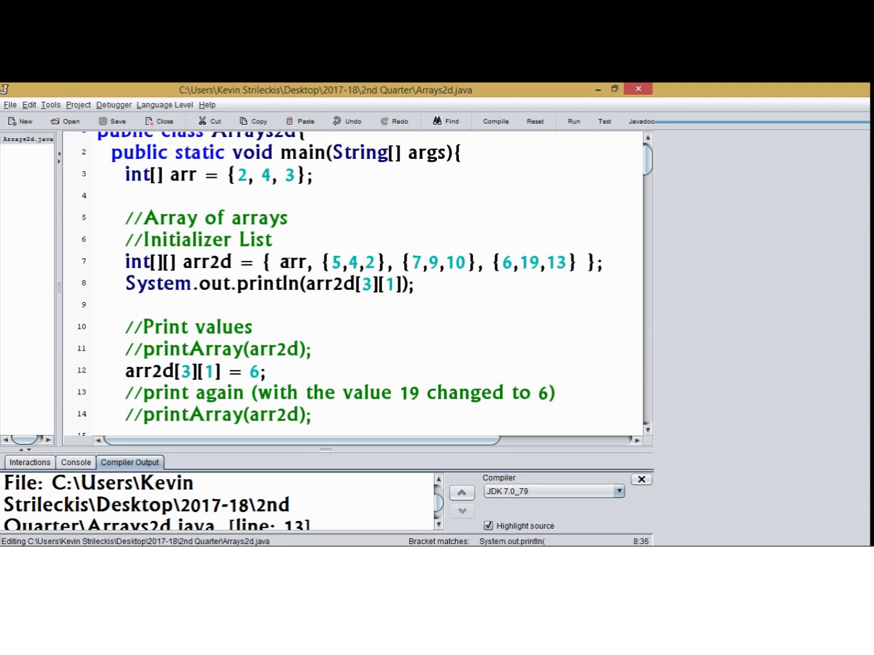
Step: Compile and run the program, confirming it prints 19
double_click(289, 262)
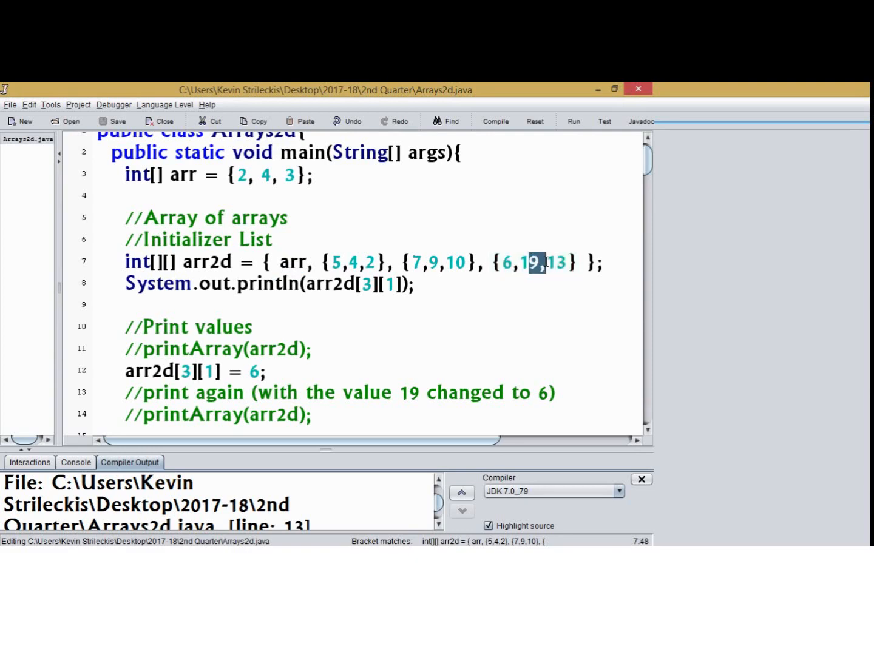
double_click(528, 263)
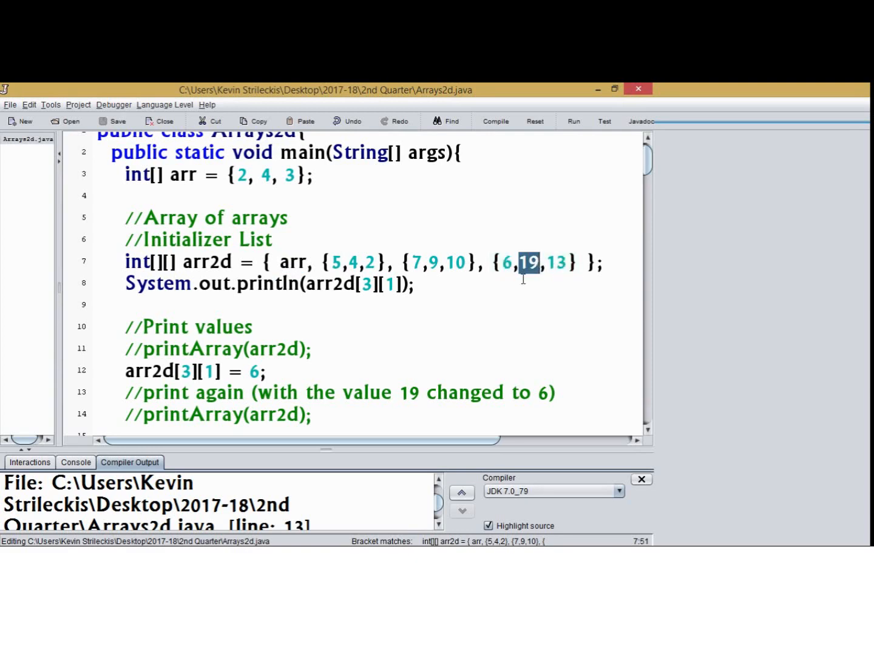
click(495, 120)
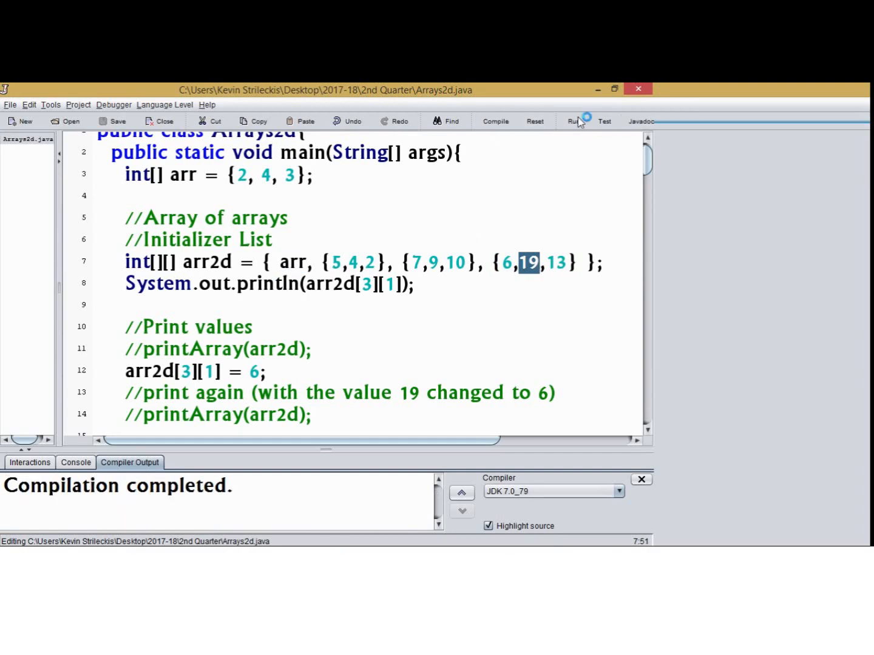
click(573, 120)
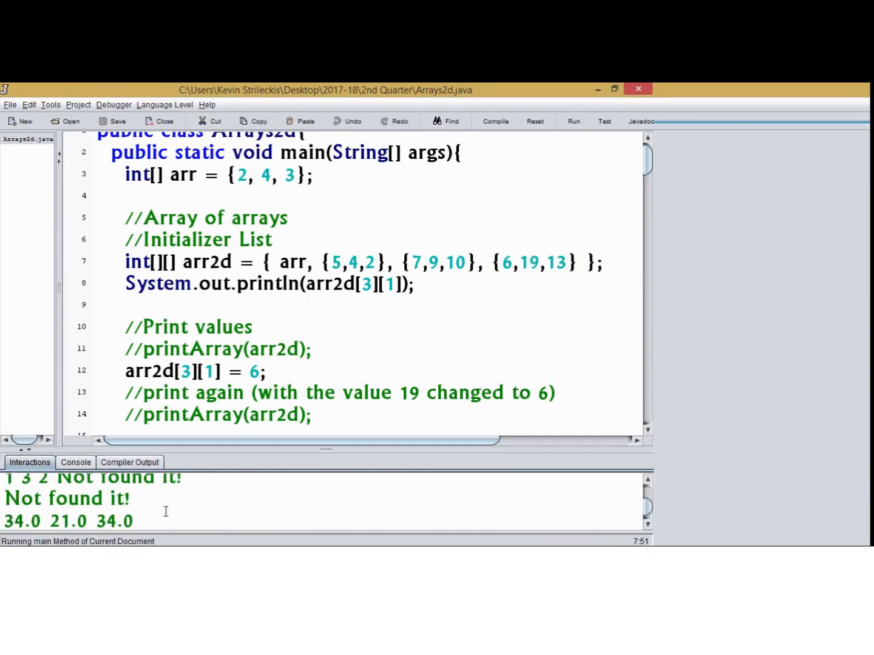
click(573, 121)
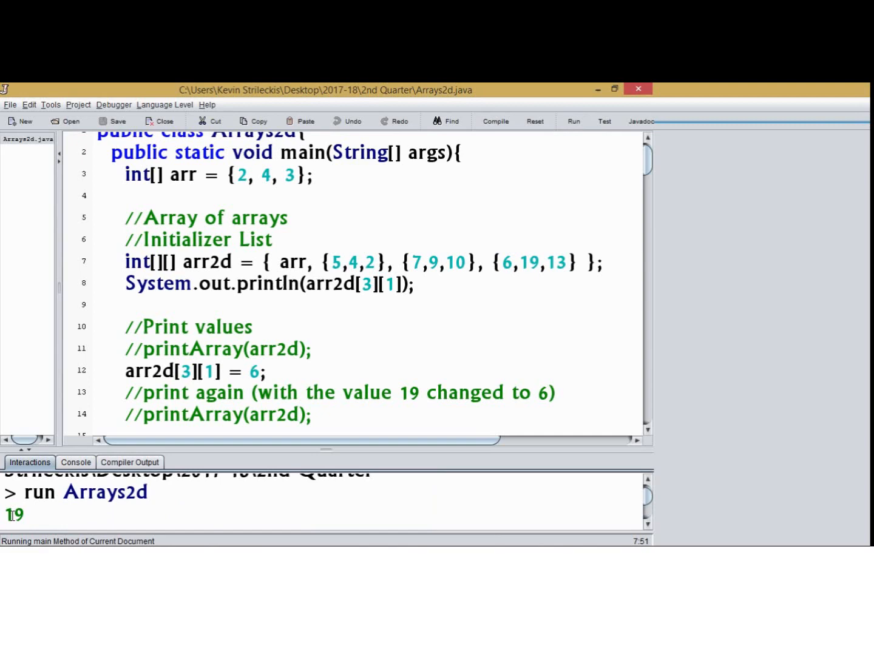
double_click(525, 262)
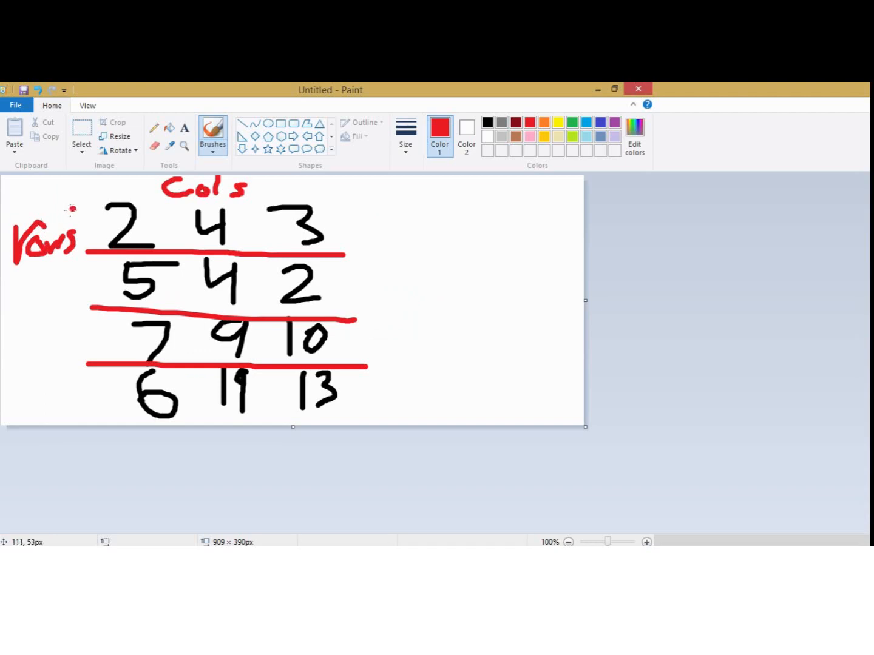
Step: Write red row indices 0, 1, 2, 3 beside the grid rows
drag(73, 215, 64, 337)
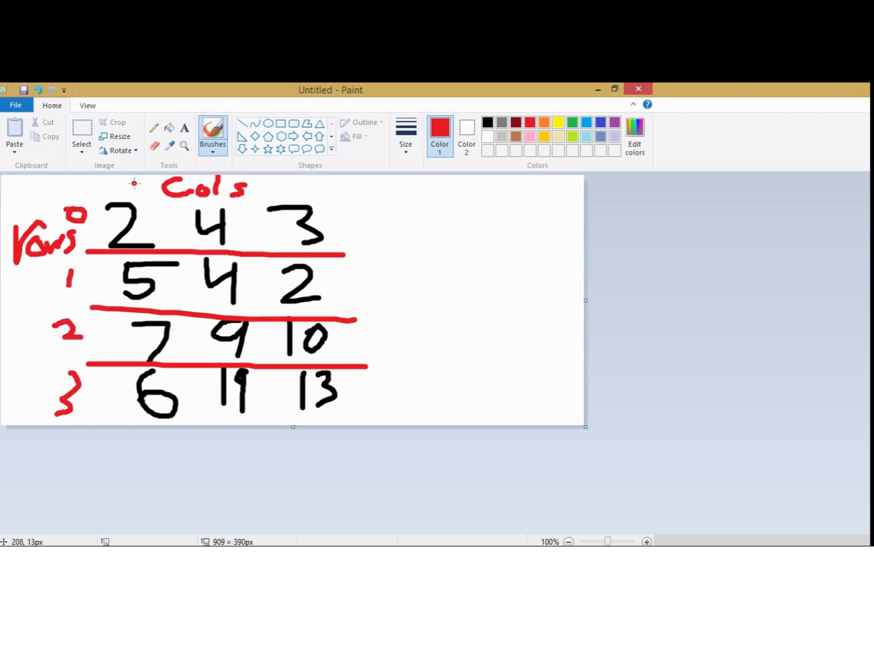
drag(131, 185, 306, 188)
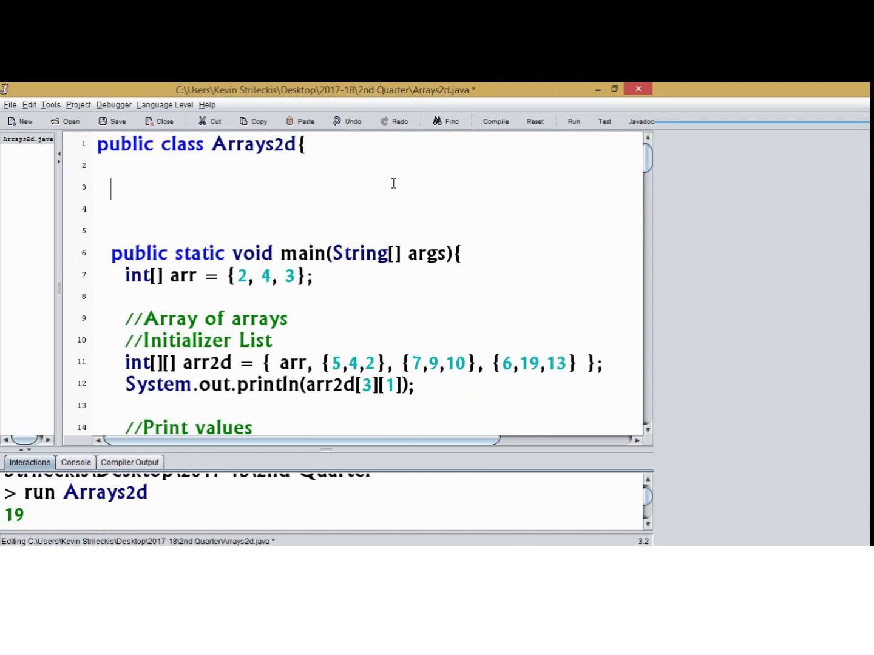
Step: Type the //Traversing in order printing comment and a static printArray(int[][] arr) method header
text(//Traver)
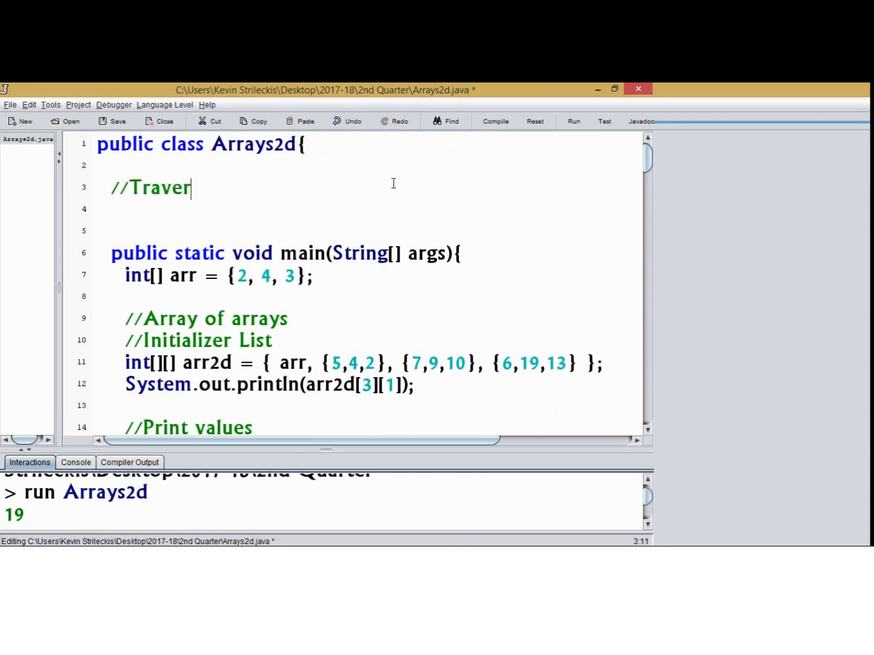
text(sing in or)
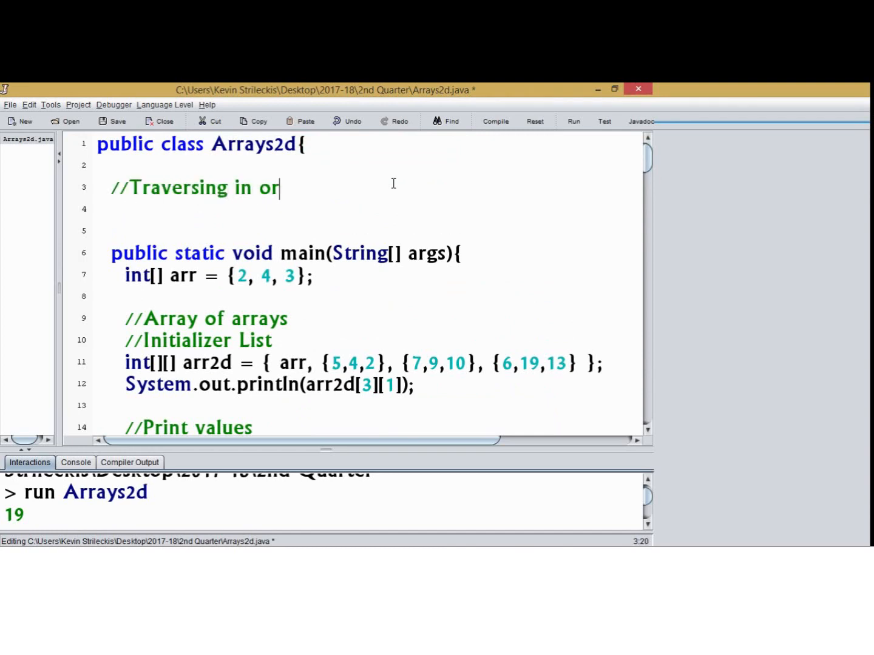
text(der print)
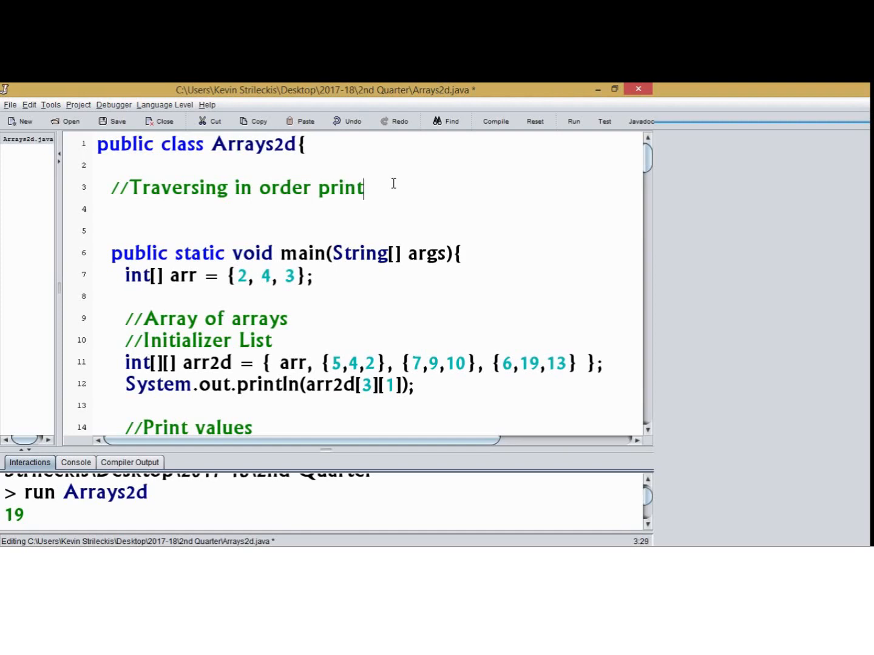
text(ing)
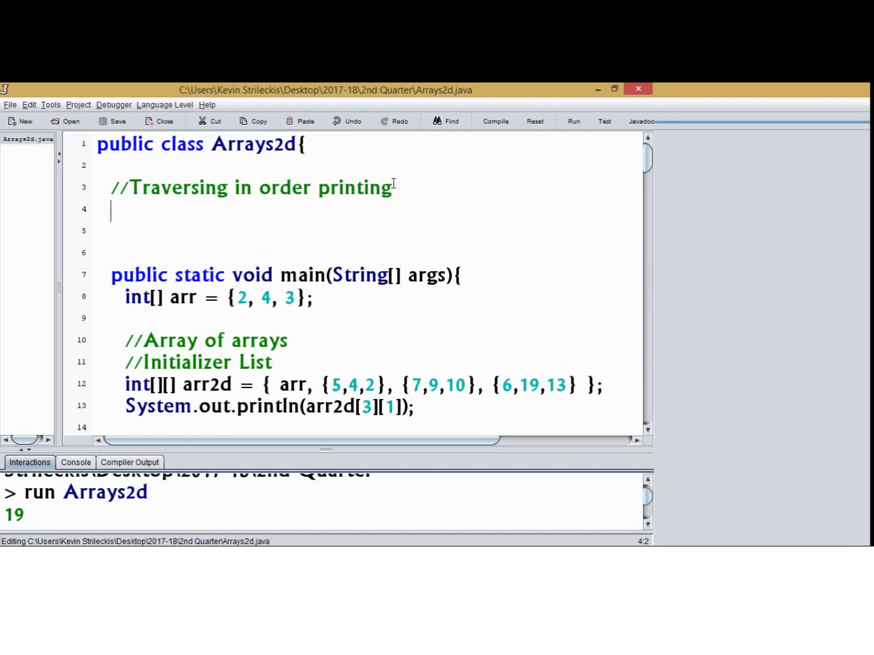
text(public)
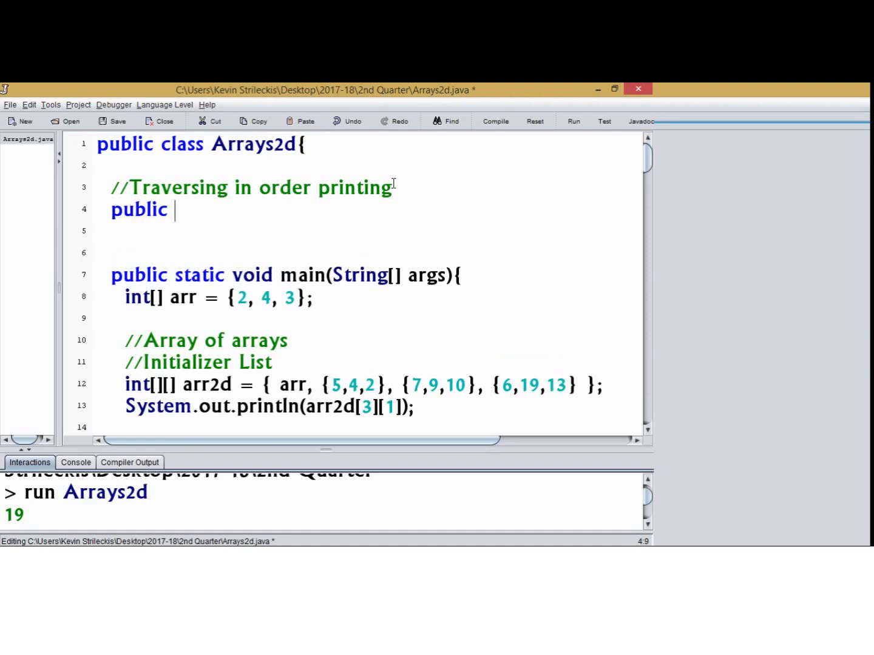
text(static void)
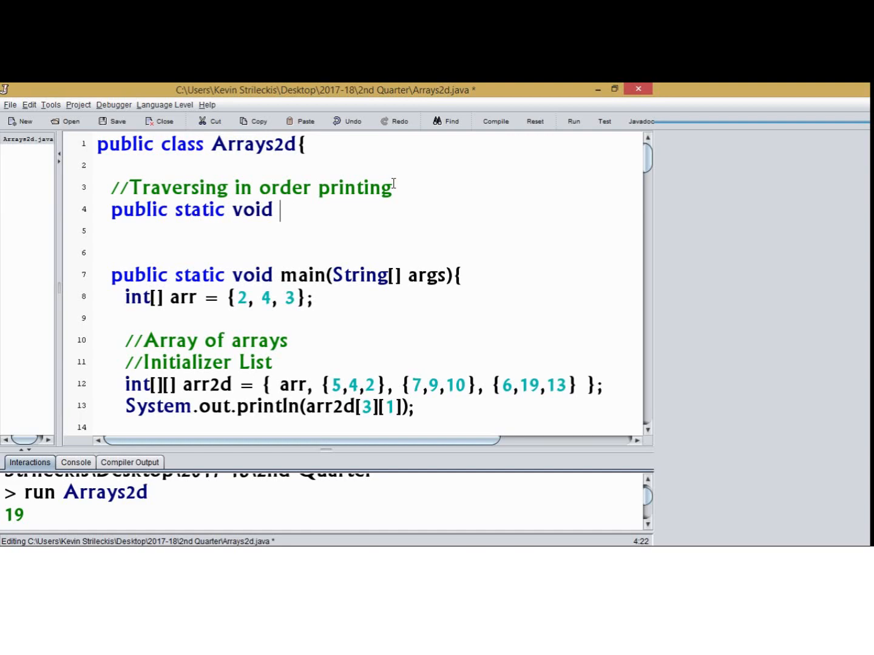
text(printArray()
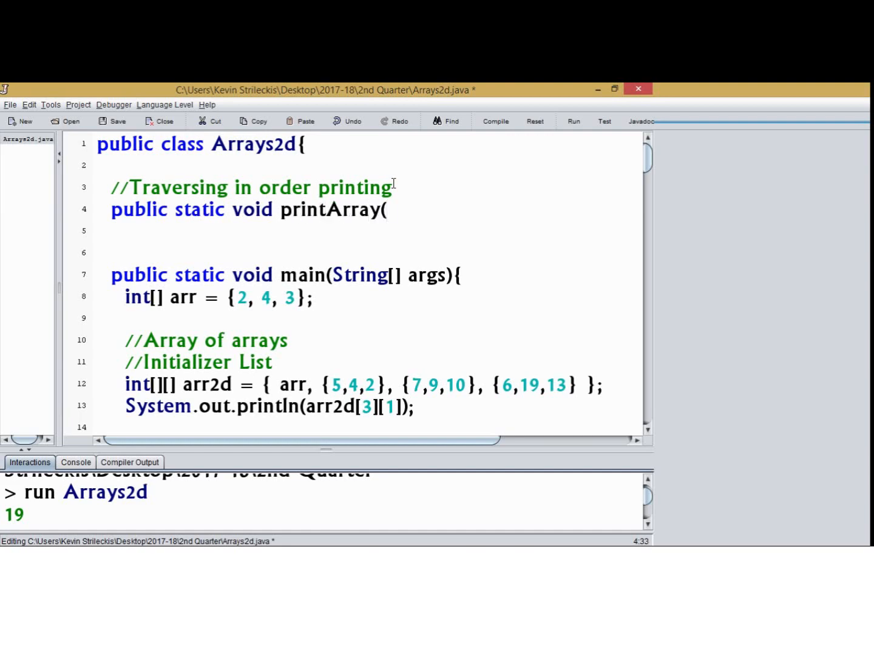
text(int[][])
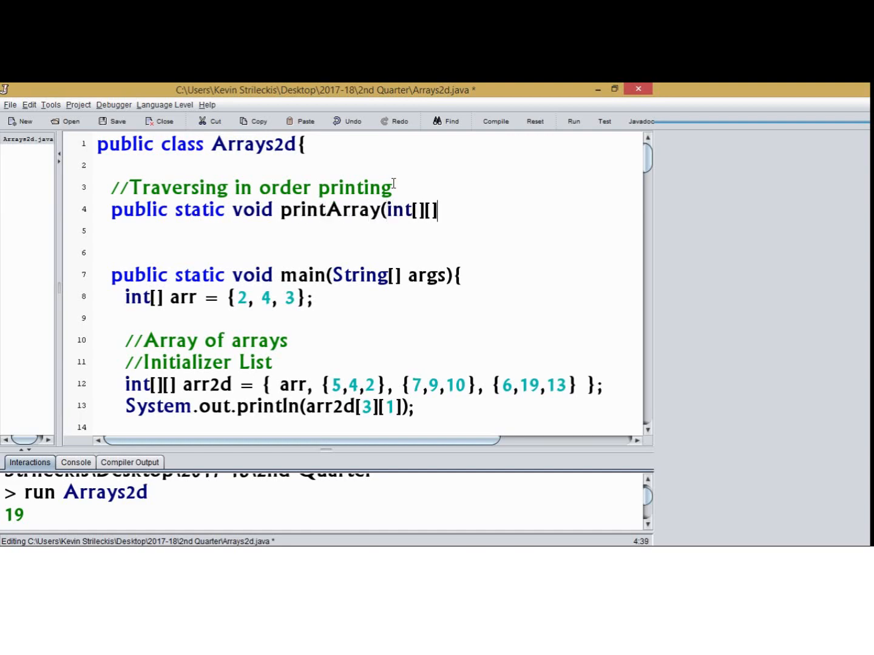
text(arr){)
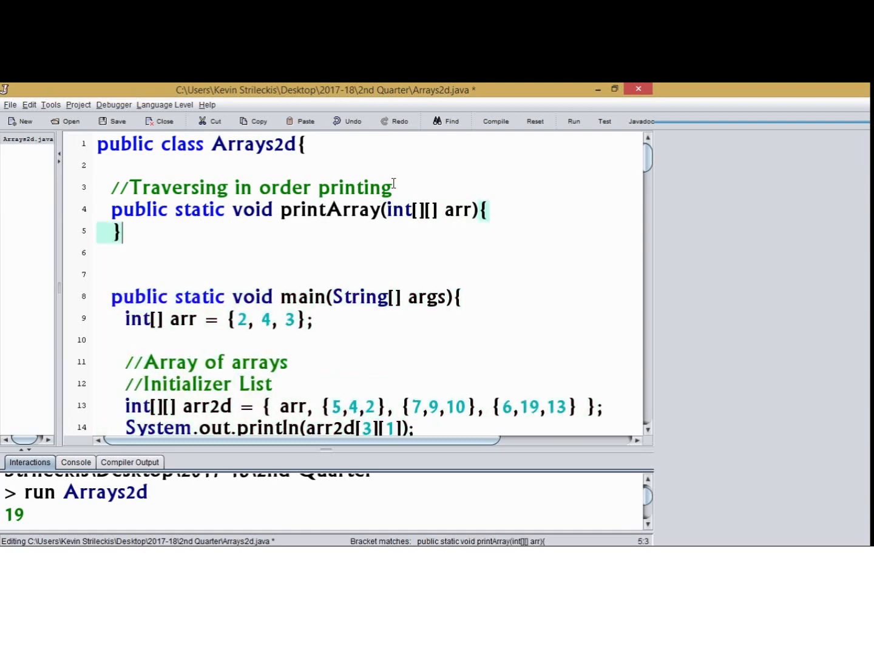
Step: Begin the outer loop for(int i=0; i<arr.length
text(for(int)
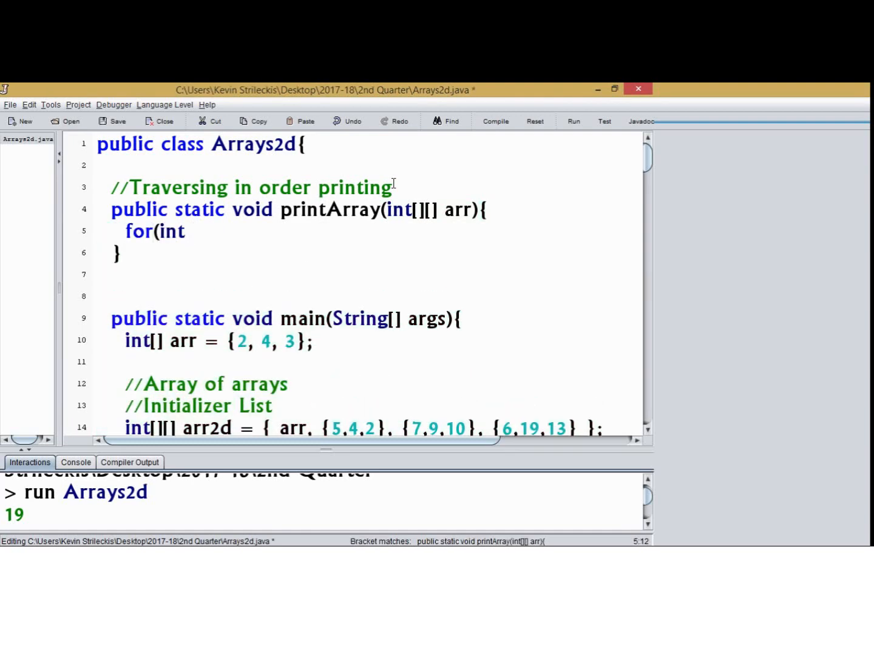
text(i)
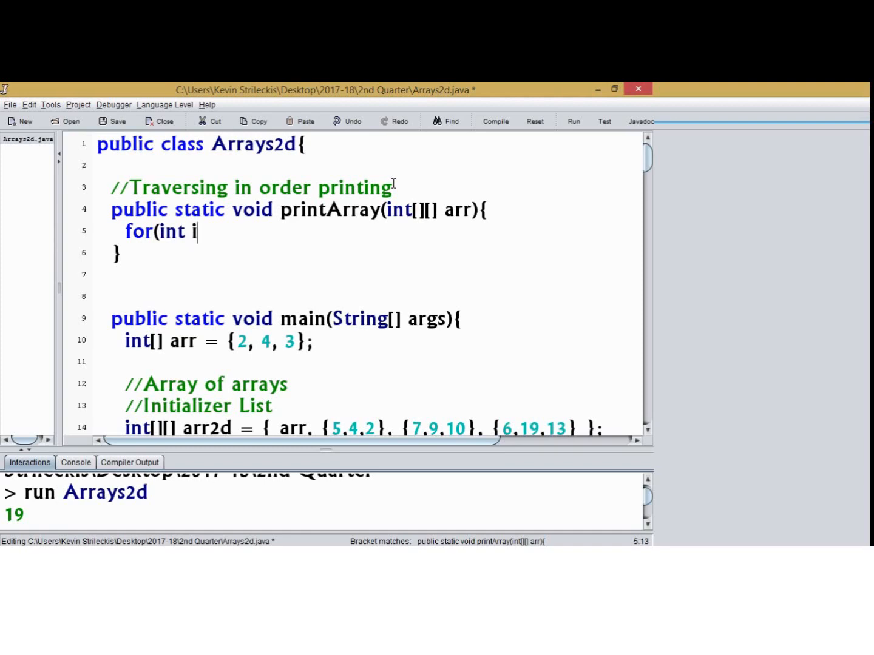
text(=0; i<)
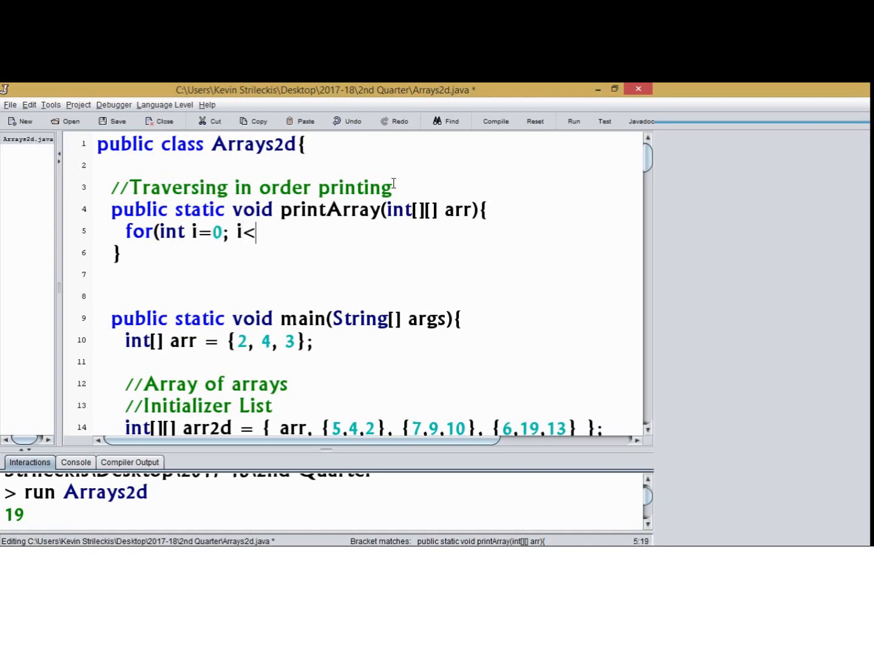
text(arr.length;)
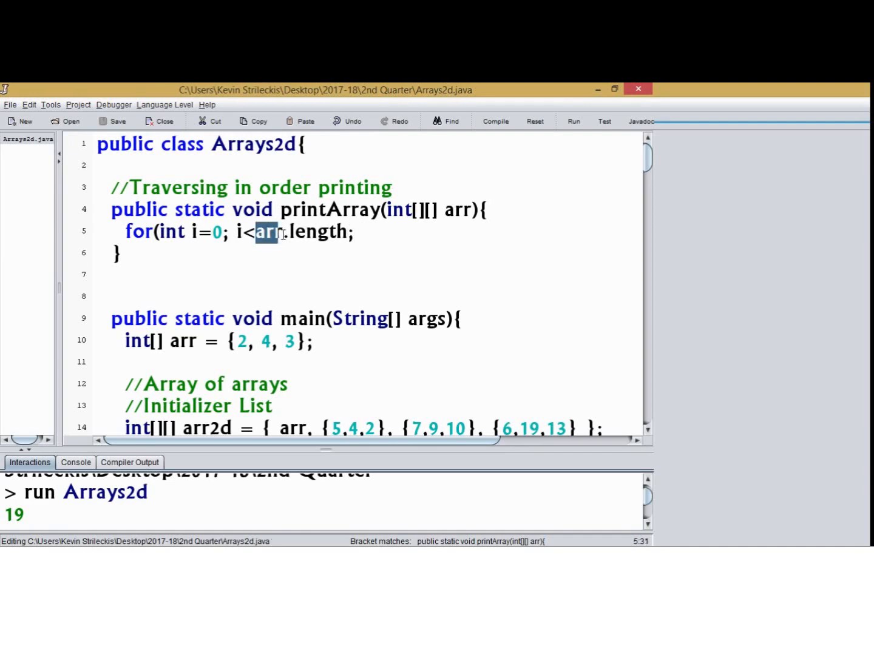
drag(255, 232, 346, 232)
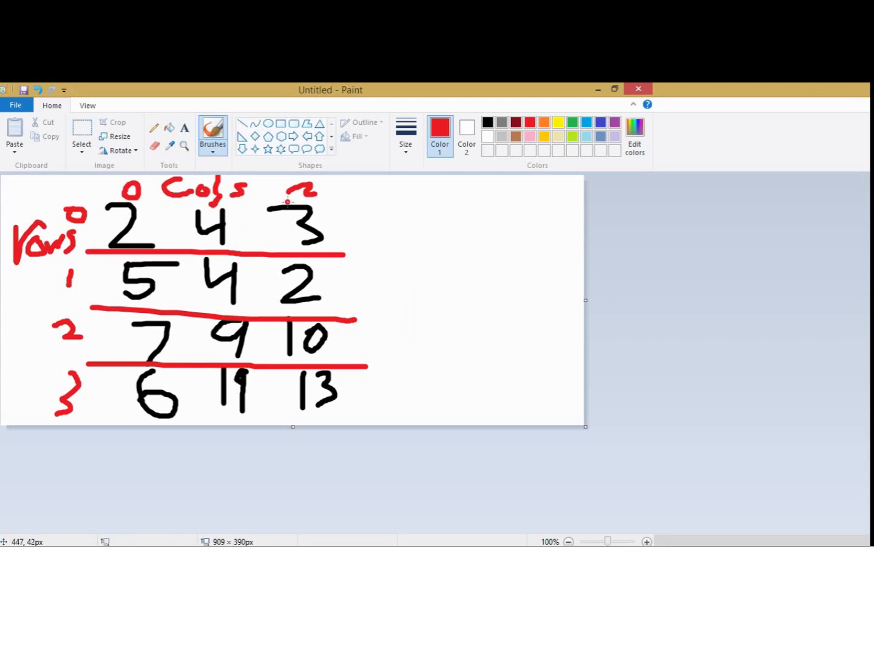
mouse_move(429, 216)
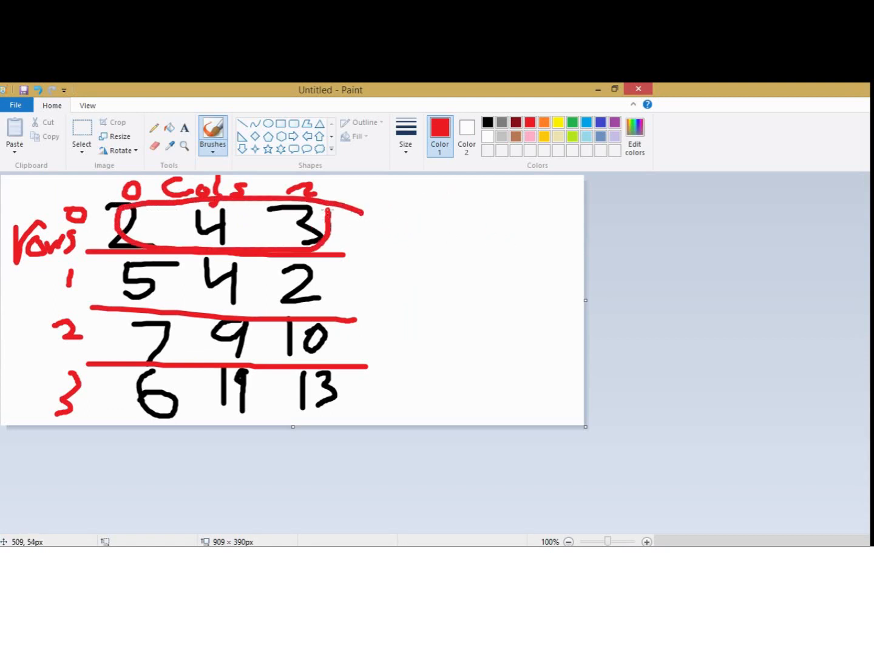
Step: Write column indices 0 and 2 and the note arr2d.length = 4 in red
drag(376, 237, 510, 219)
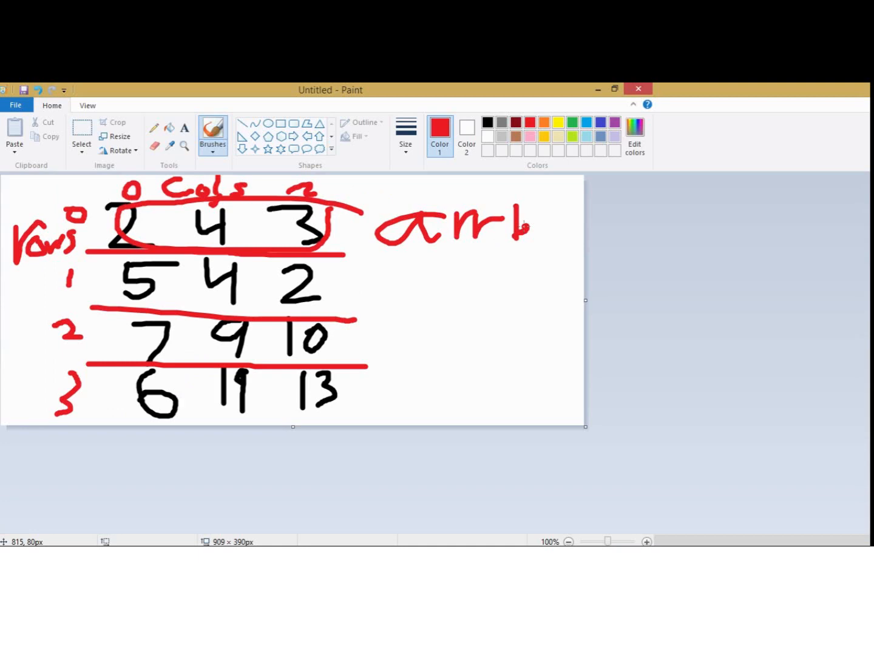
mouse_move(252, 237)
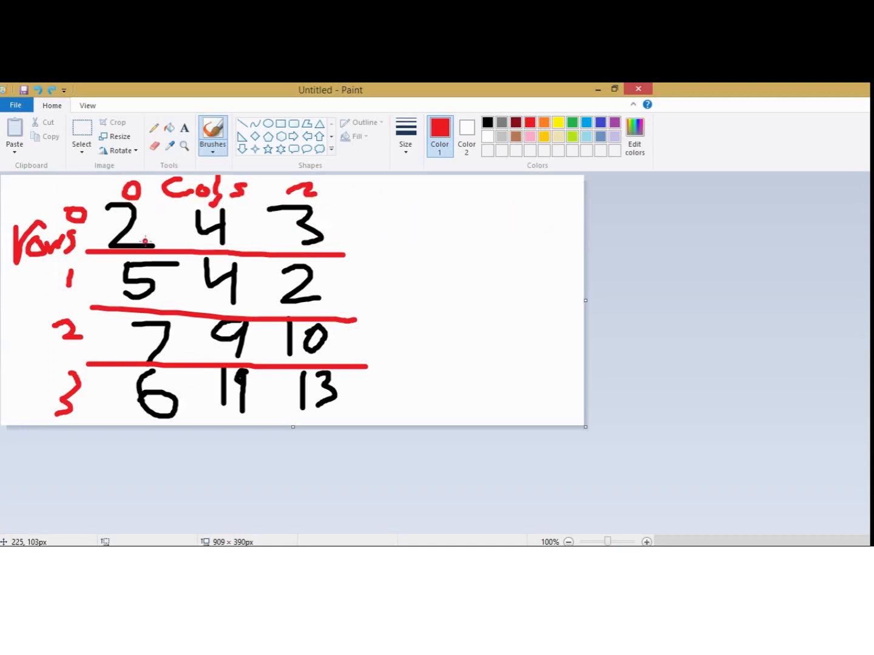
drag(413, 200, 394, 227)
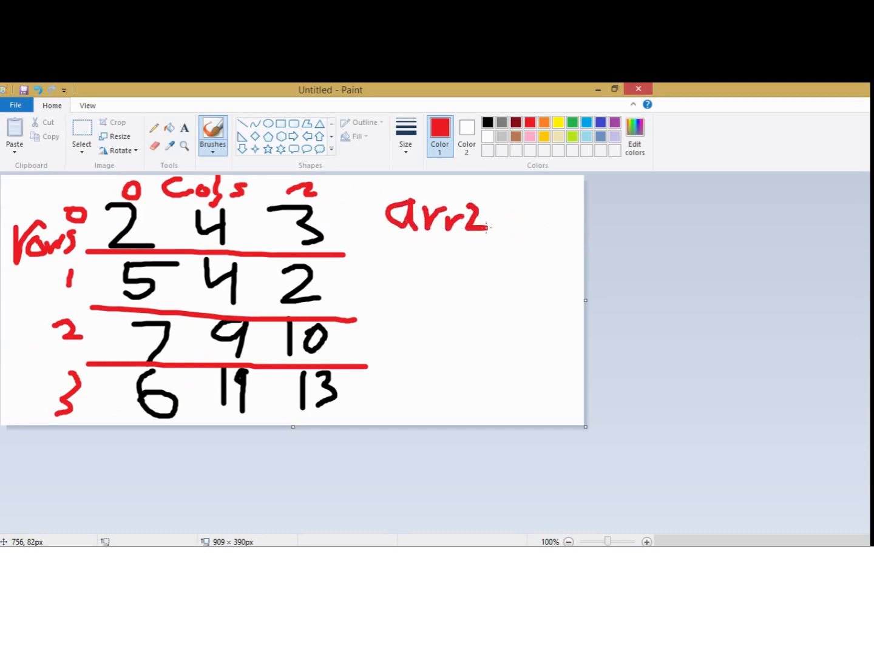
drag(486, 224, 558, 219)
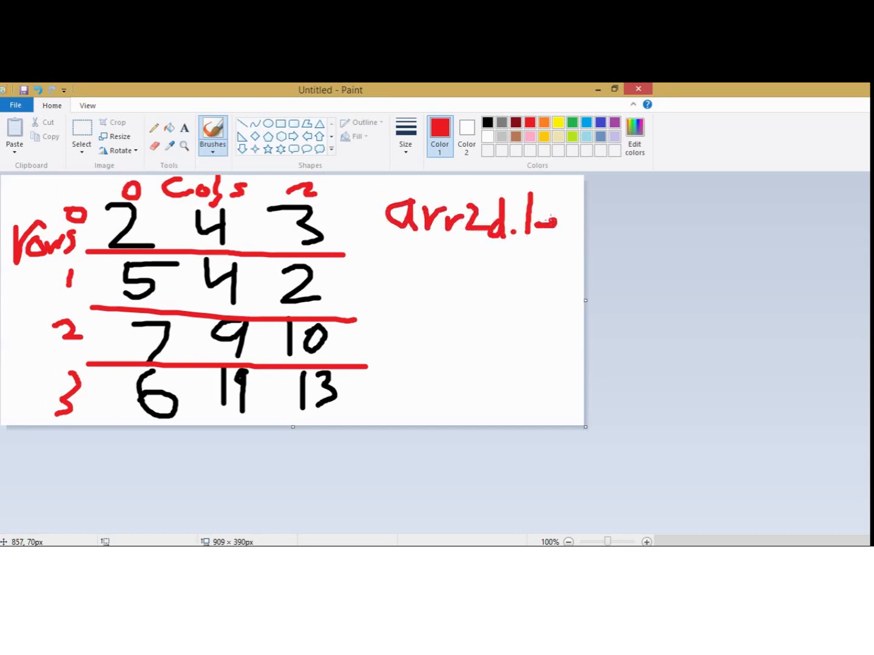
drag(546, 221, 582, 236)
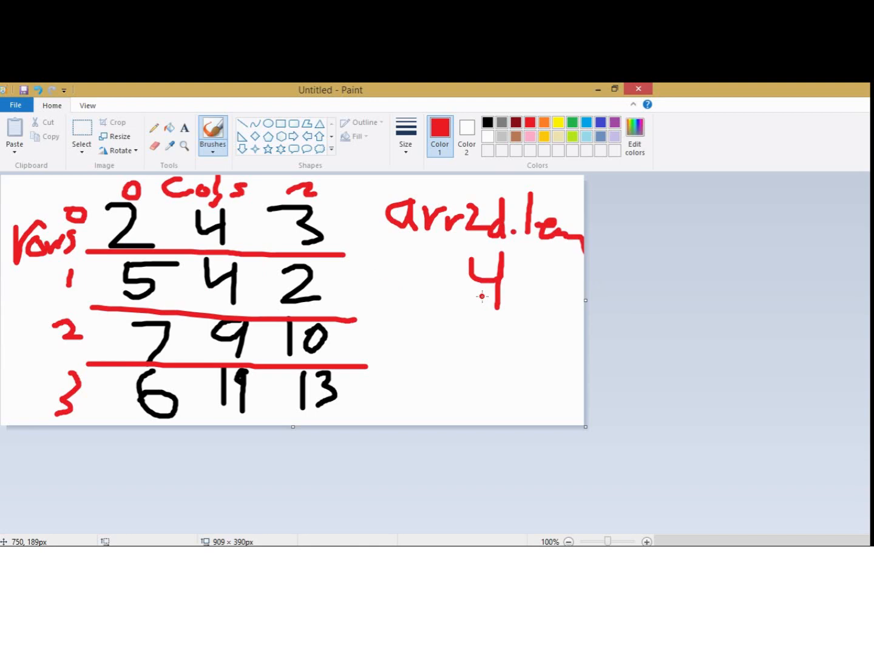
mouse_move(359, 257)
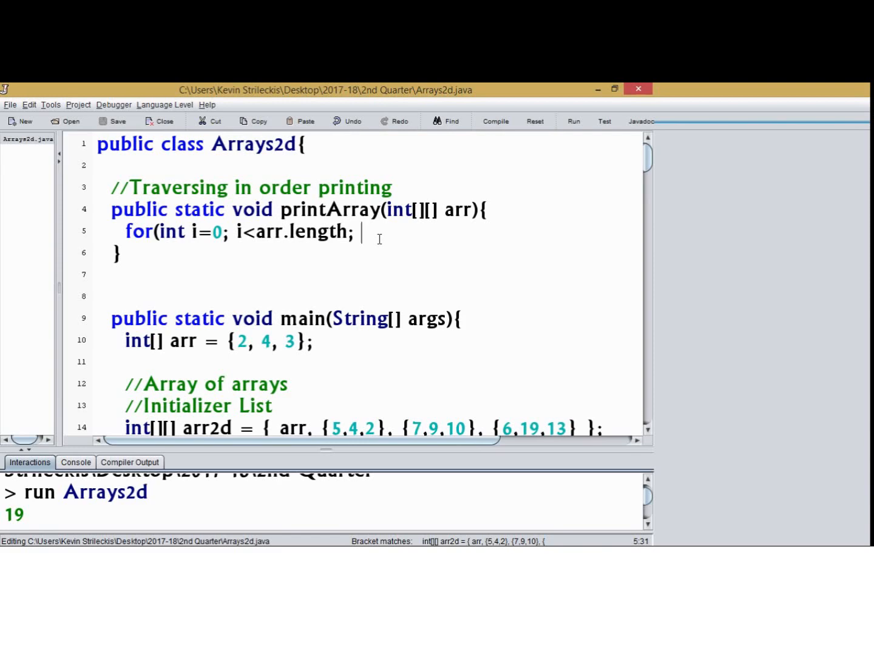
Step: Finish the outer loop with ++i and add the inner loop for(int j=0; j<arr[i].length; ++j)
text(++i))
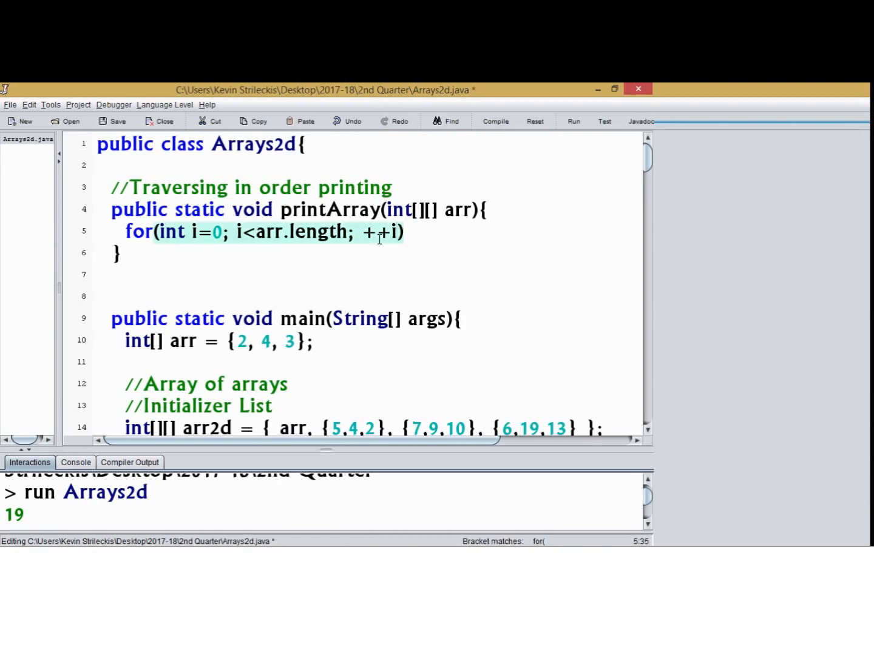
text({)
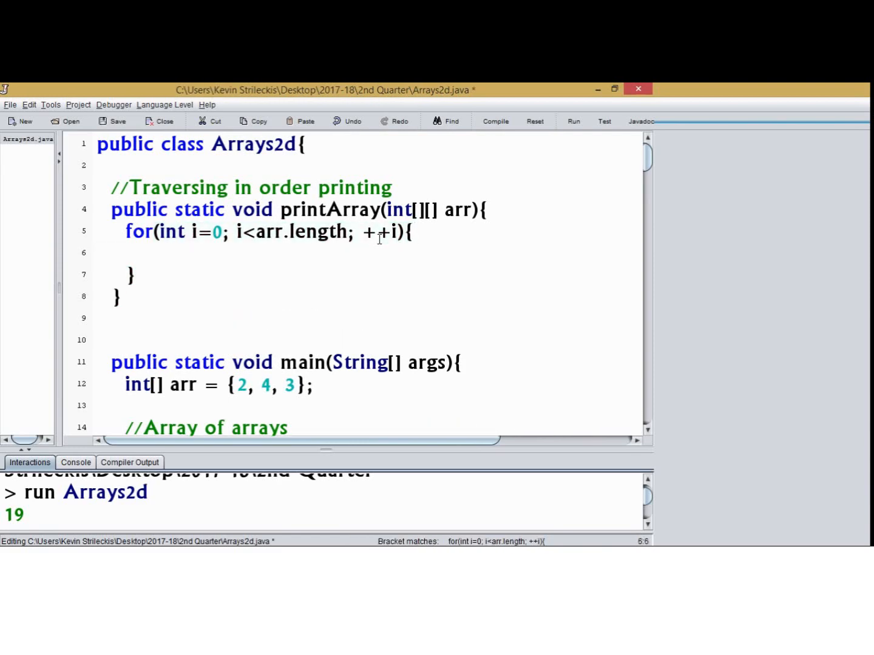
text(for(int)
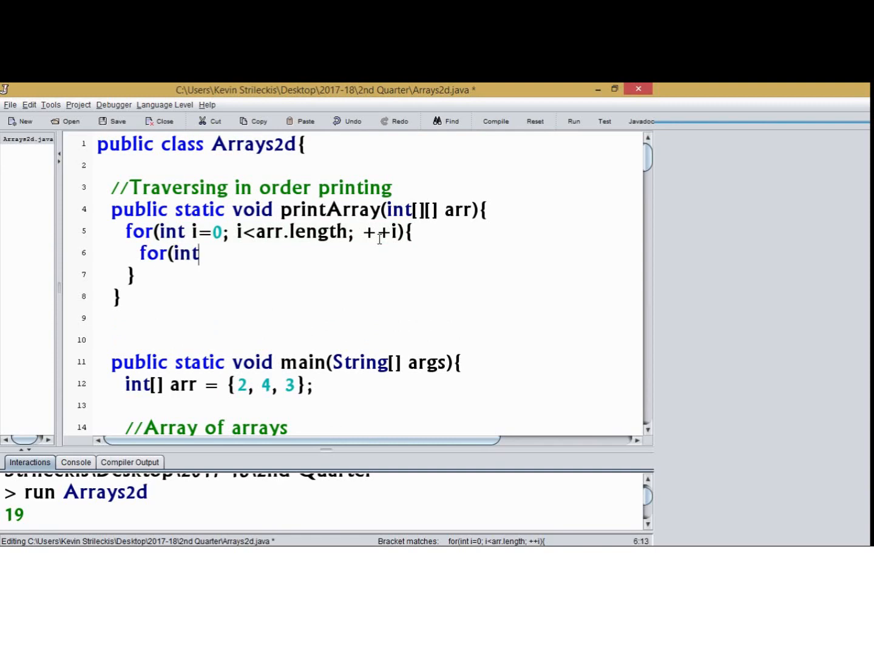
text(j=0; j)
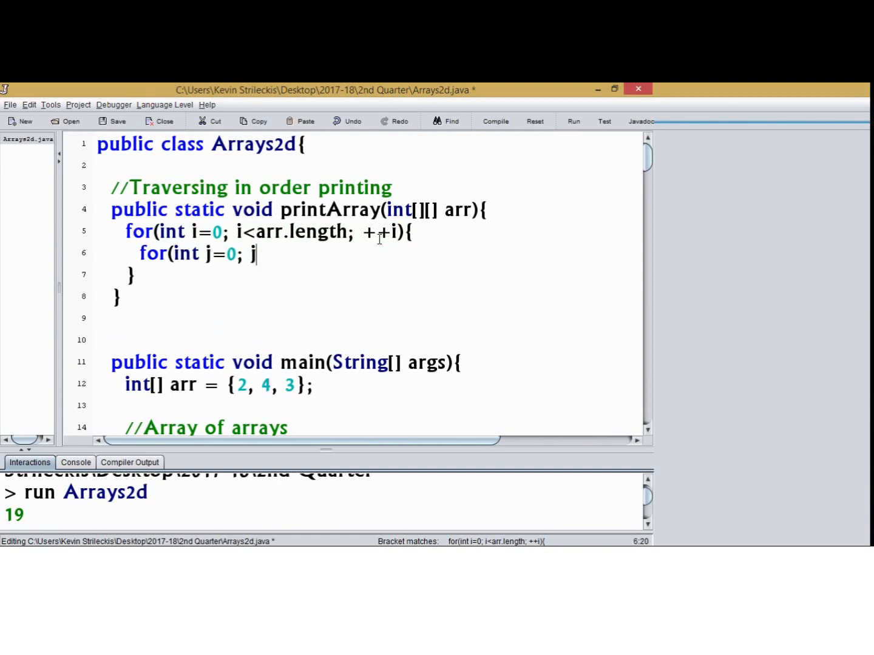
text(<a)
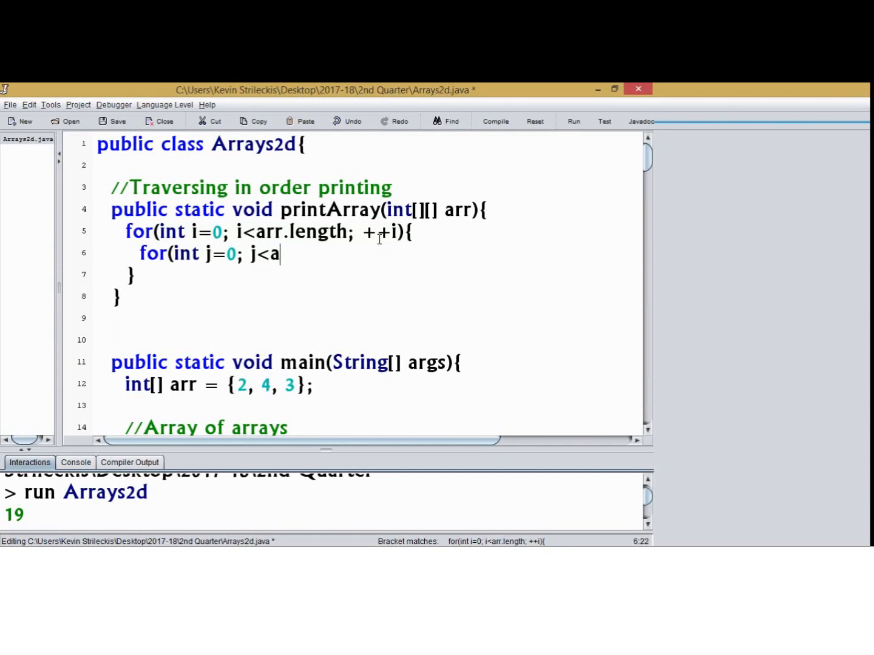
text(rr[i])
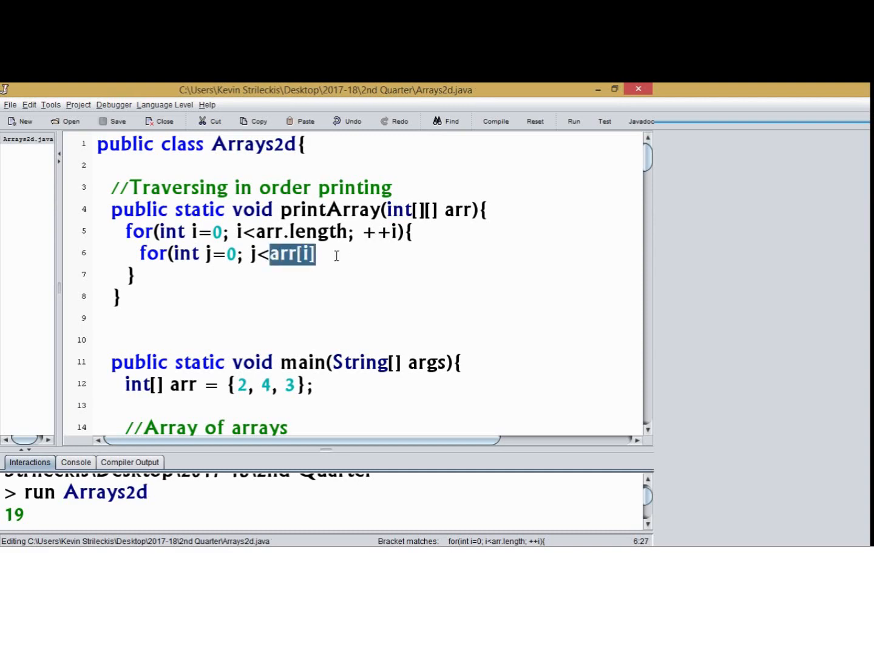
click(333, 254)
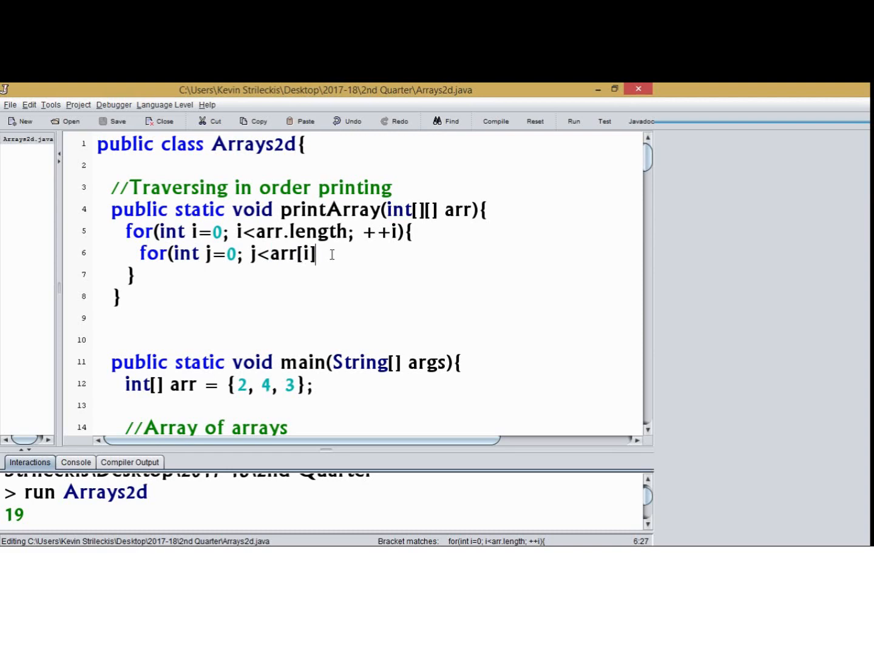
text(.length)
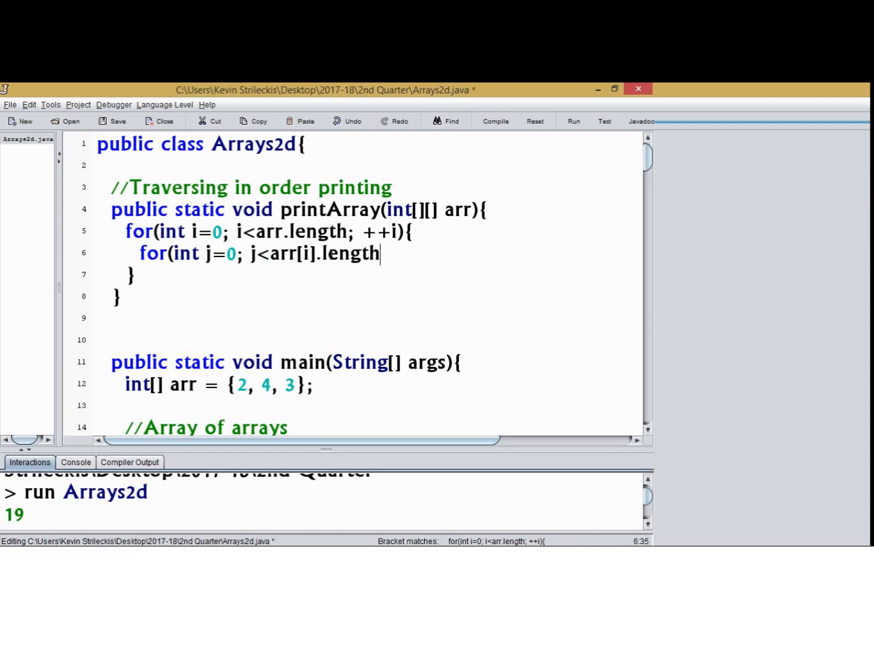
text(; ++j))
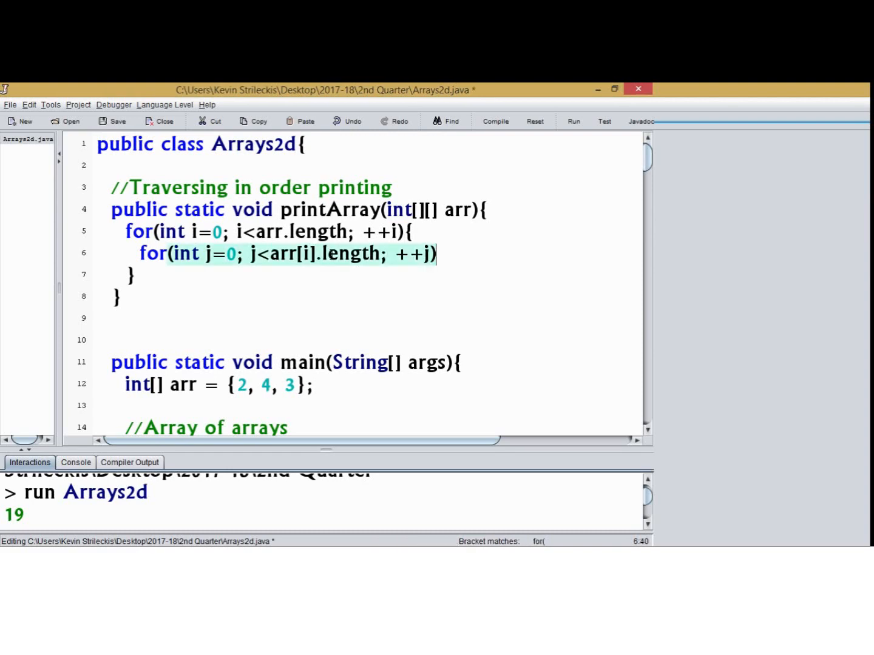
text({)
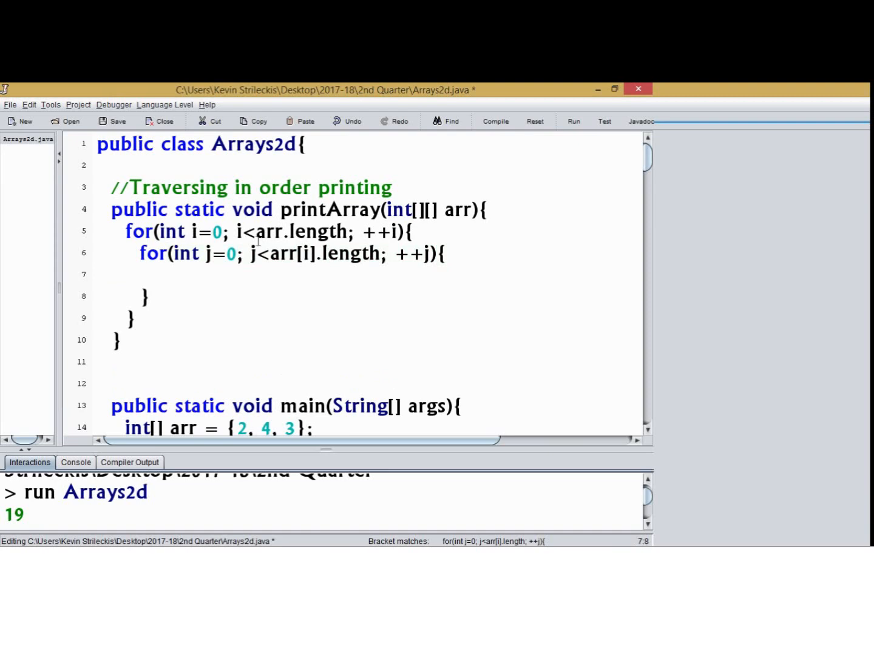
drag(212, 231, 415, 231)
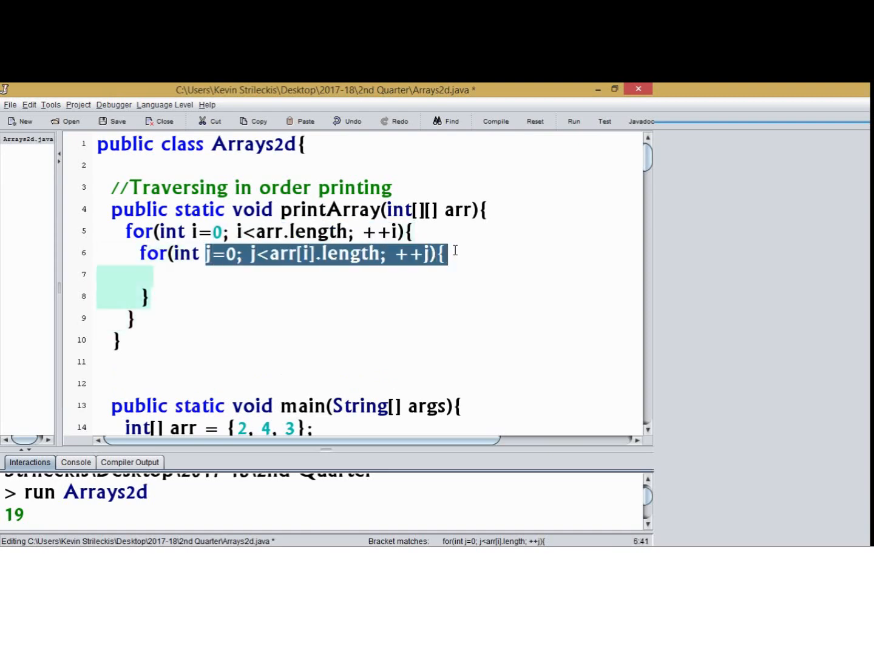
Step: Print each arr[i][j] followed by a tab, and print a newline after each row
text(System)
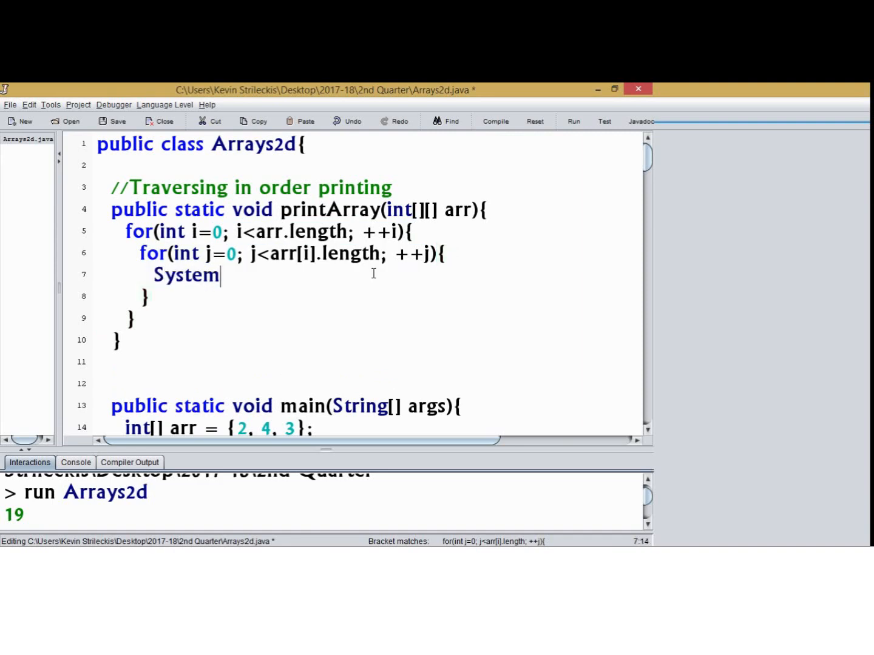
text(.out.print)
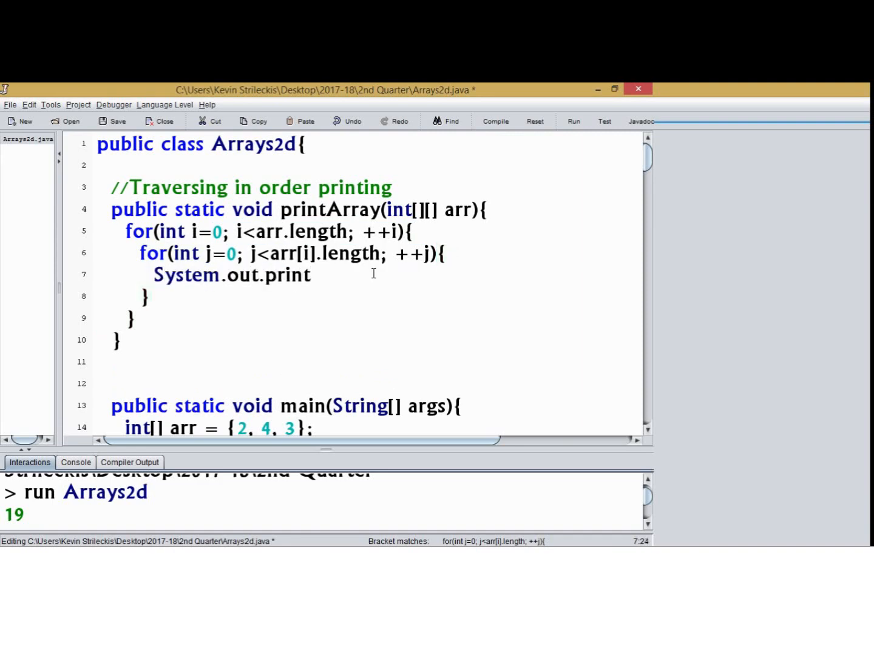
text(()
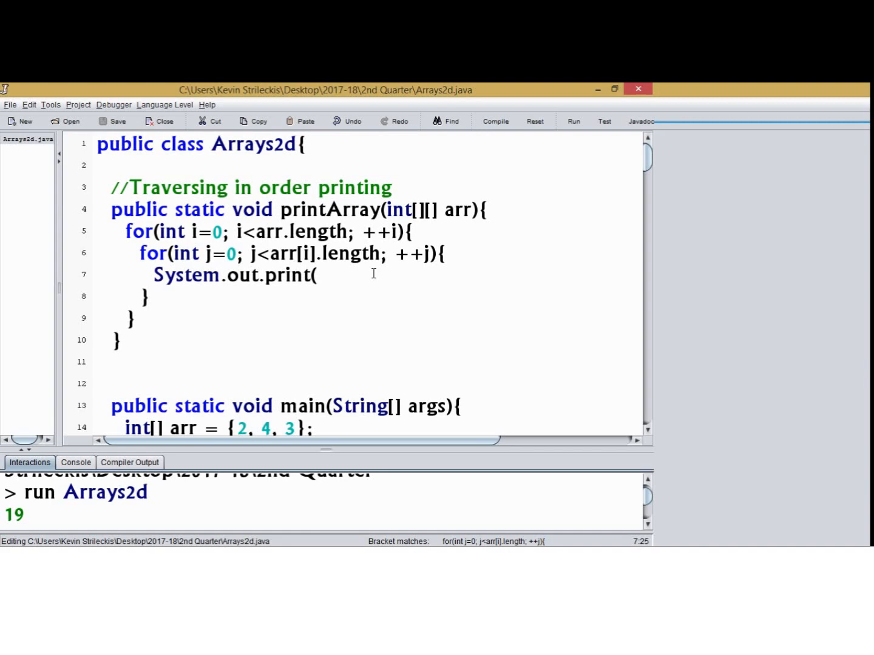
text(arr[)
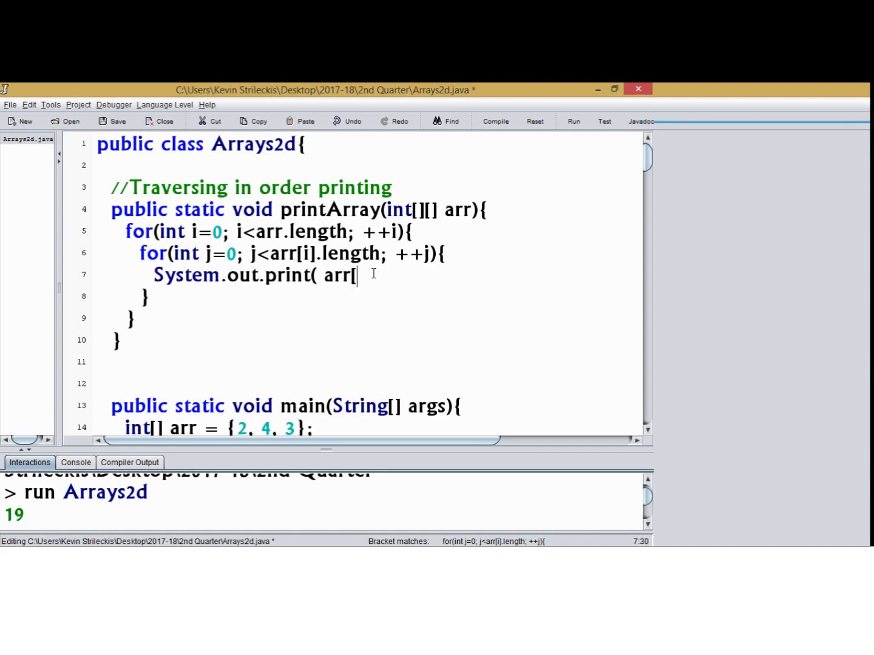
text(i][j])
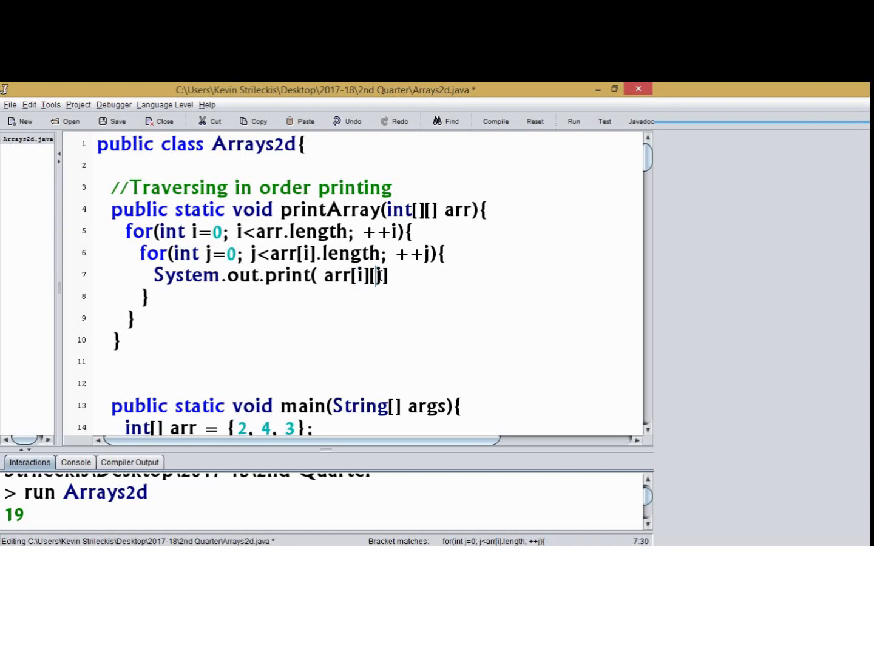
text(+)
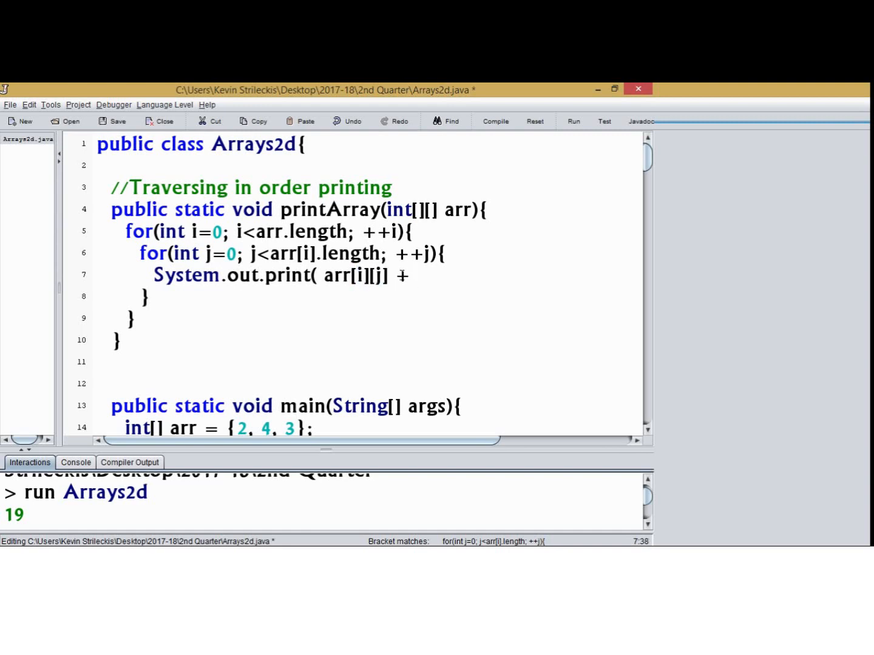
text(")
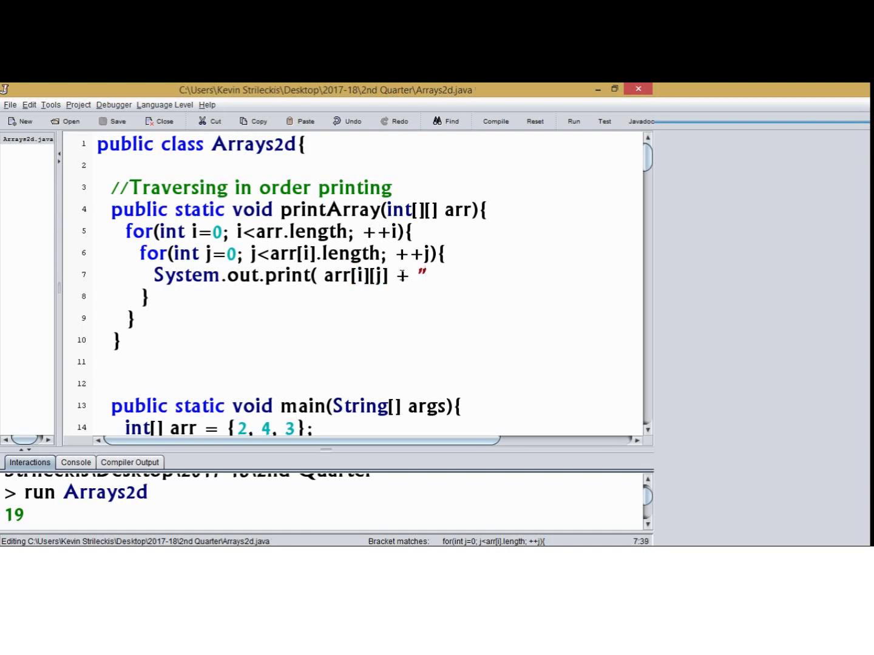
text(\t")
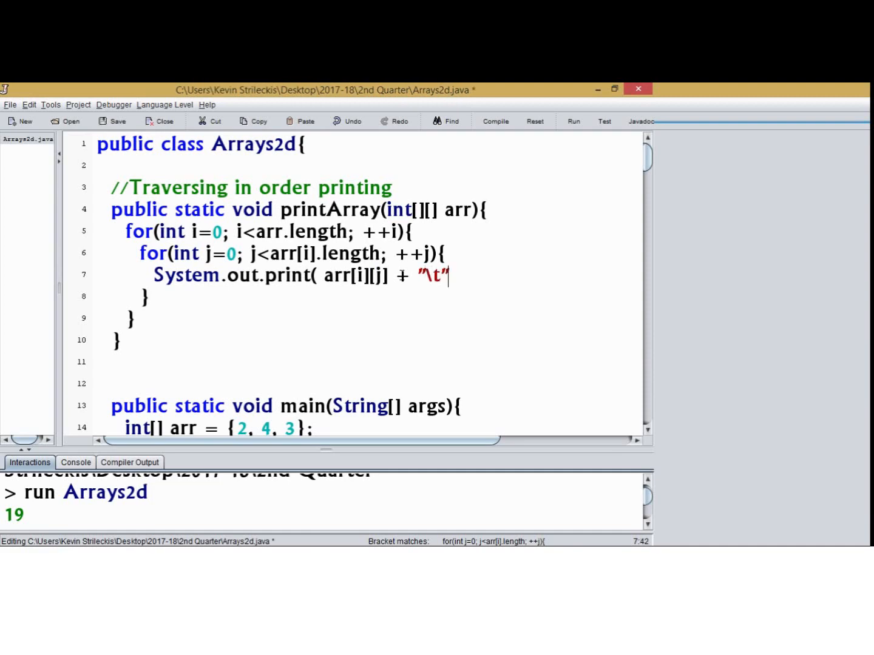
text();)
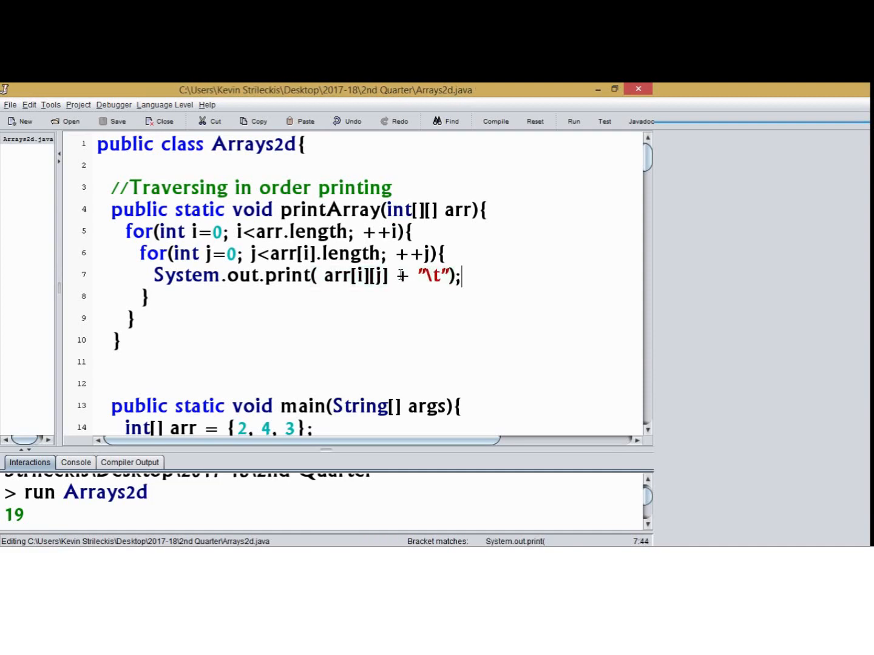
click(139, 296)
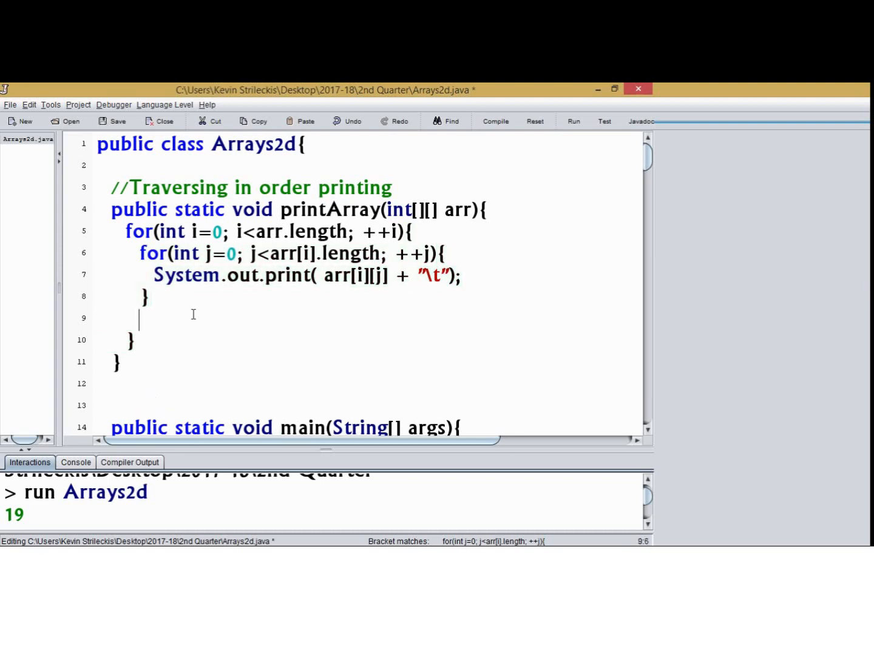
text(System.out.print)
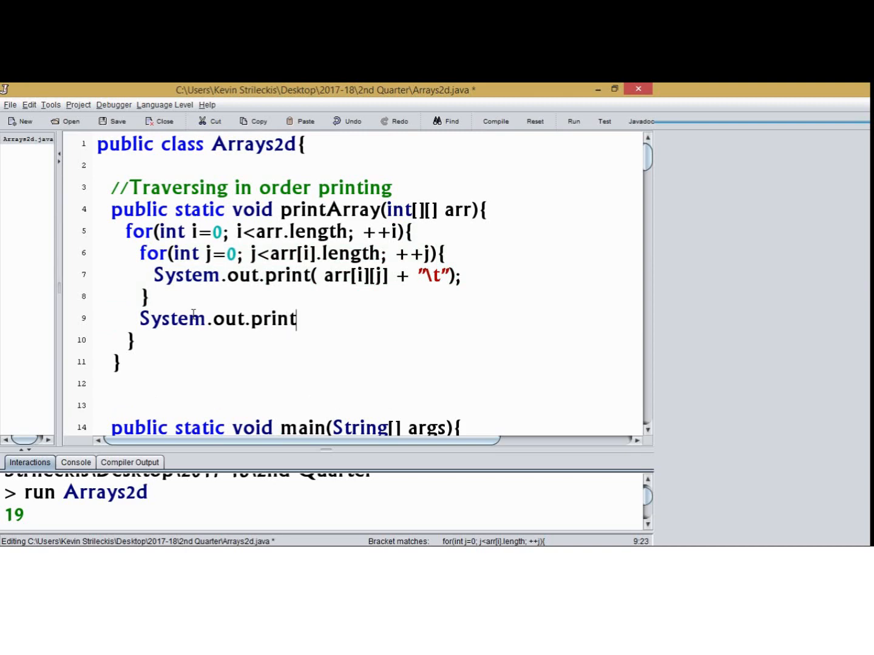
text(("\n");)
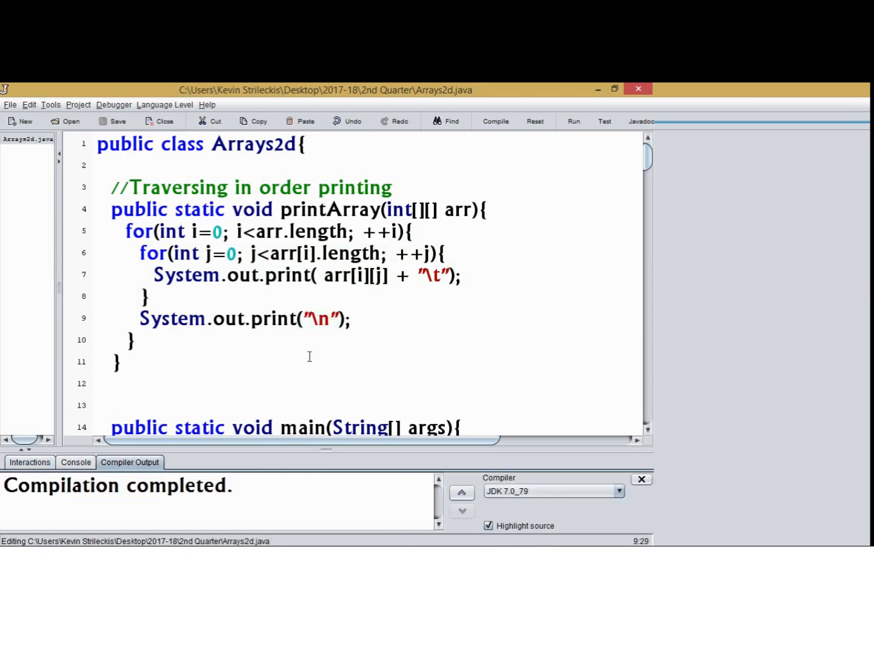
Step: Comment out the second printArray(arr2d); call in main
scroll(down, 3)
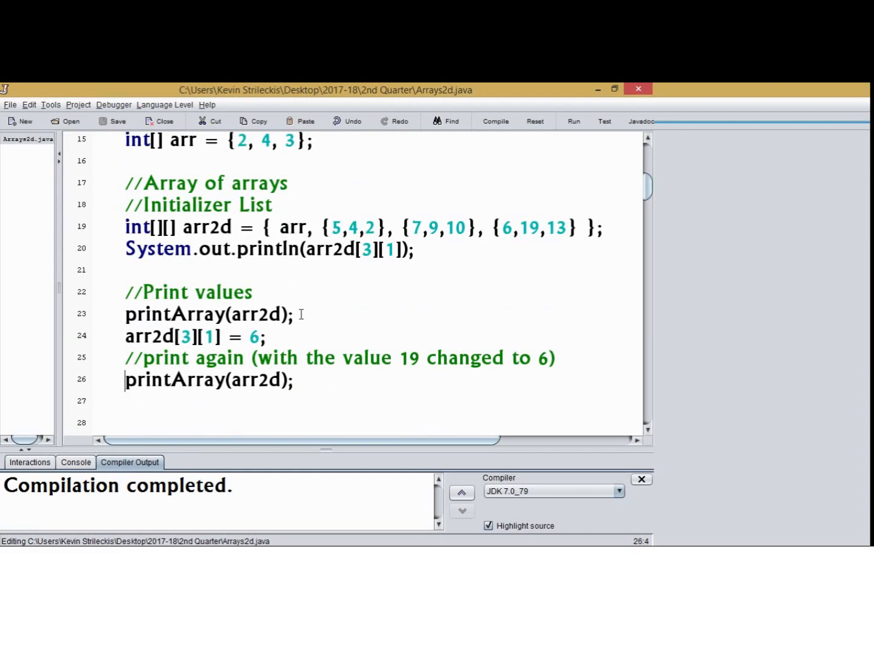
click(370, 317)
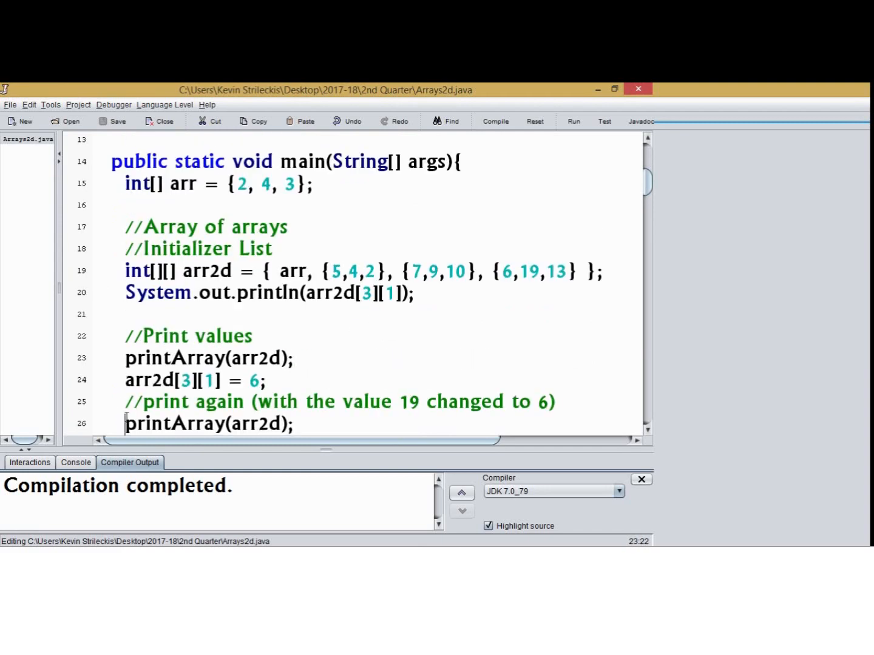
text(/)
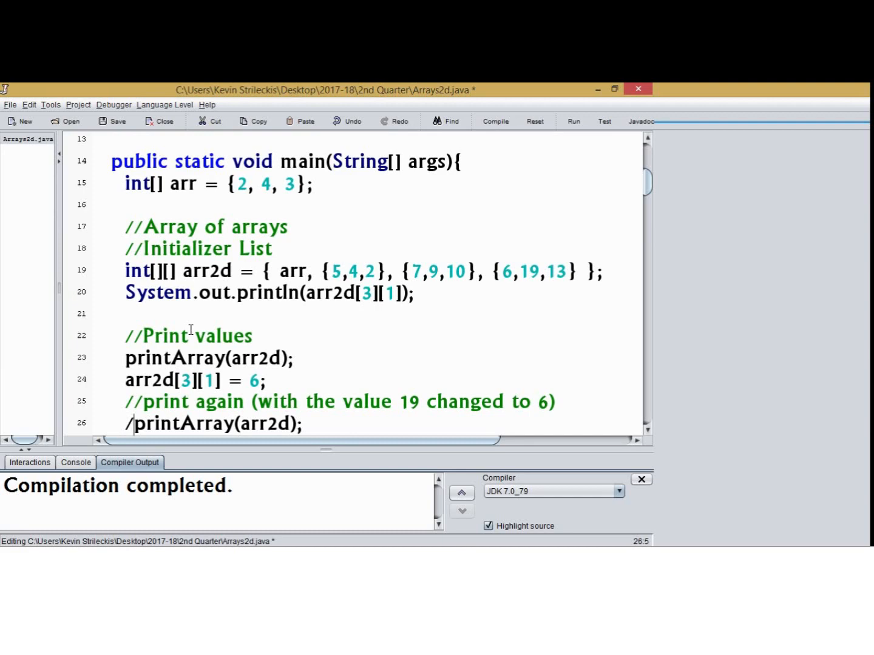
double_click(254, 358)
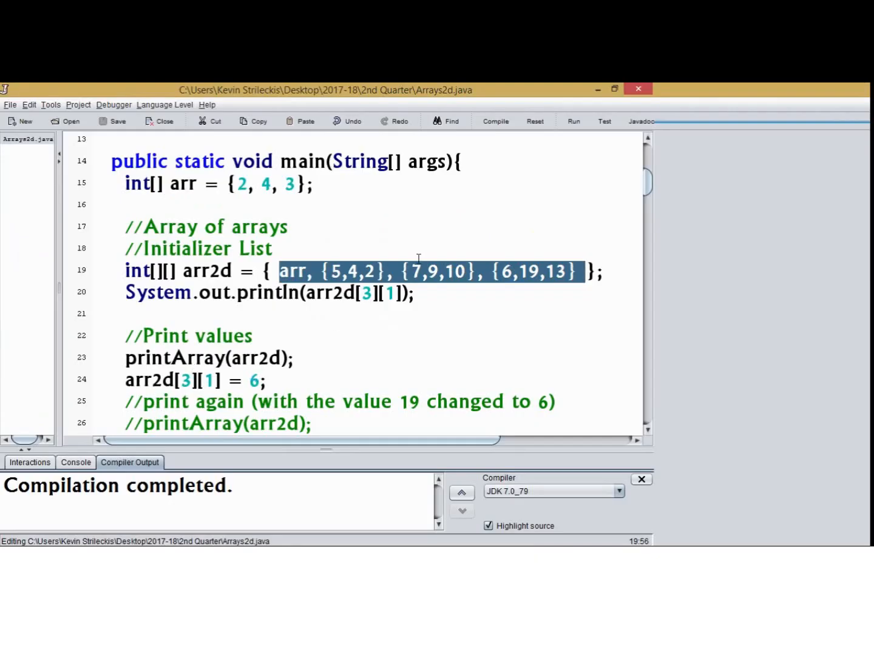
Step: Run Arrays2d and resize the Interactions pane to view 19 and the four-row grid
click(573, 121)
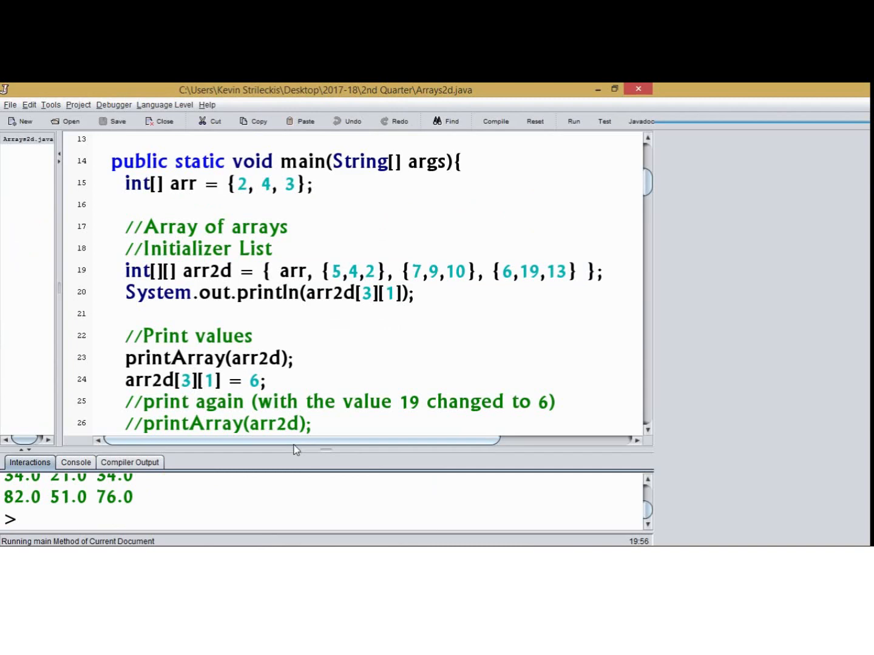
click(573, 120)
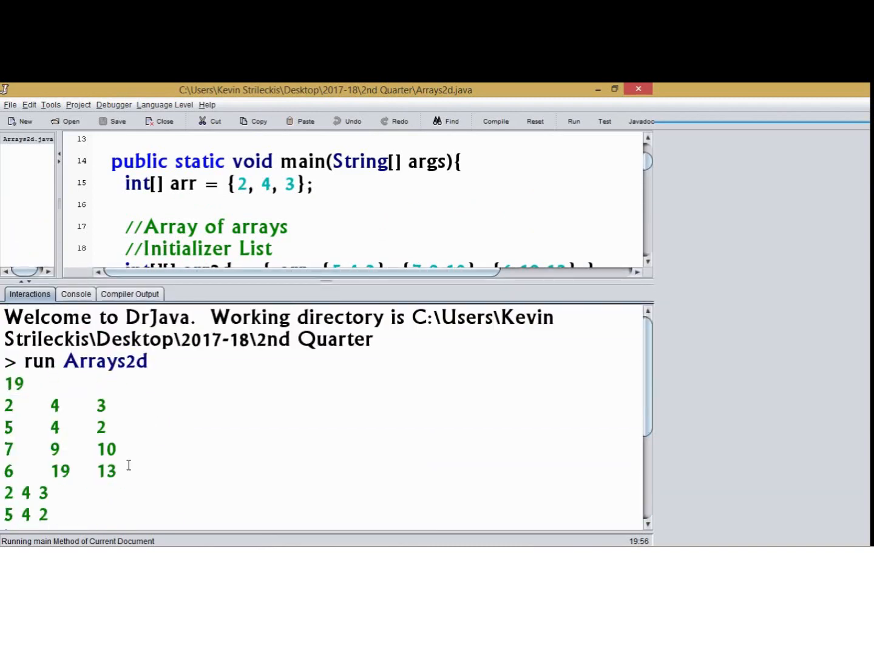
mouse_move(276, 235)
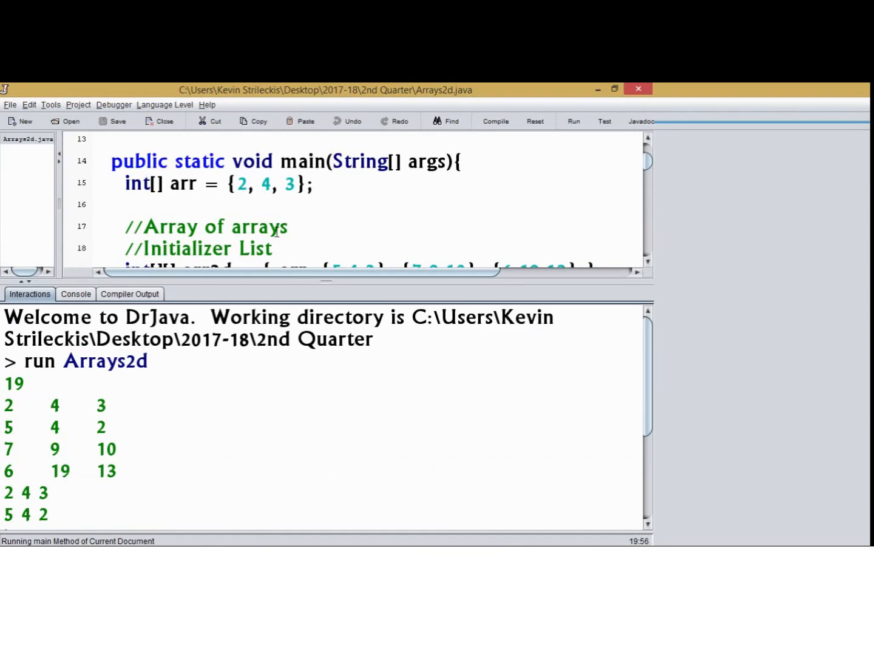
scroll(down, 3)
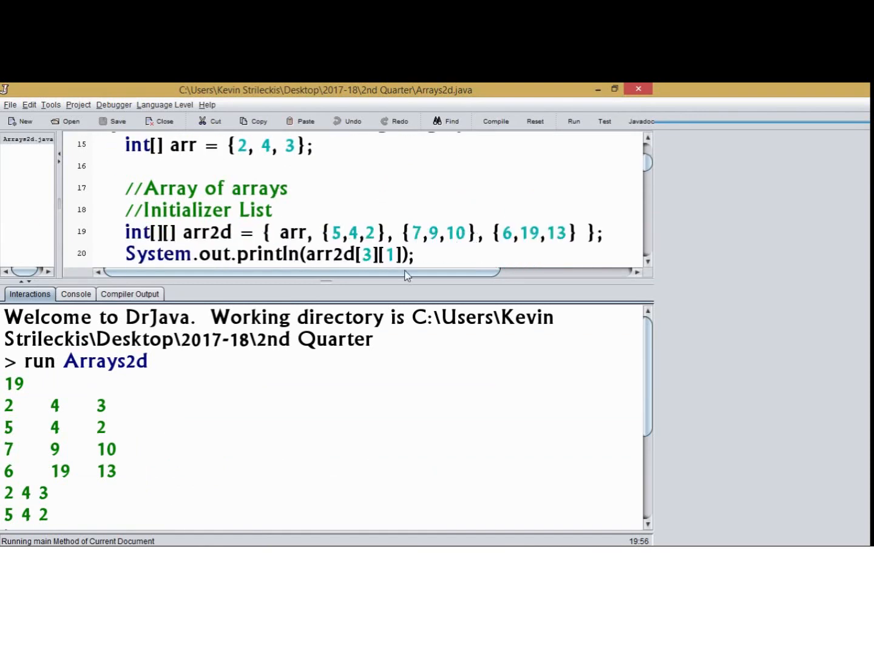
drag(6, 485, 51, 523)
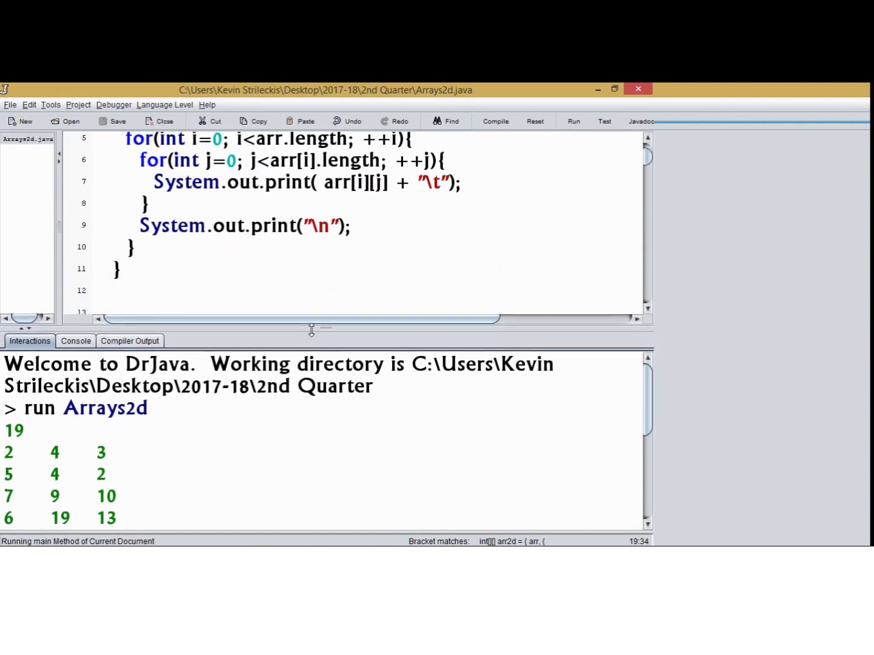
drag(239, 181, 461, 181)
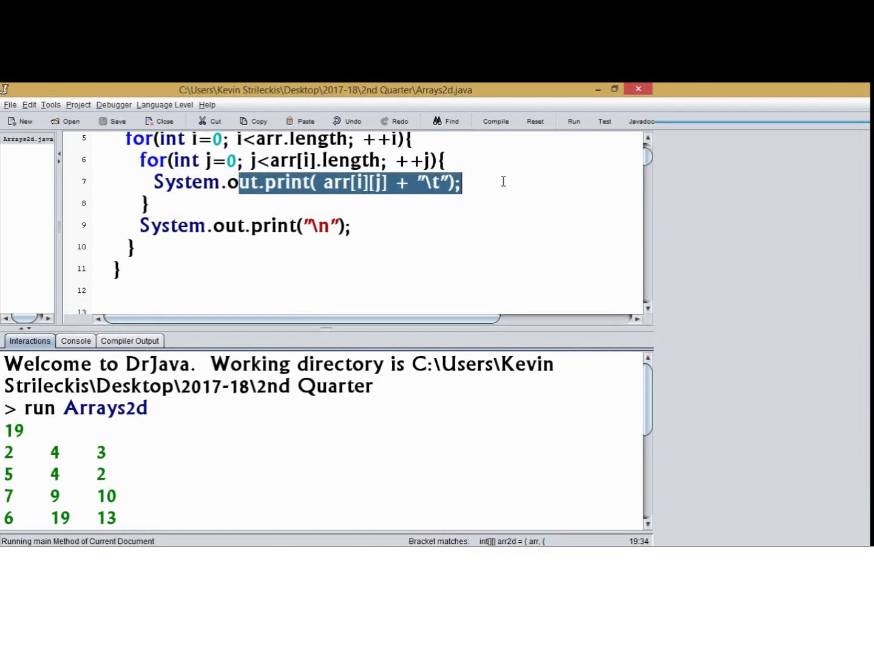
click(448, 160)
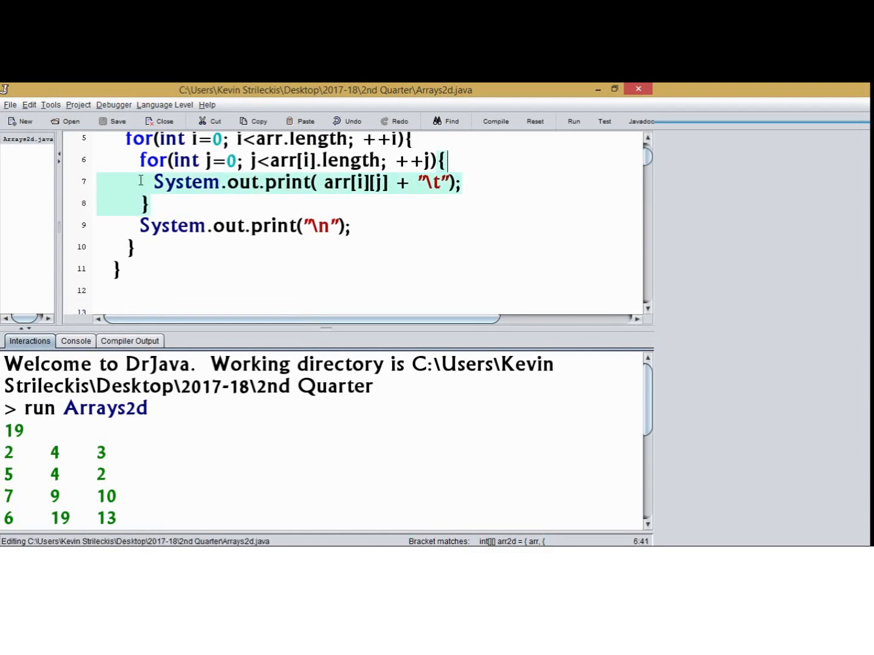
mouse_move(338, 182)
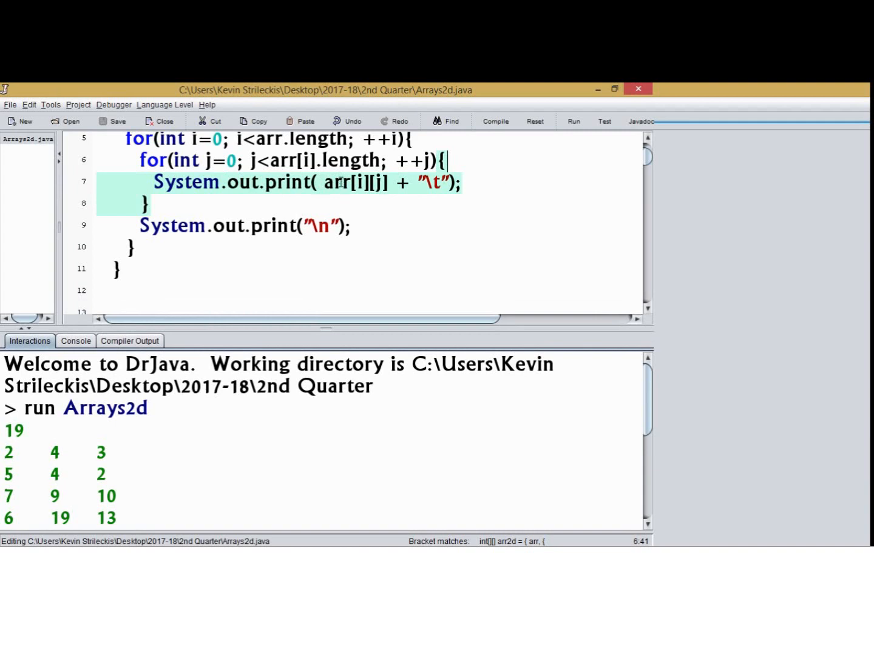
mouse_move(5, 452)
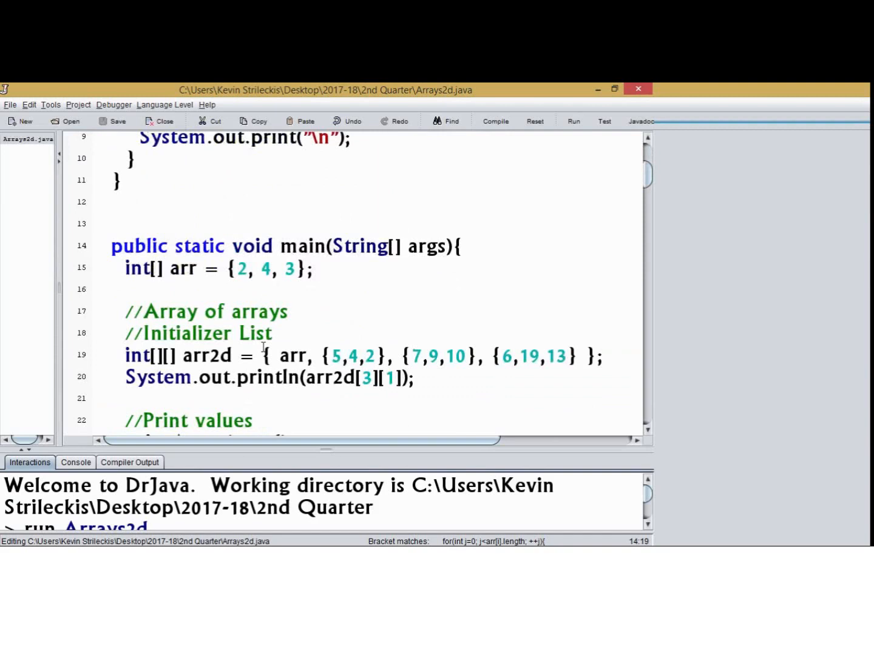
Step: Uncomment the second printArray(arr2d) call and rerun to print the grid before and after 19→6
scroll(down, 3)
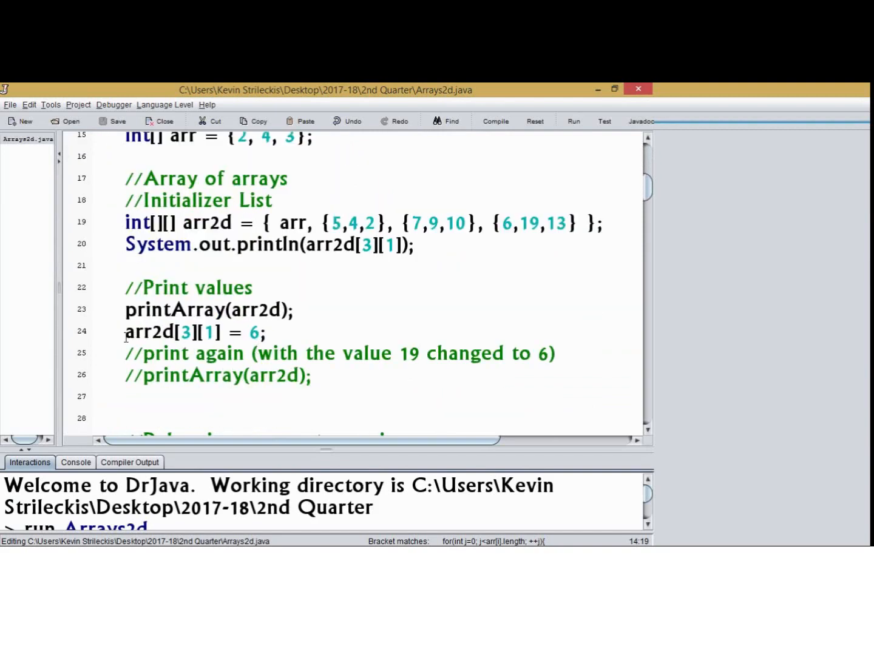
click(428, 300)
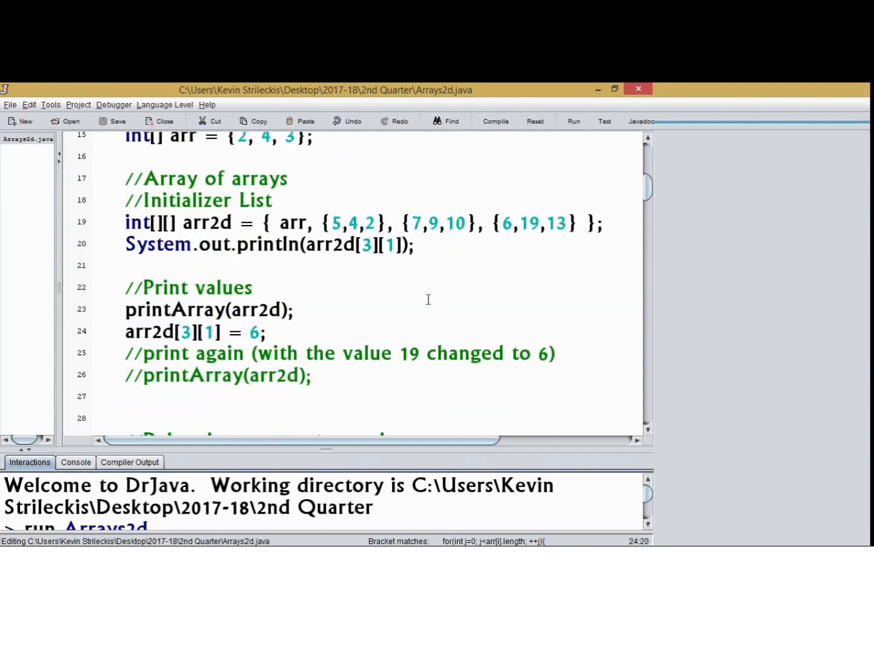
click(198, 332)
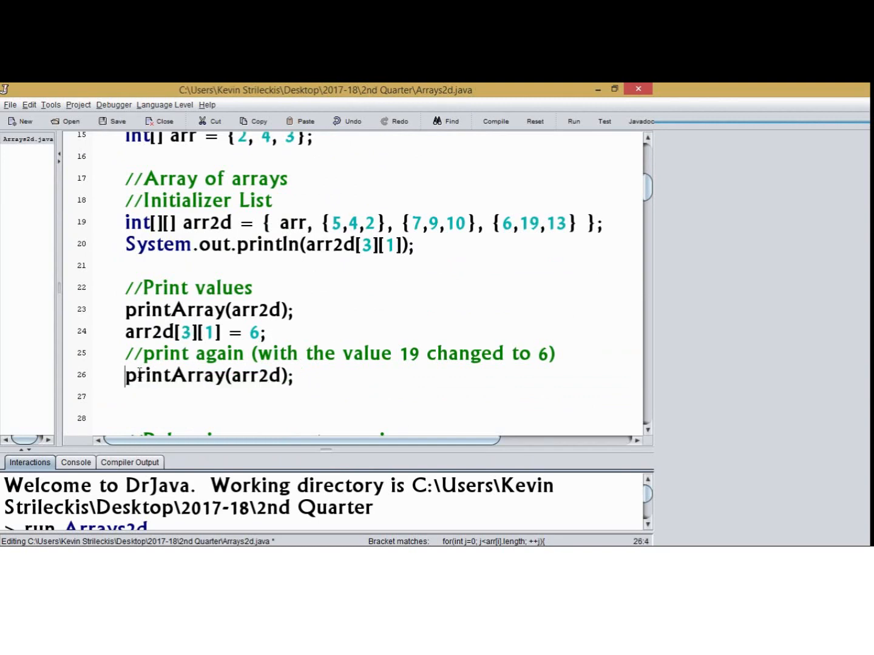
click(573, 120)
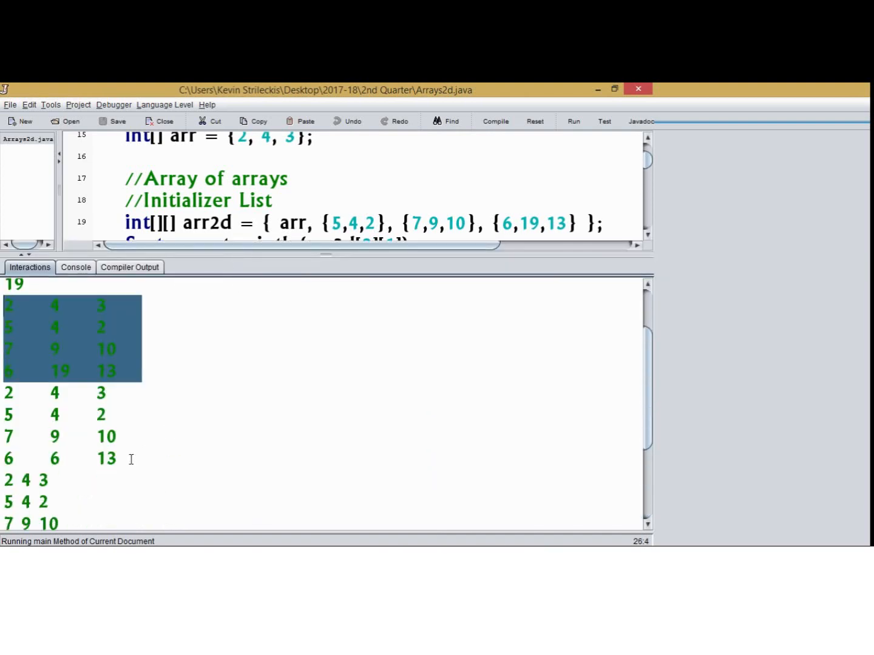
click(142, 437)
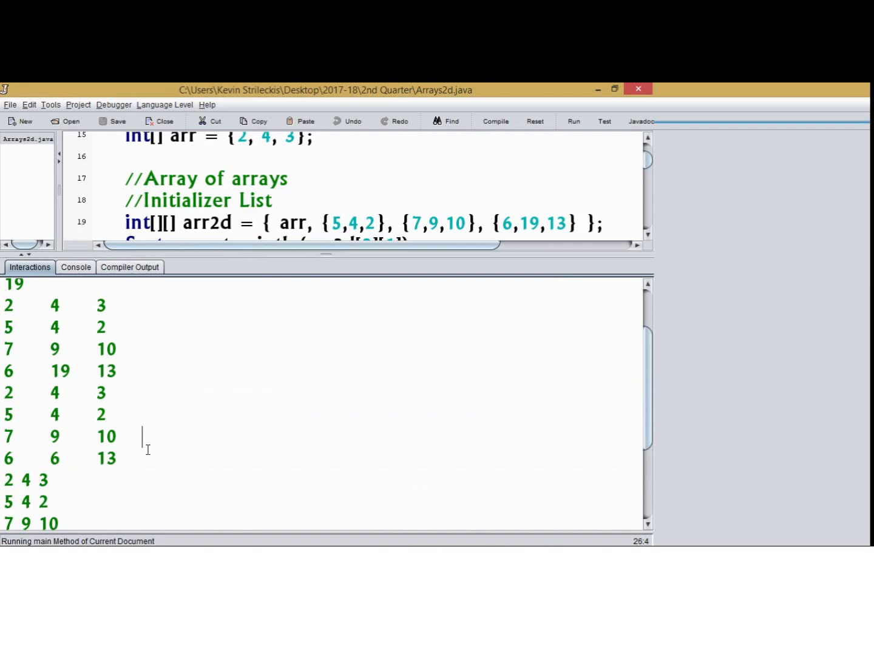
double_click(73, 458)
text(printArray(arr2d);)
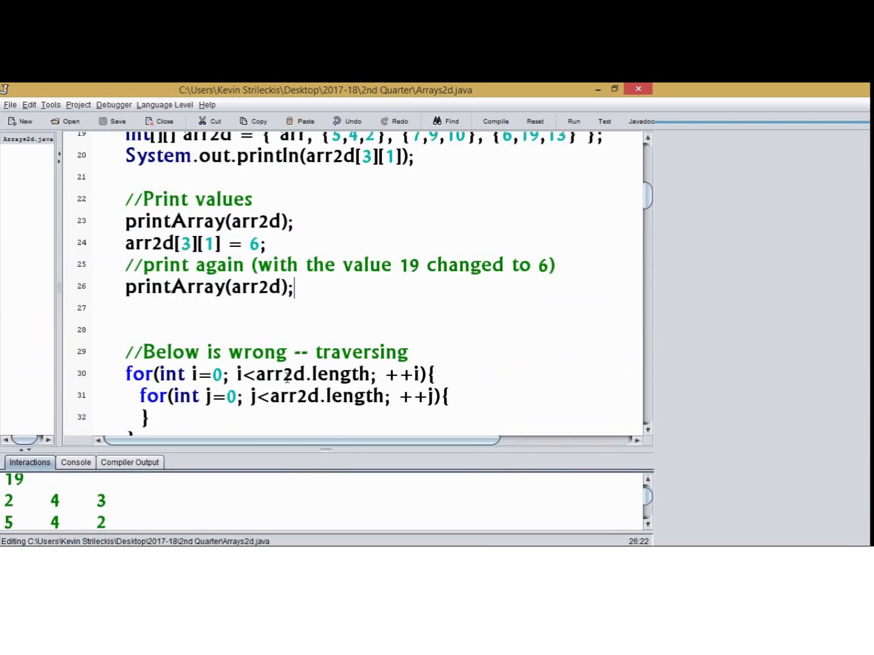
Step: Review the wrong and correct traversal loops, selecting the row index in the inner loop bound
scroll(down, 3)
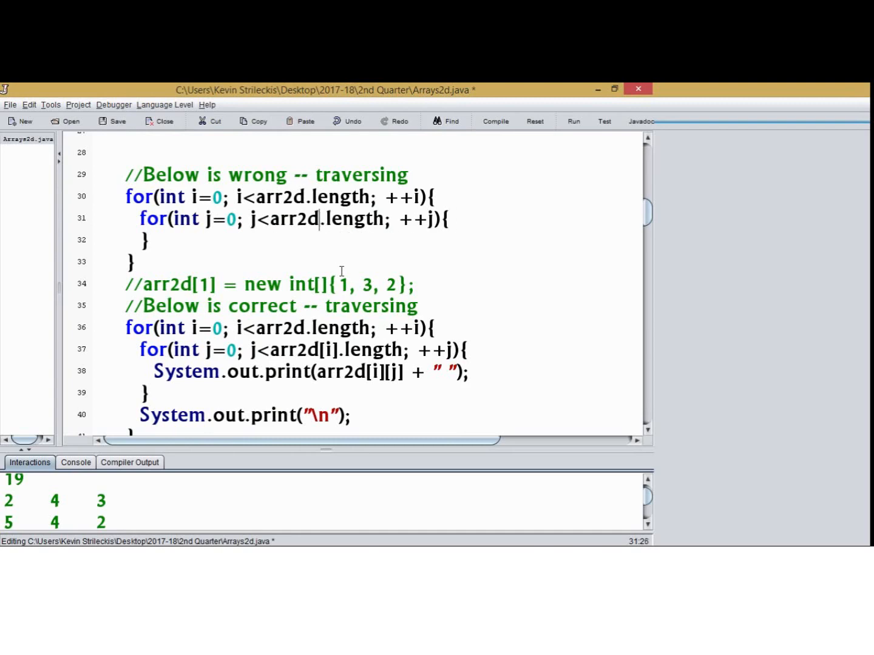
scroll(down, 3)
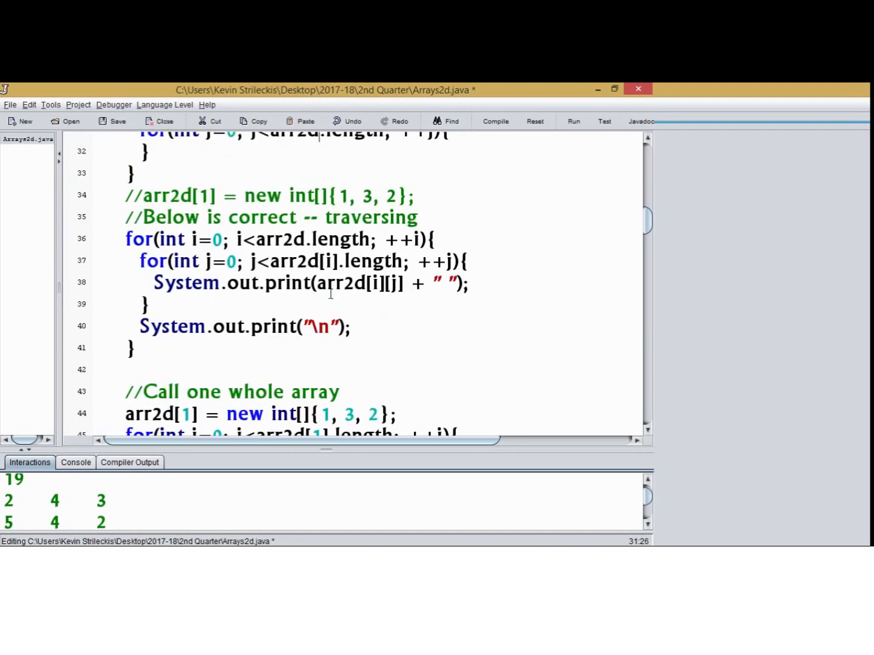
double_click(301, 261)
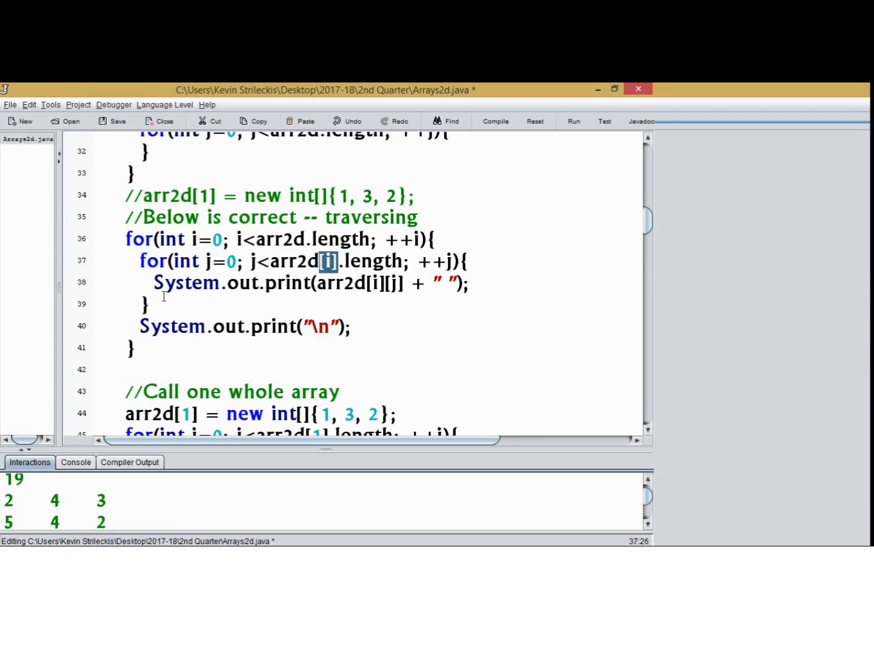
scroll(down, 3)
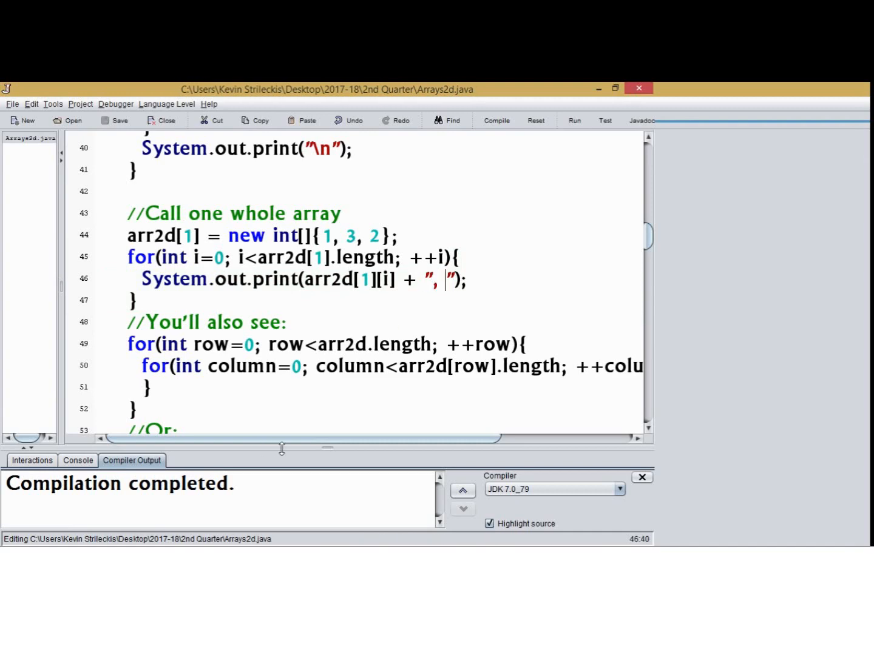
Step: Run, then rerun with the loop printing arr2d[3], giving 6, 6, 13
click(574, 120)
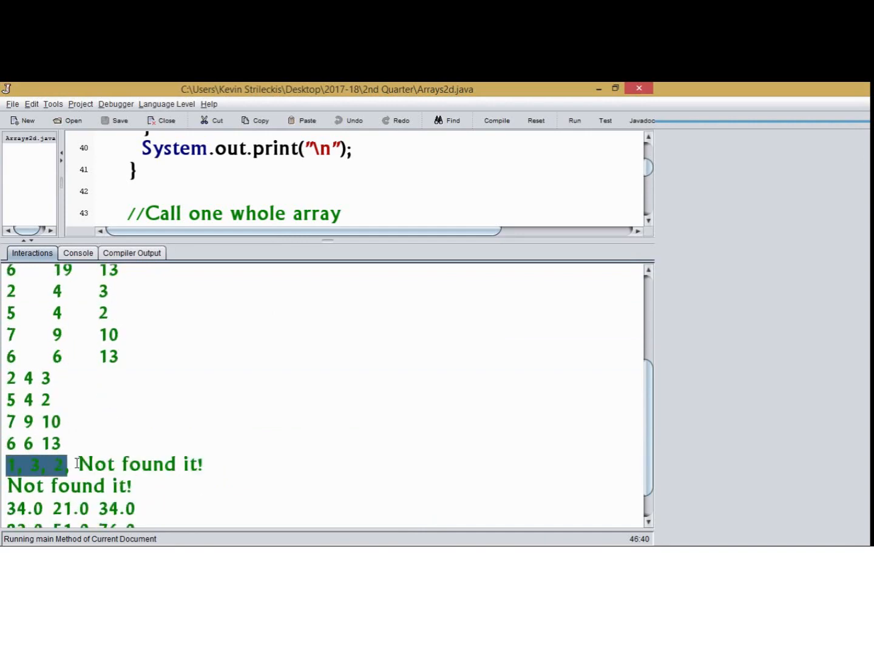
mouse_move(297, 239)
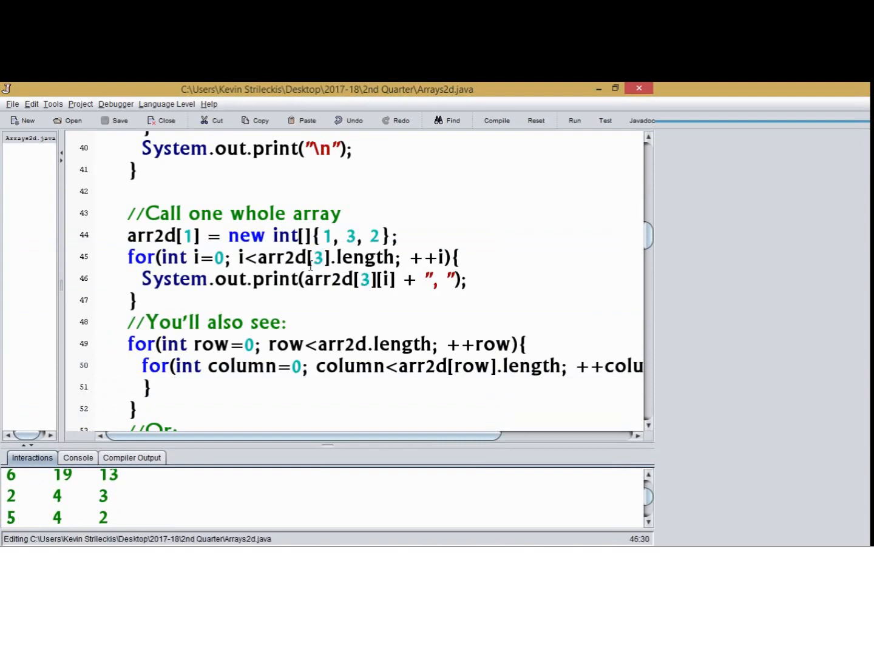
click(496, 120)
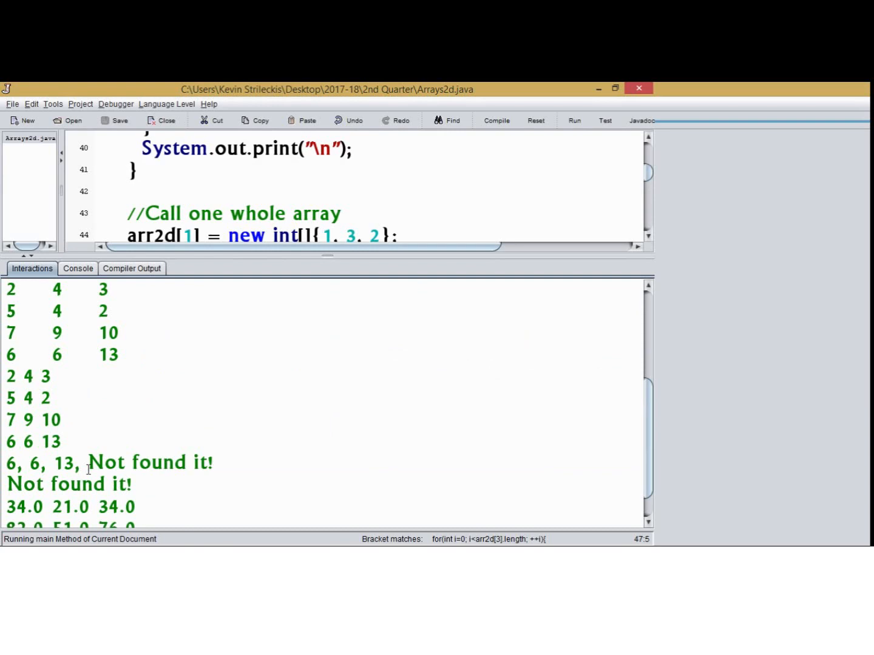
mouse_move(306, 295)
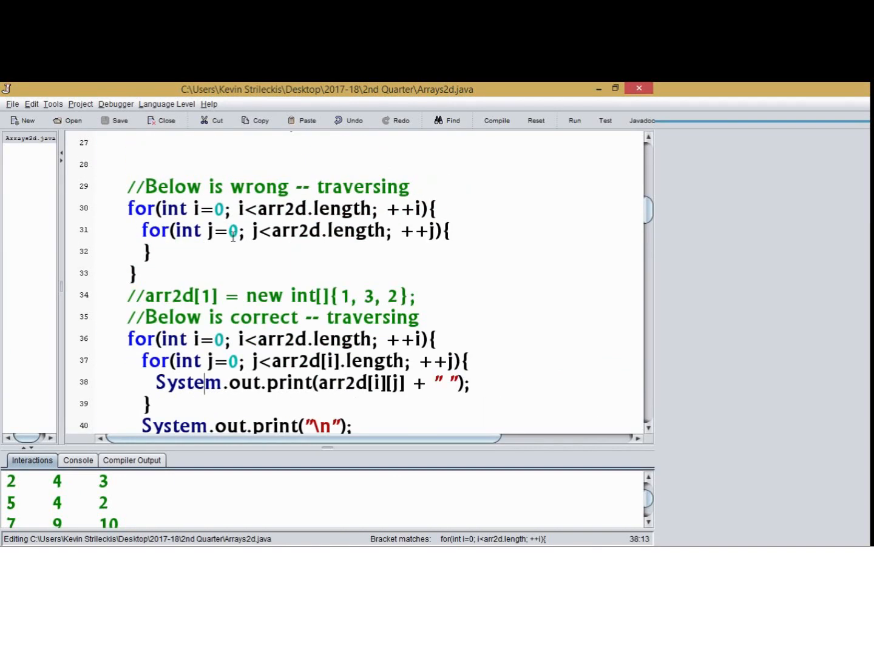
Step: Insert blank lines between the whole-array loop and the row/col traversal examples
scroll(down, 3)
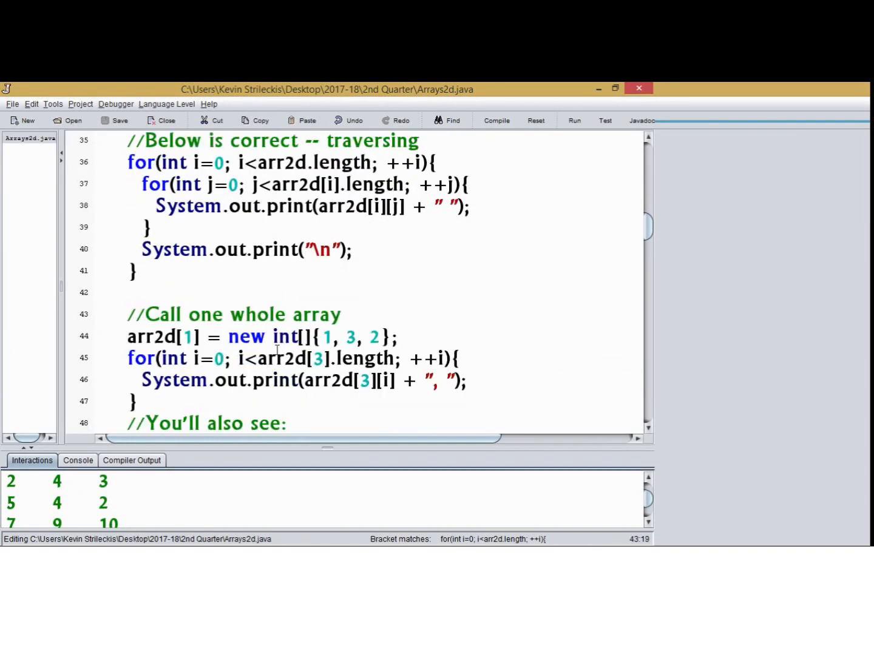
double_click(371, 140)
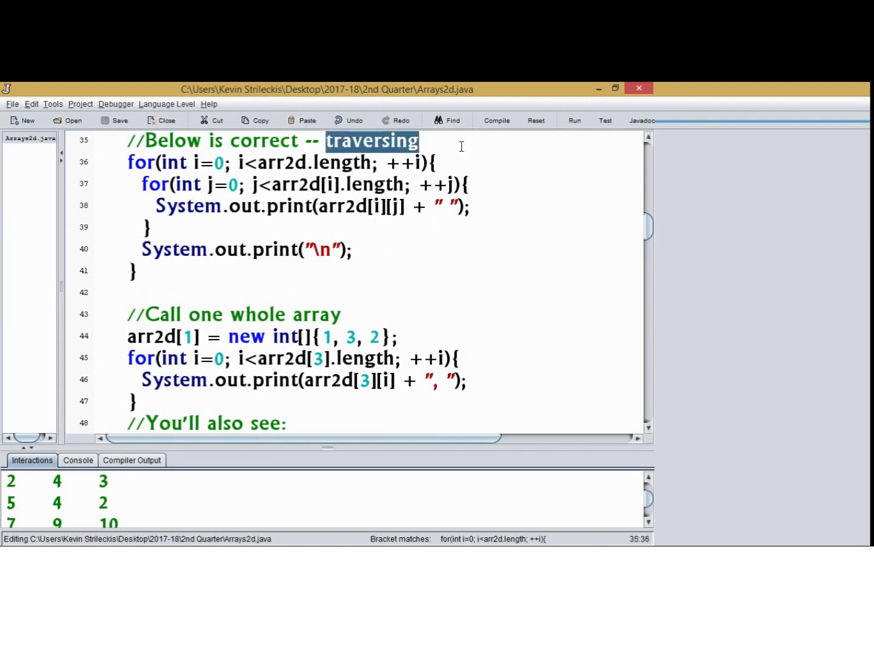
mouse_move(259, 368)
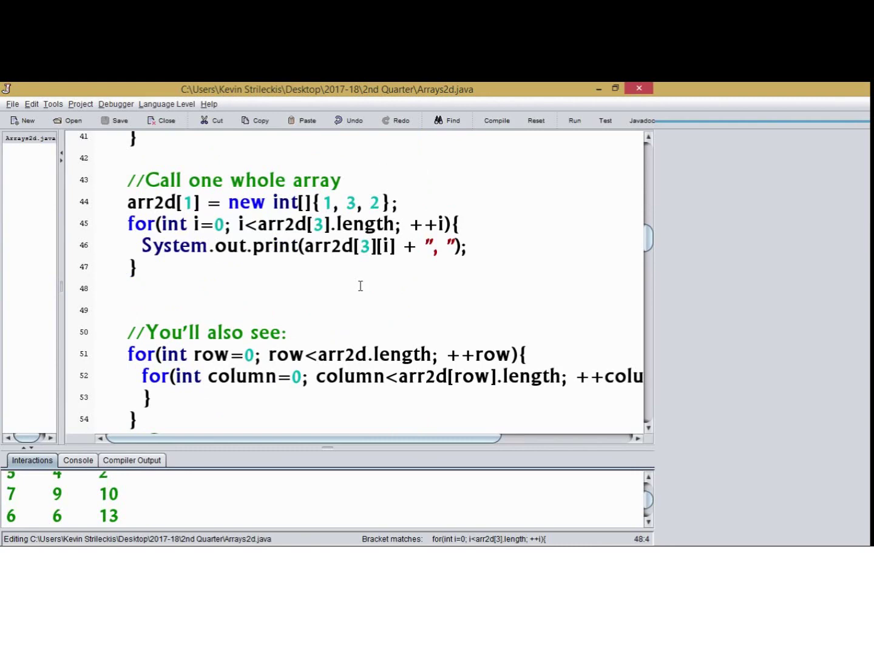
mouse_move(375, 290)
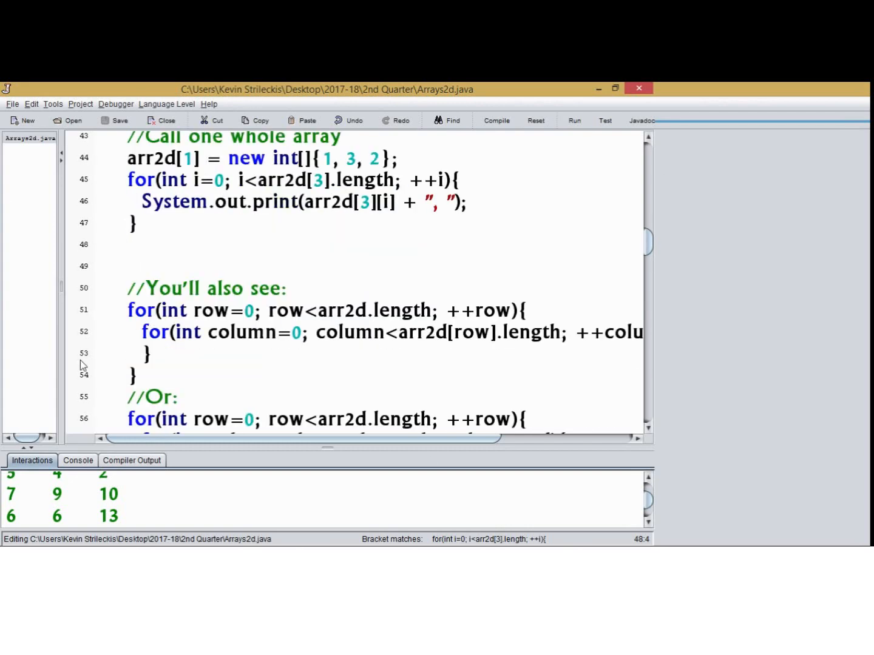
mouse_move(409, 255)
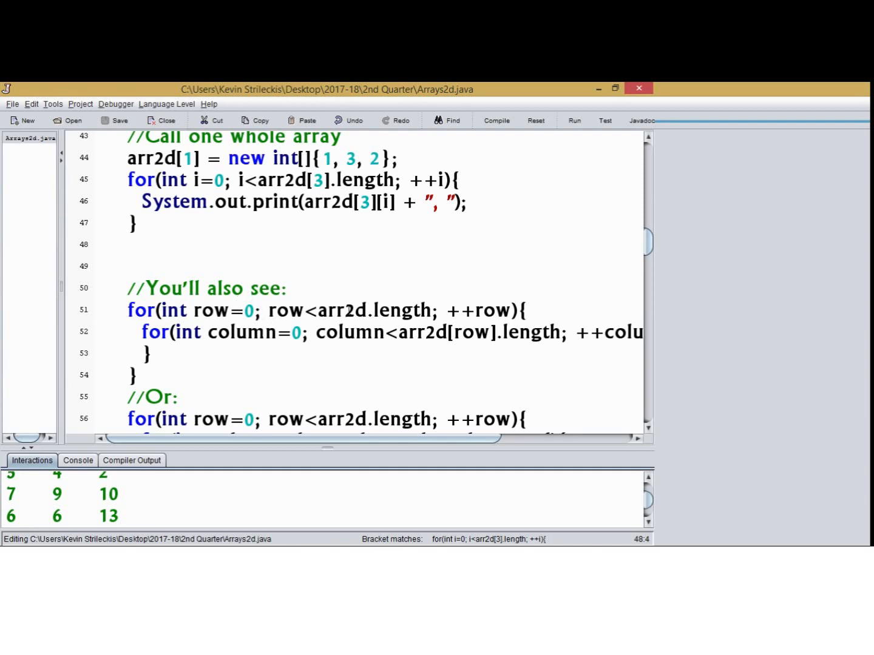
scroll(down, 3)
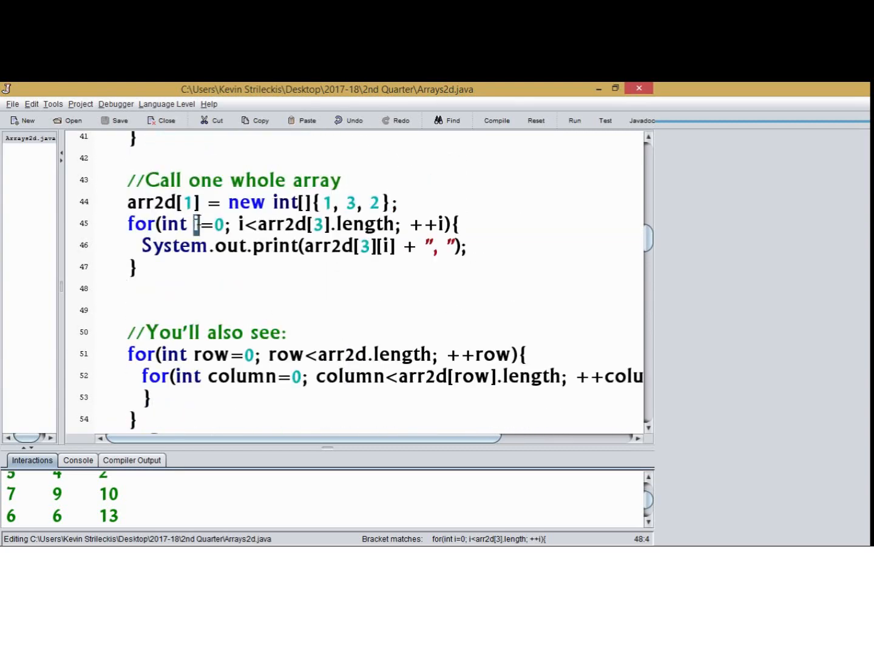
scroll(up, 3)
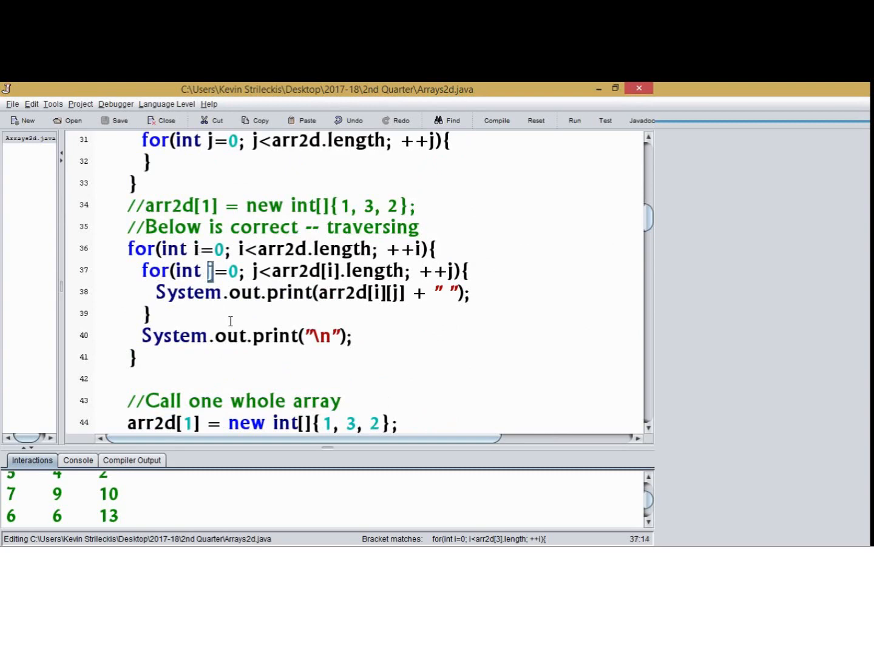
scroll(down, 3)
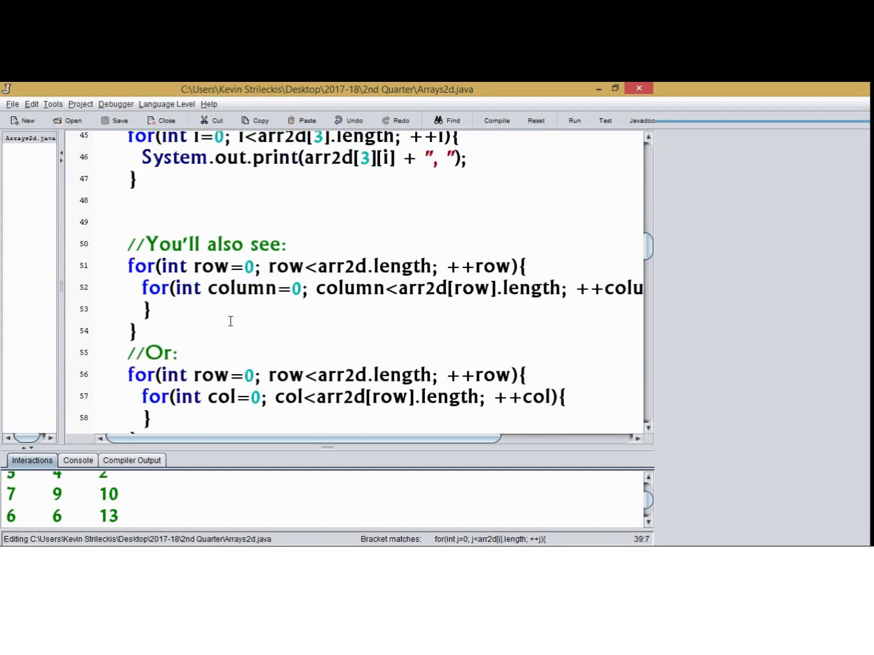
click(193, 266)
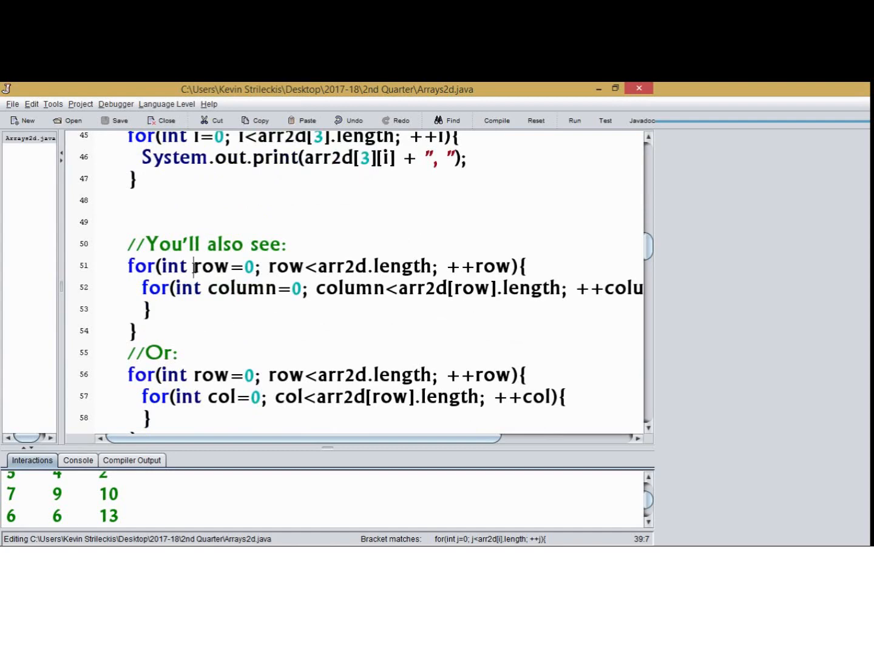
drag(208, 287, 637, 287)
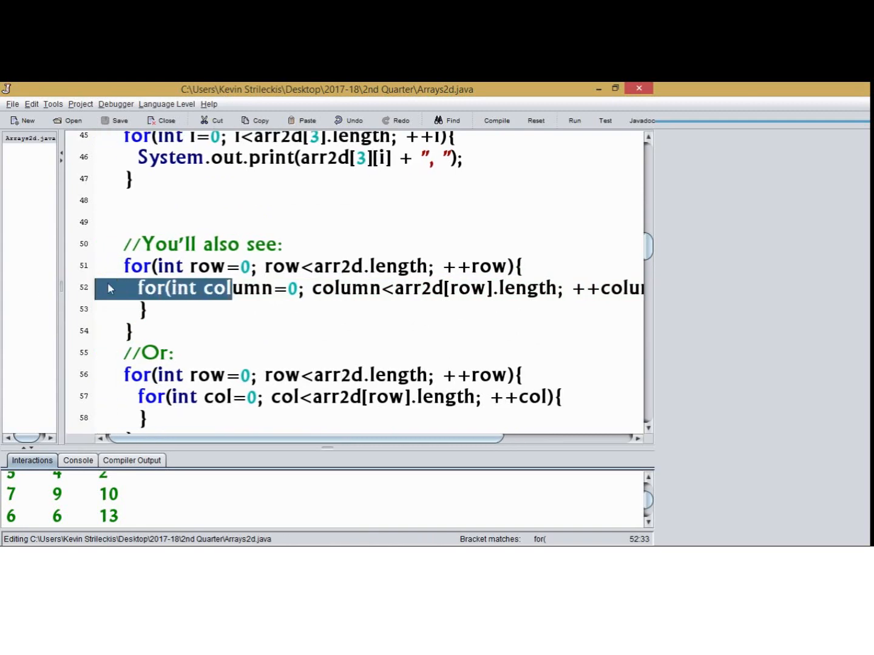
click(270, 288)
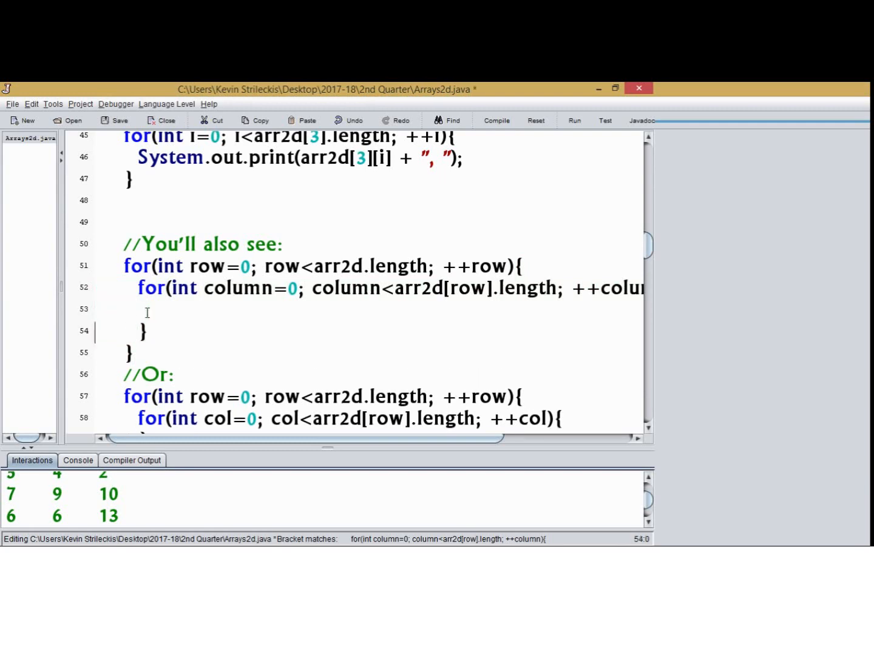
text(Sysem)
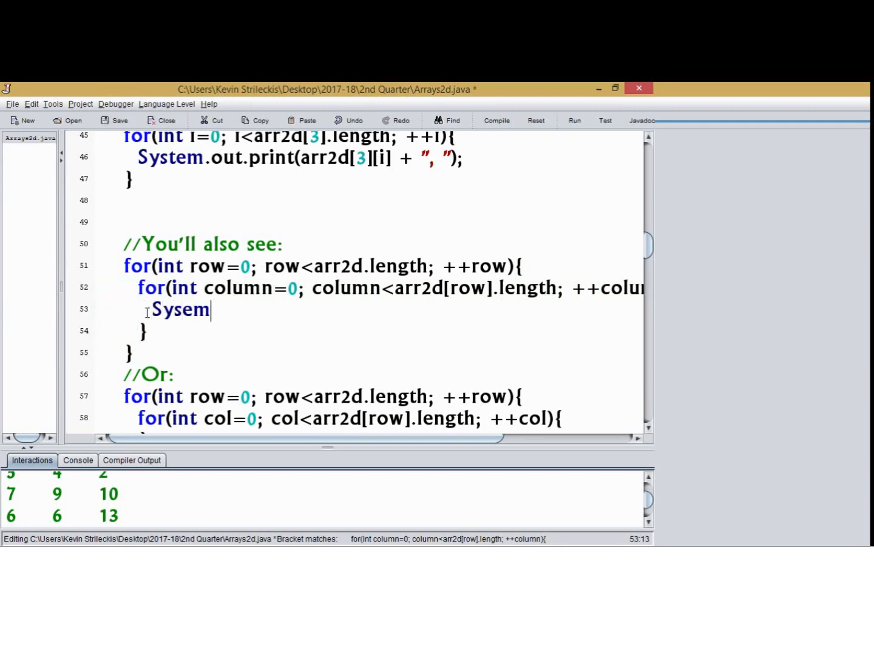
text(.out.)
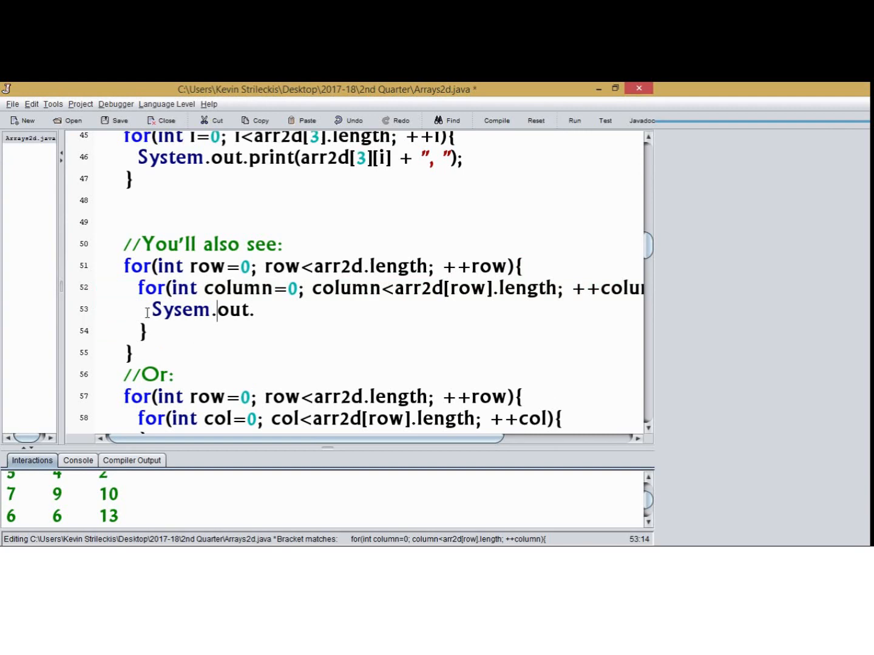
text(tor)
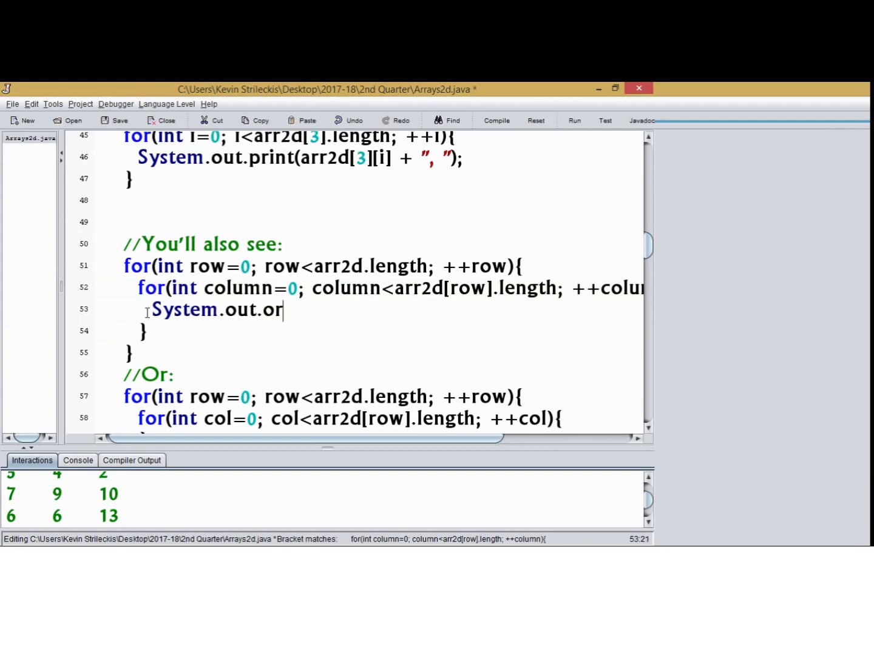
text(int(arr2d)
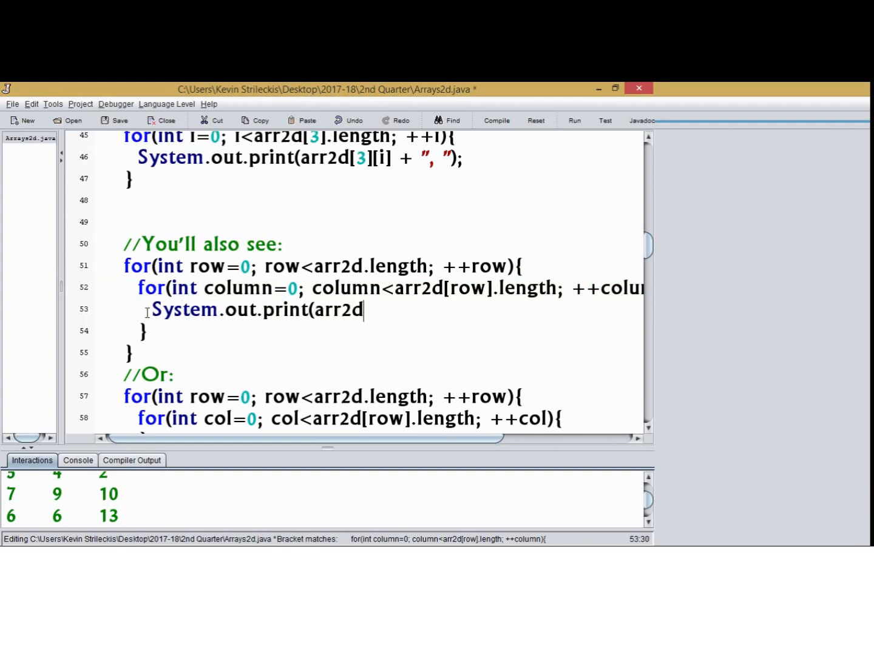
text([i)
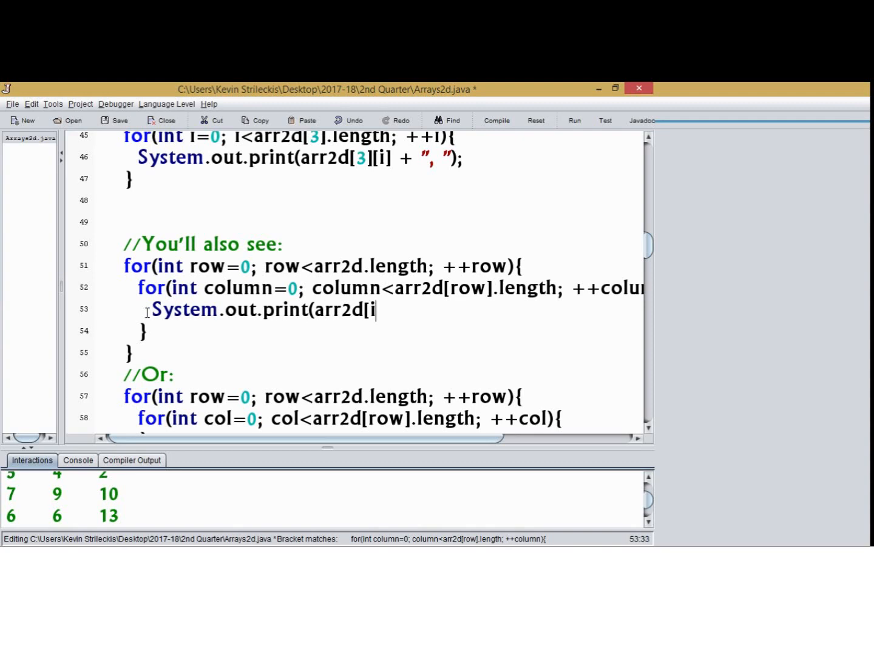
text(][i)
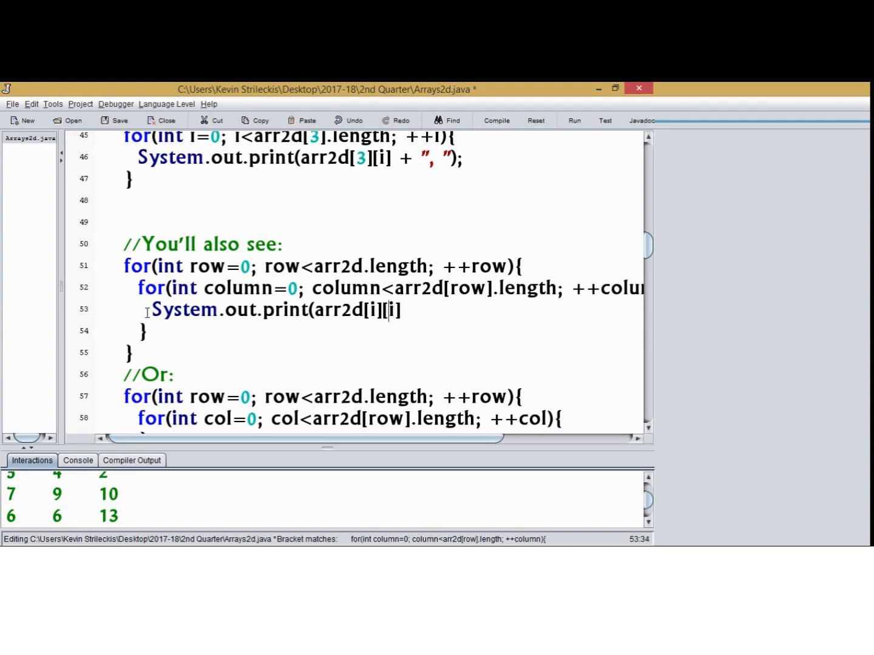
text(j)
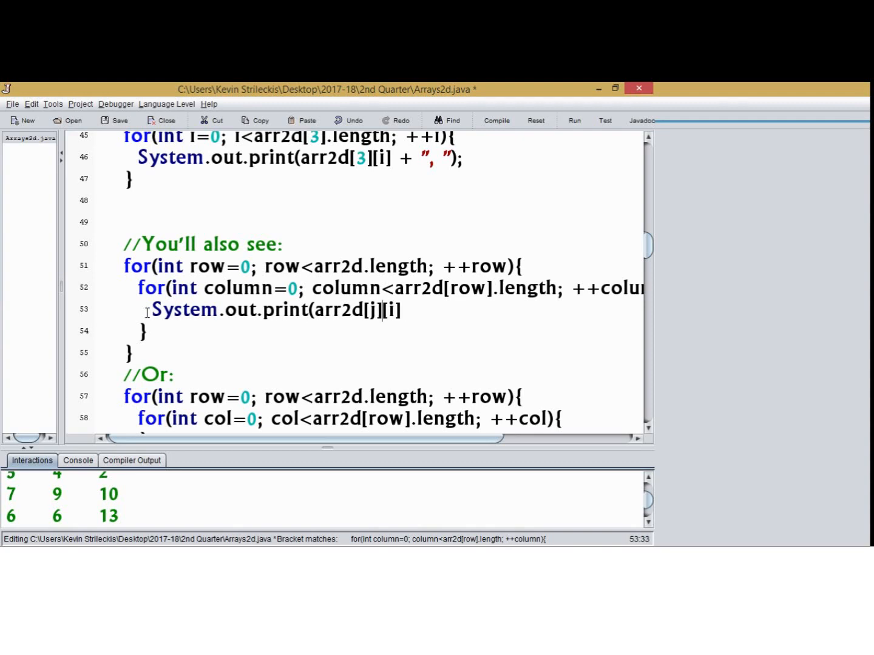
text(row)
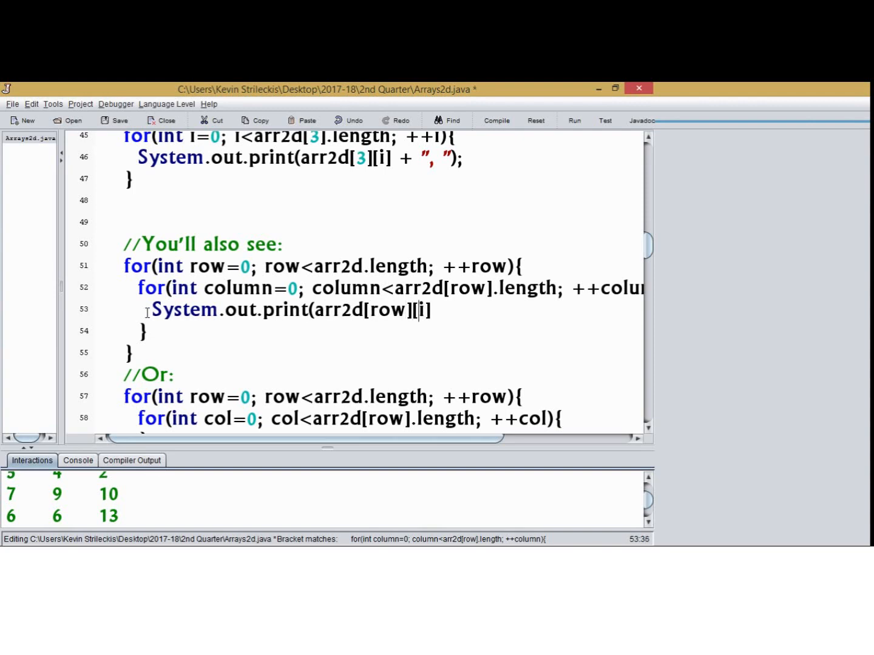
text(column)
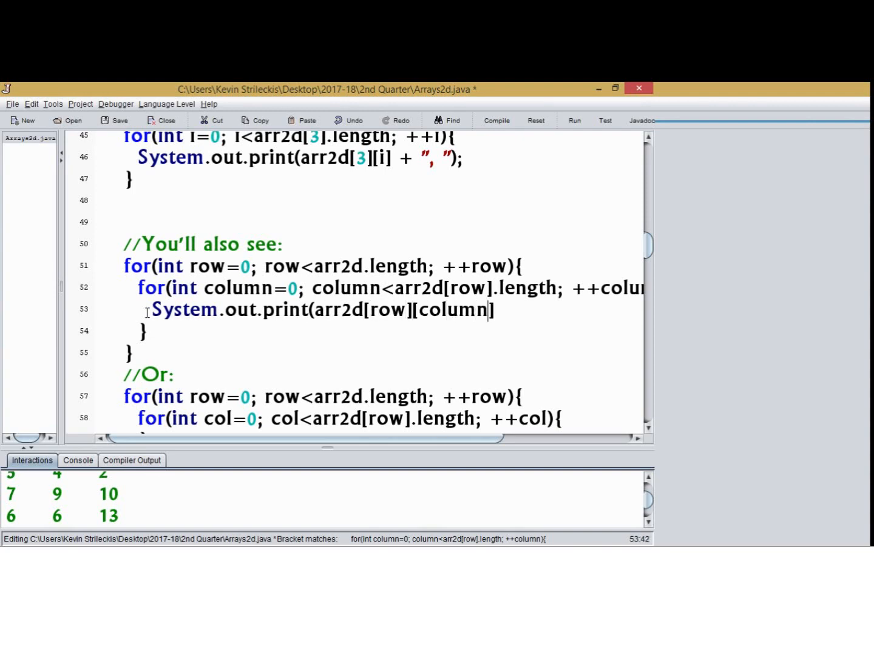
drag(495, 310, 152, 310)
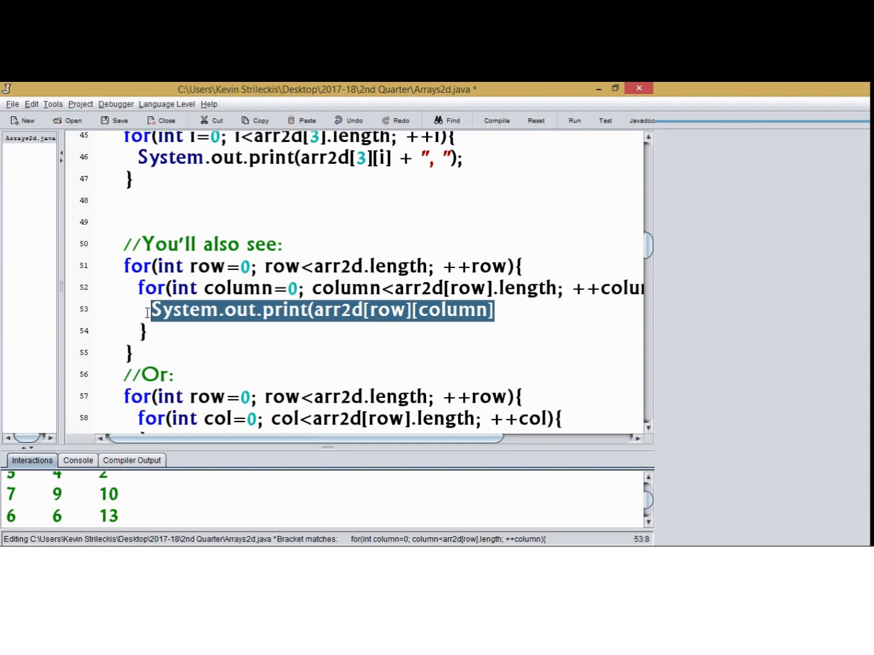
key(Delete)
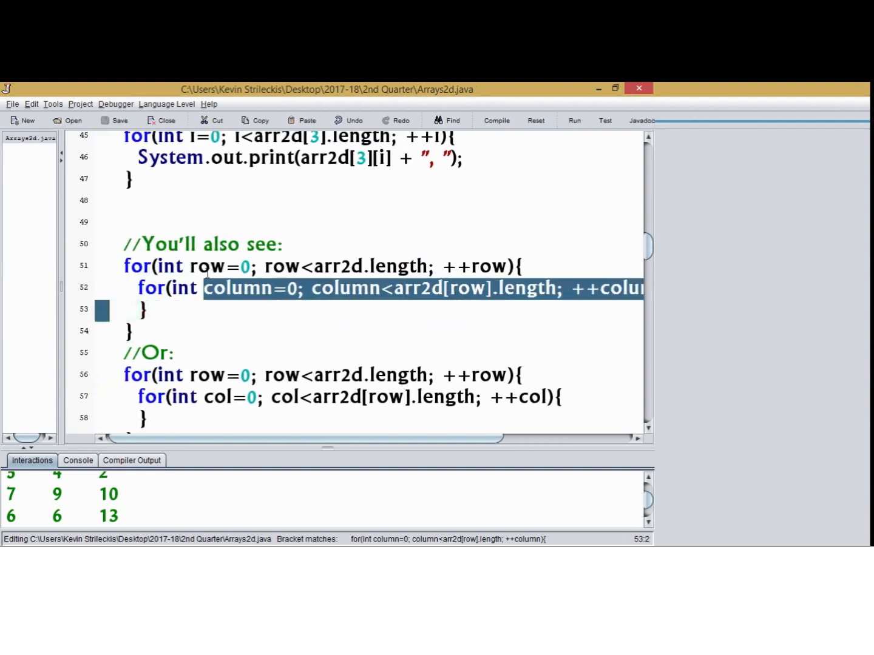
double_click(217, 397)
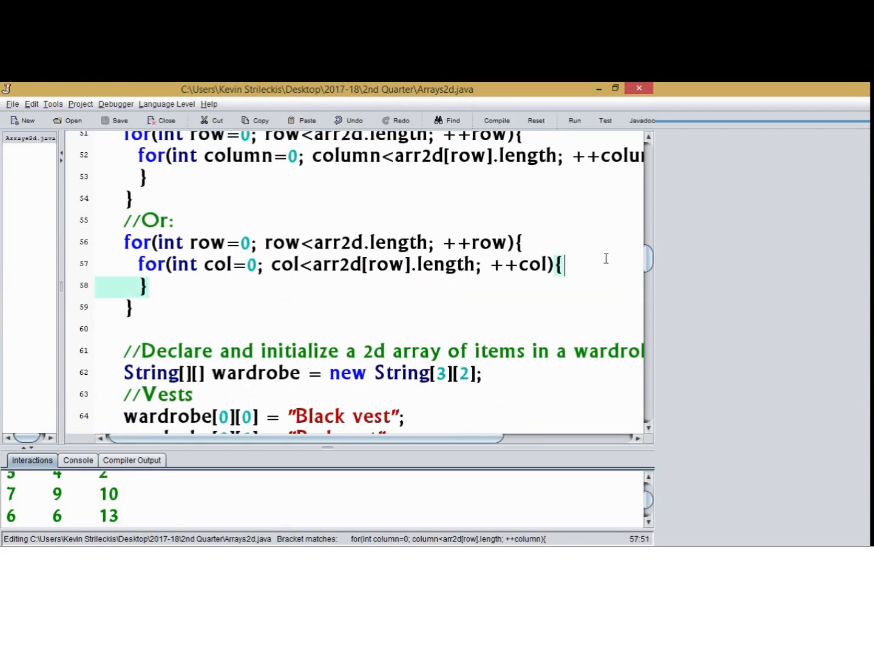
text(arr2)
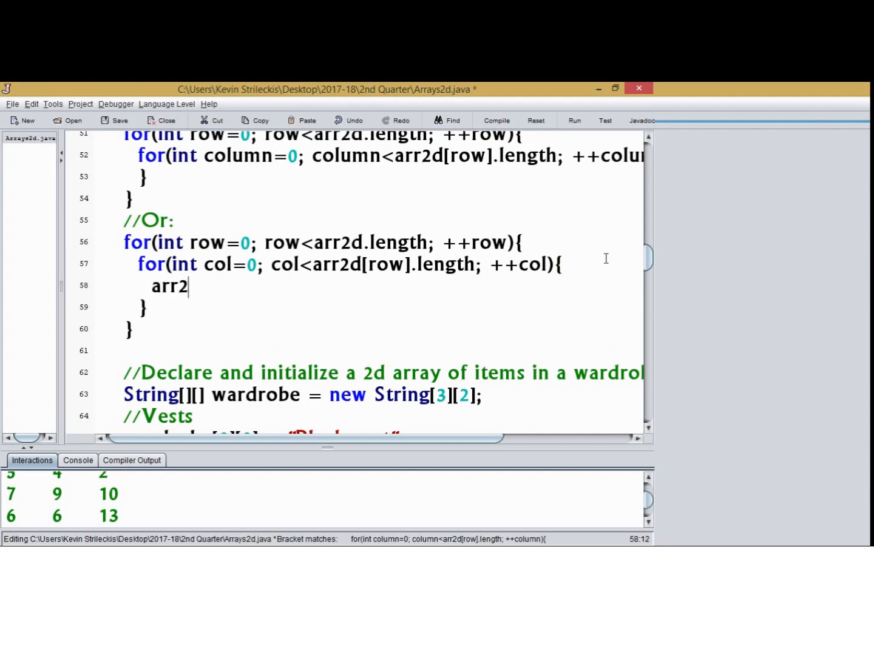
text(d[row][)
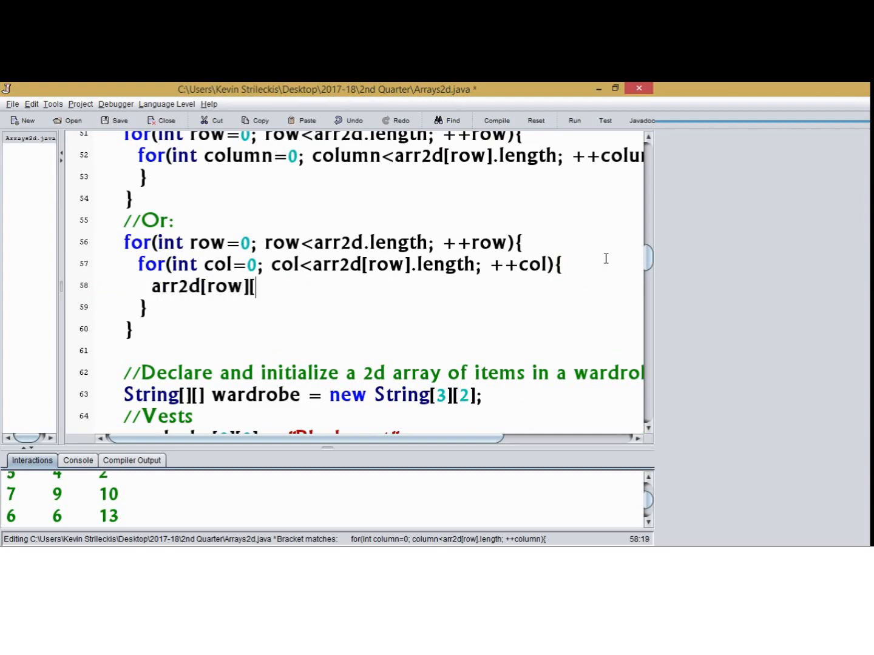
text(col] = a)
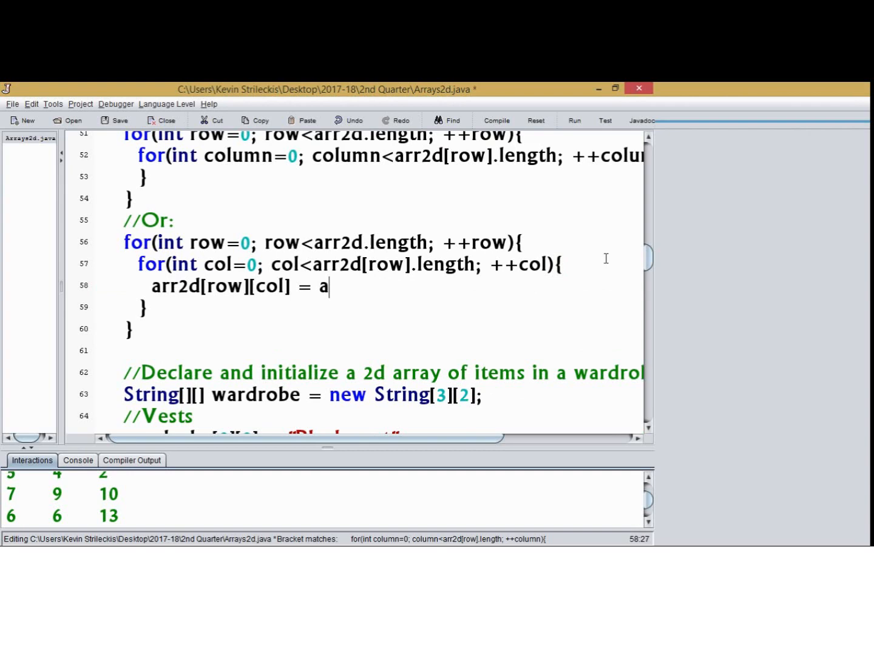
text(rr2d[)
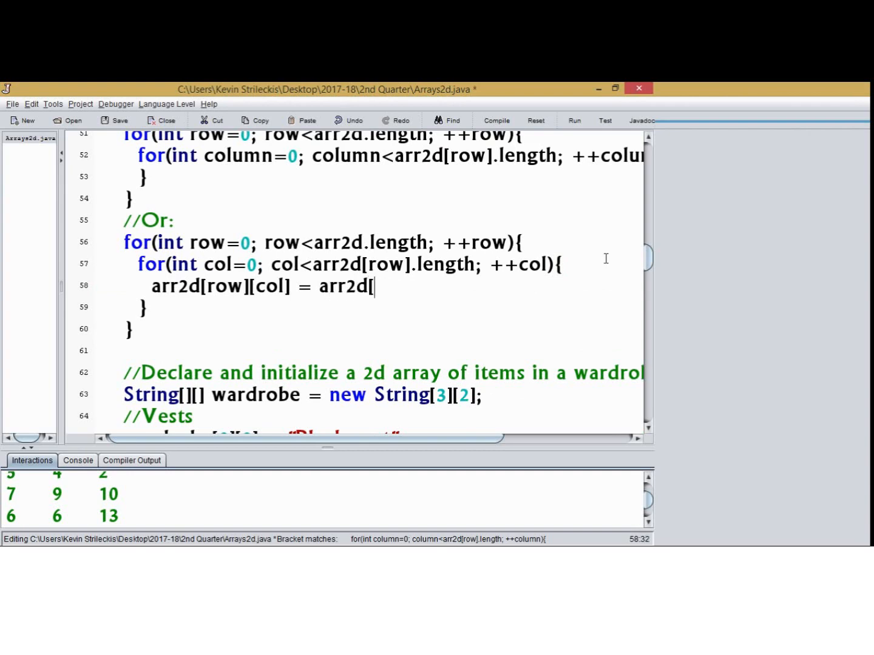
text(col][row)
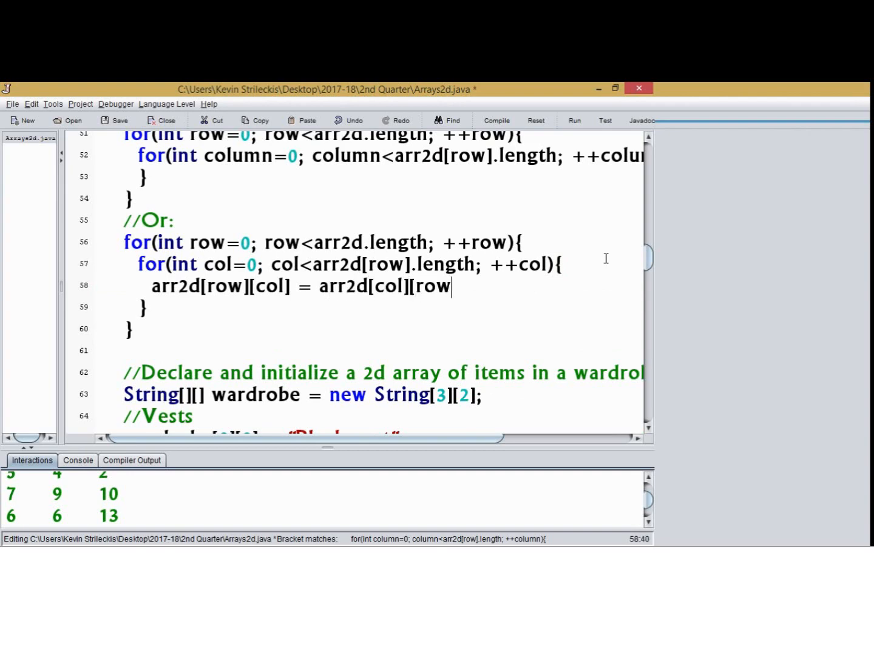
text(];)
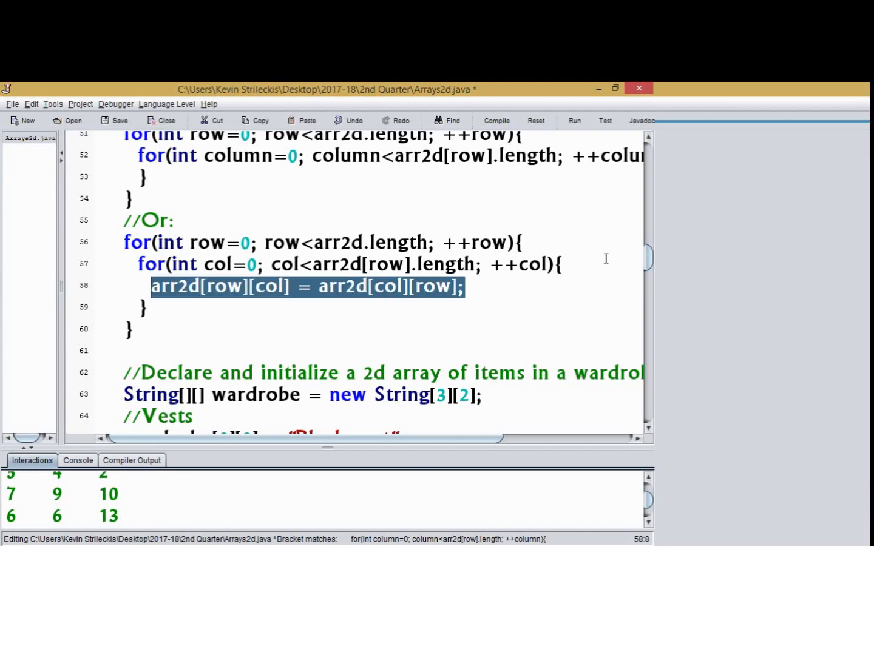
click(153, 286)
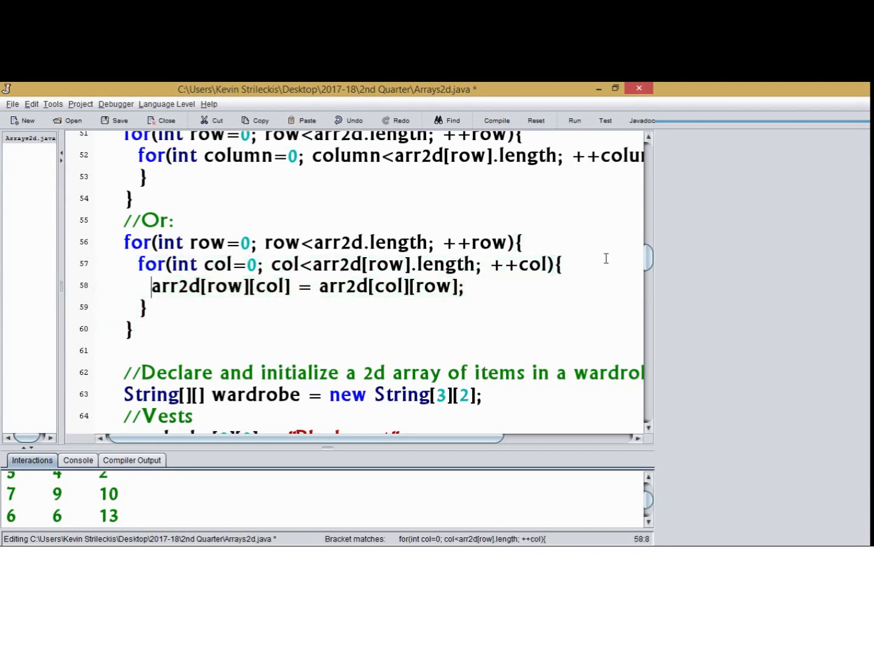
text(temp =)
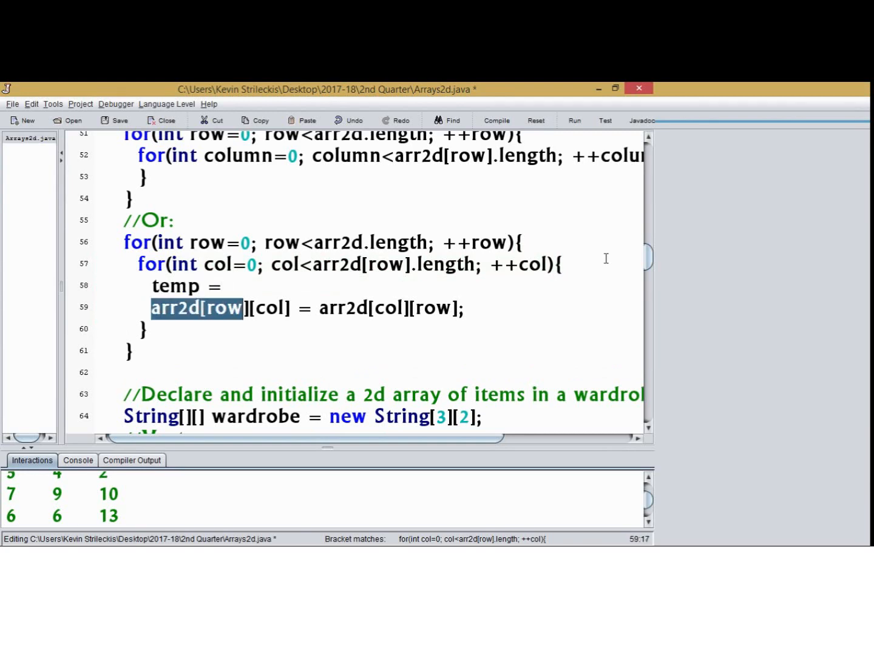
text(arr2d[row][col];)
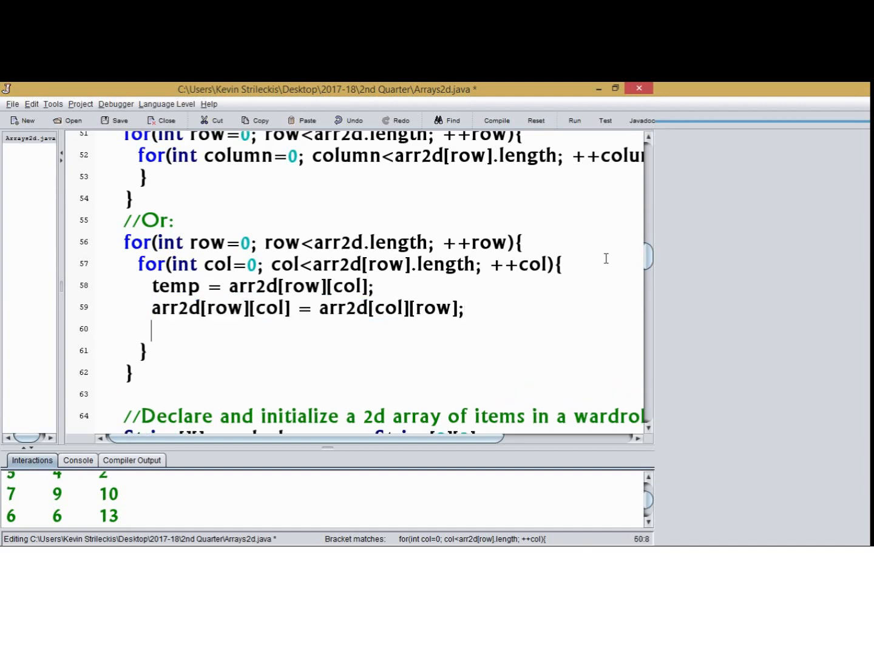
text(arr2d[row][] = arr2d[col][row];)
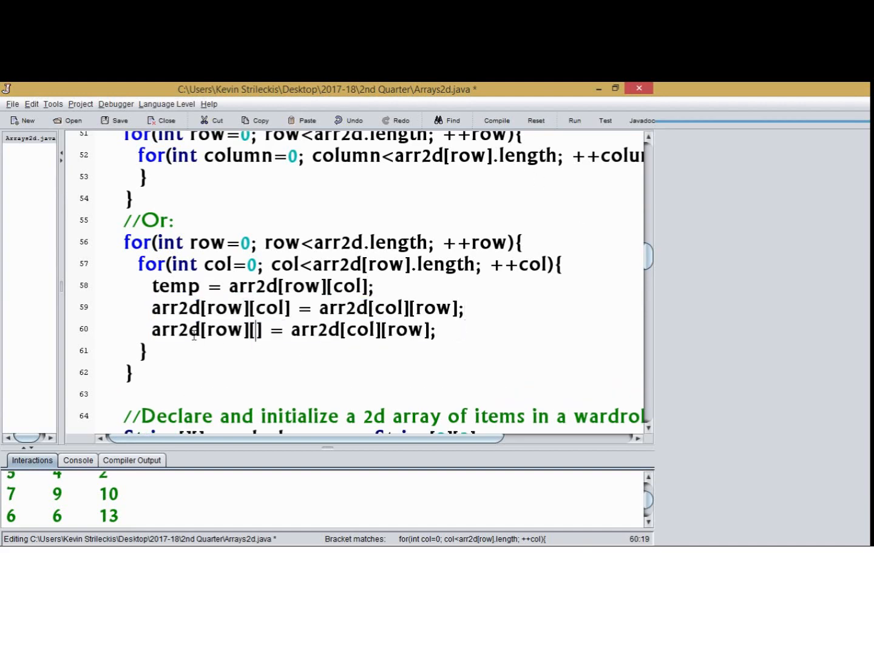
text(col])
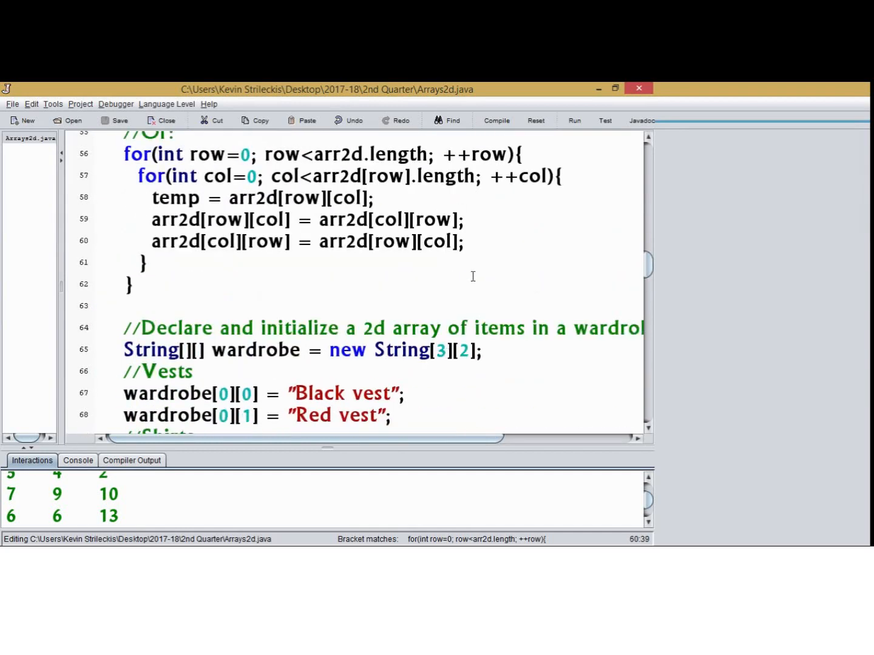
drag(152, 198, 465, 242)
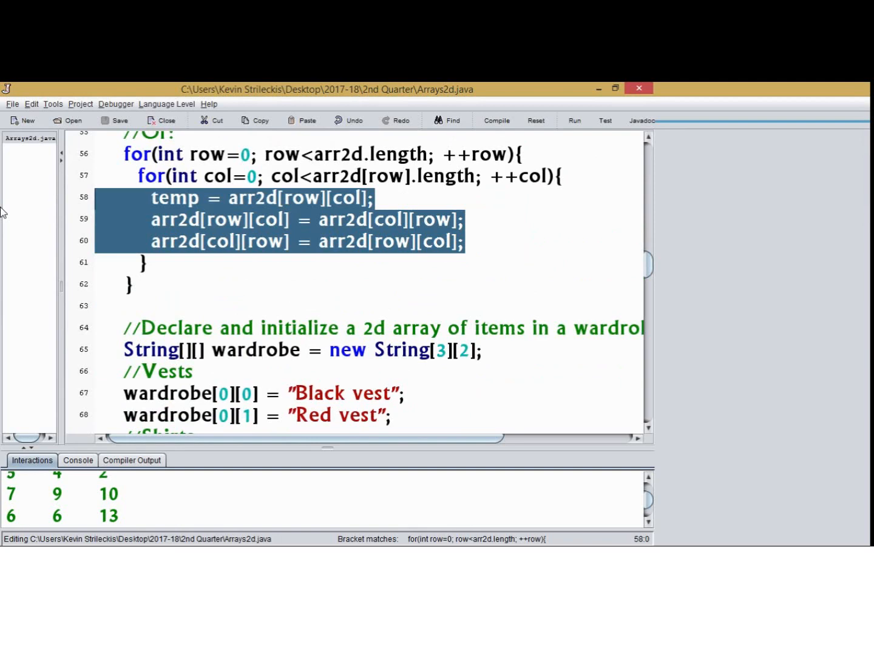
key(Delete)
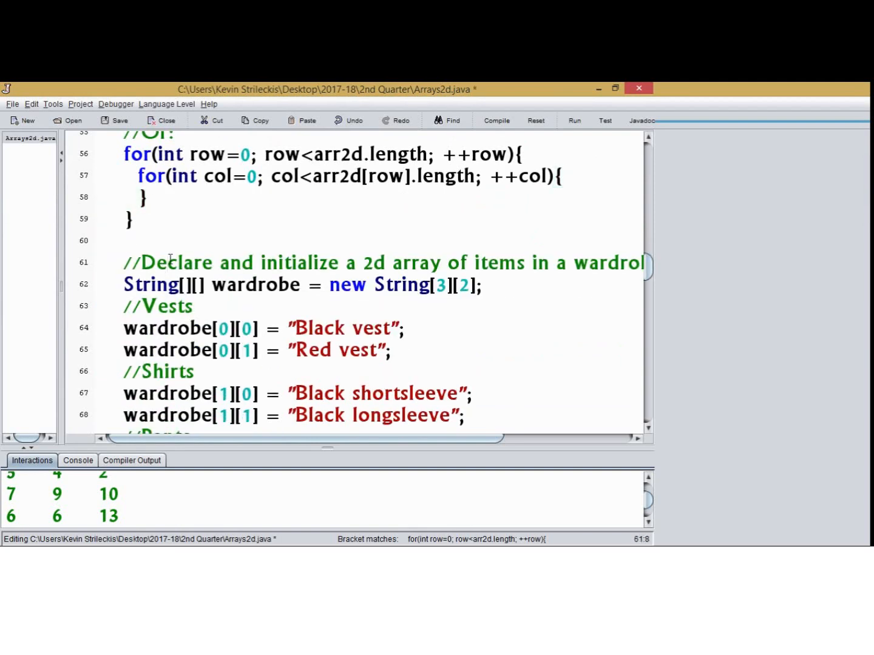
Step: Scroll down to the Searches section with the wardrobe String[3][2] array
scroll(down, 3)
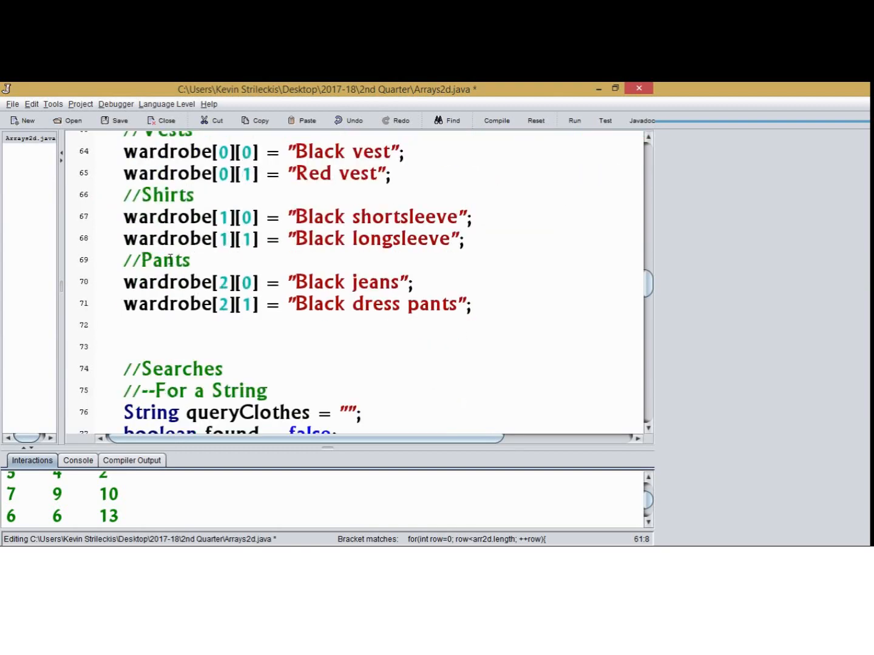
scroll(down, 3)
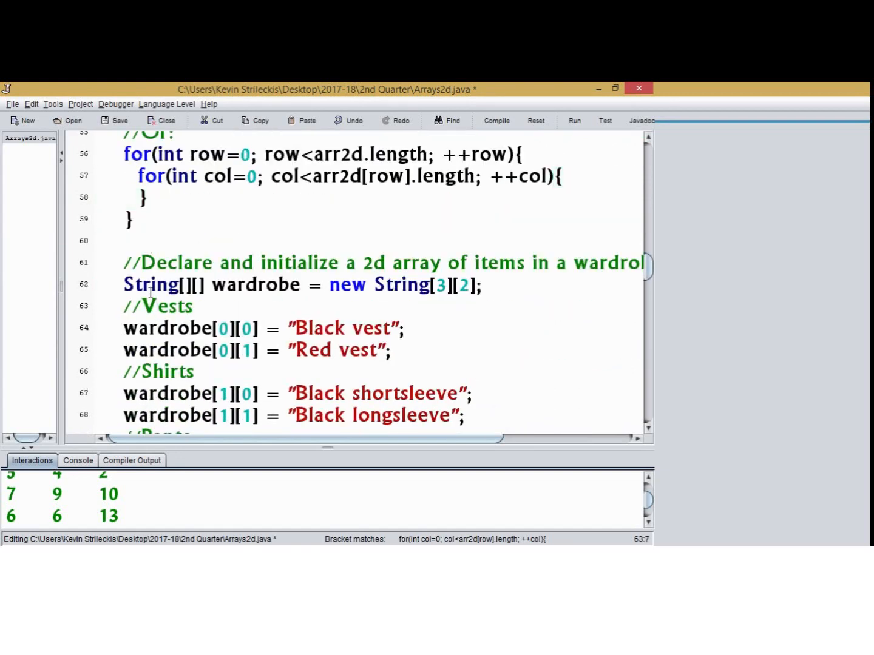
scroll(down, 3)
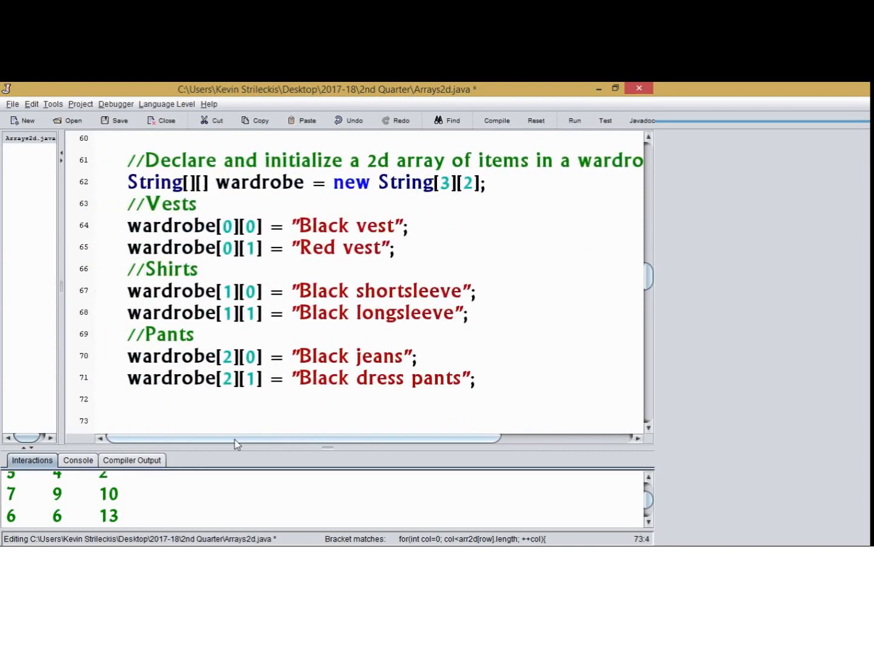
click(238, 247)
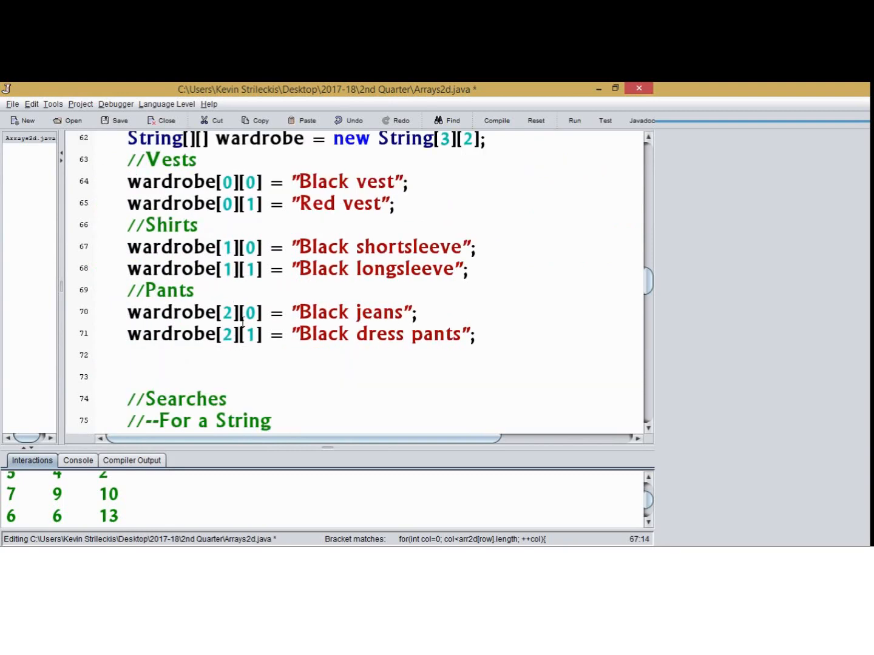
scroll(down, 3)
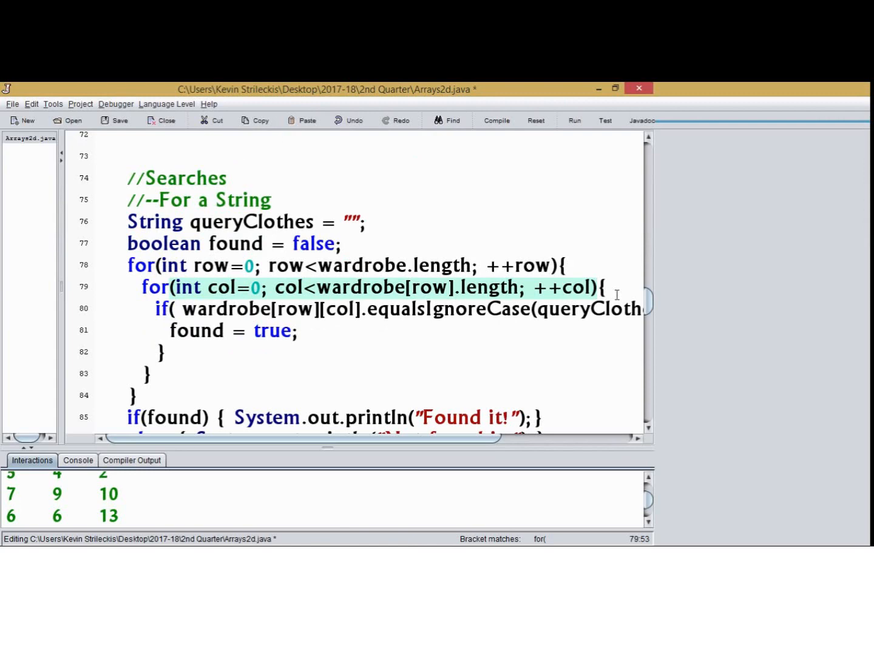
click(479, 287)
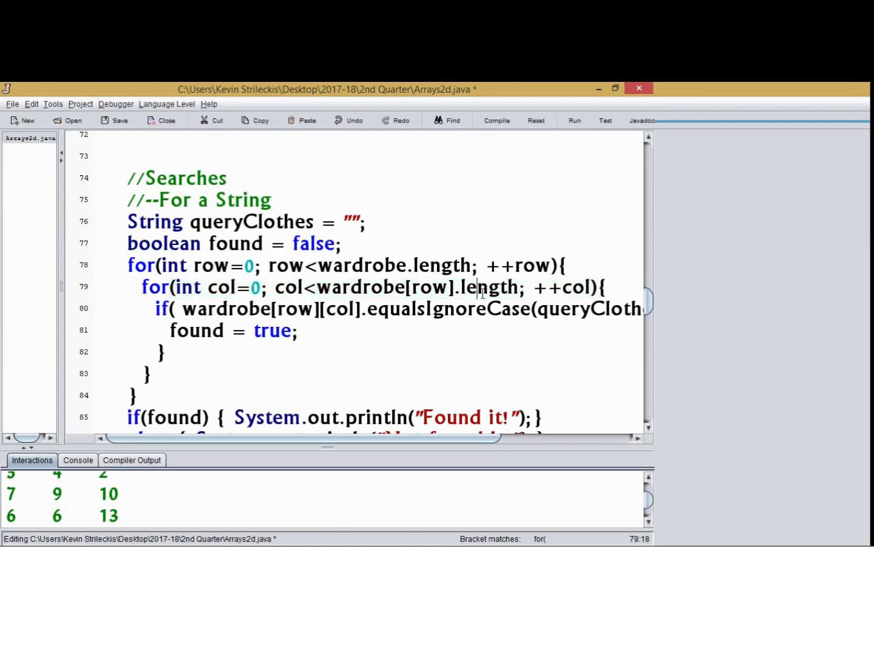
Step: Highlight wardrobe[row] in the inner loop bound and the equalsIgnoreCase(queryClothes) comparison
drag(317, 287, 452, 287)
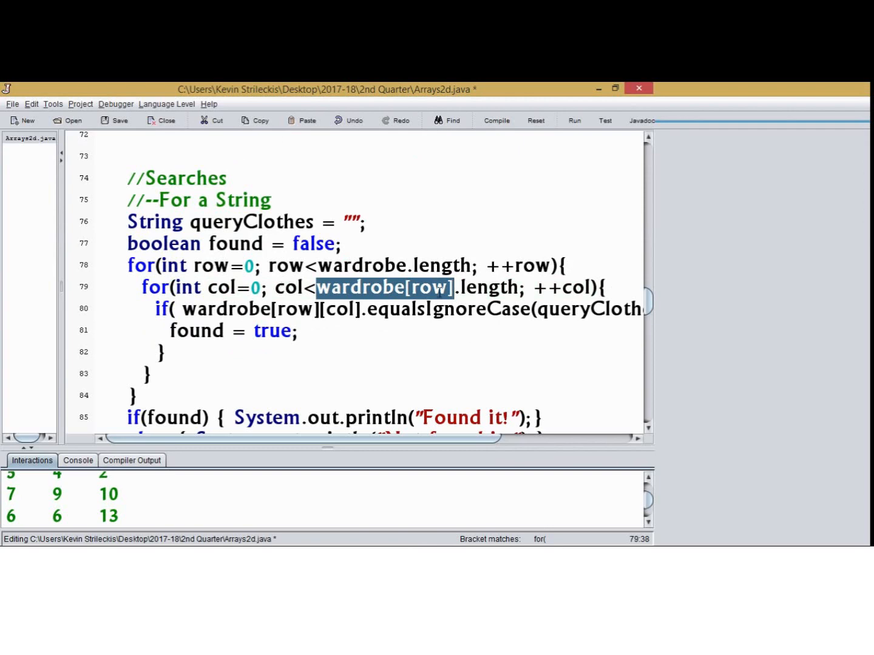
mouse_move(472, 291)
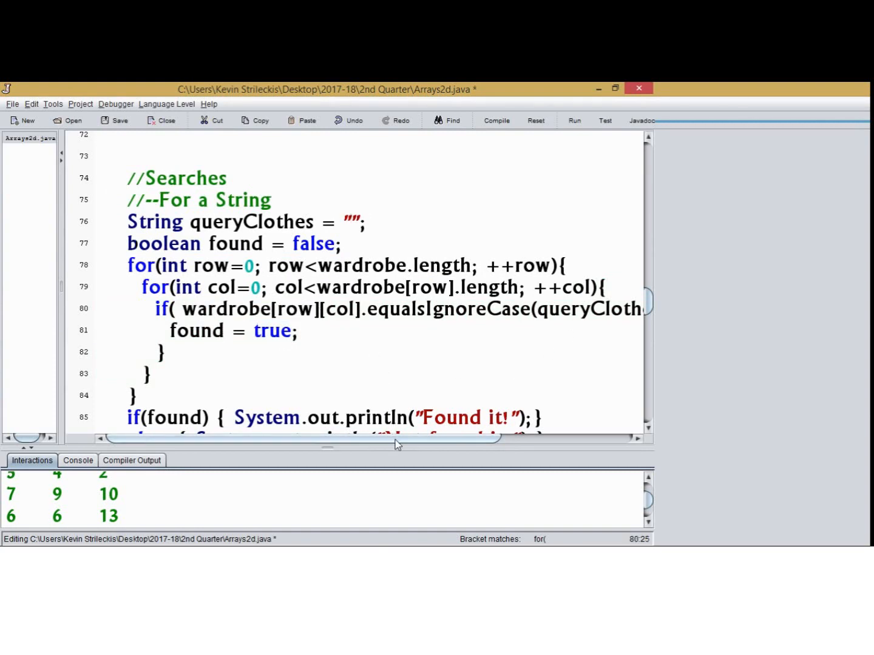
scroll(right, 3)
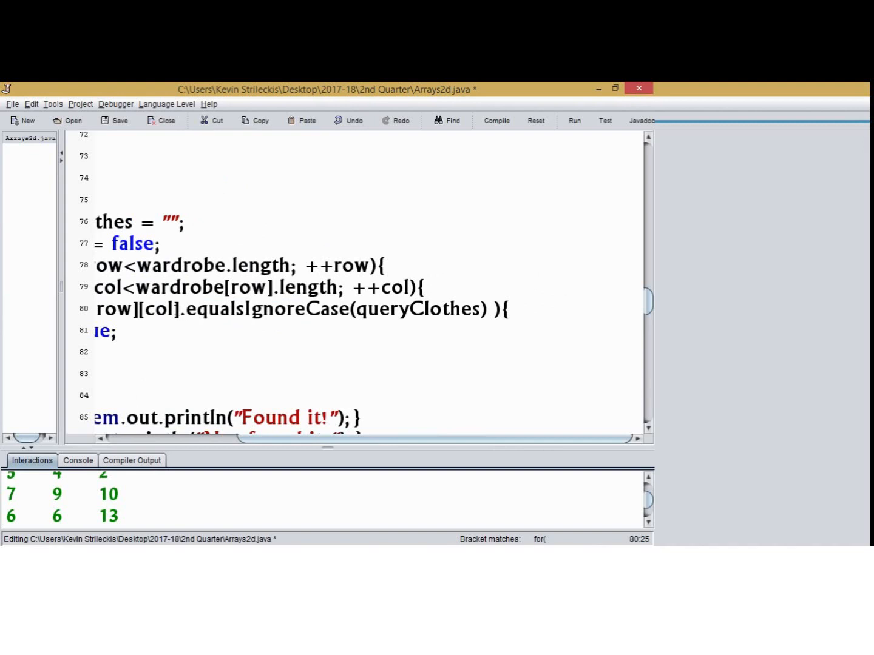
drag(180, 309, 491, 308)
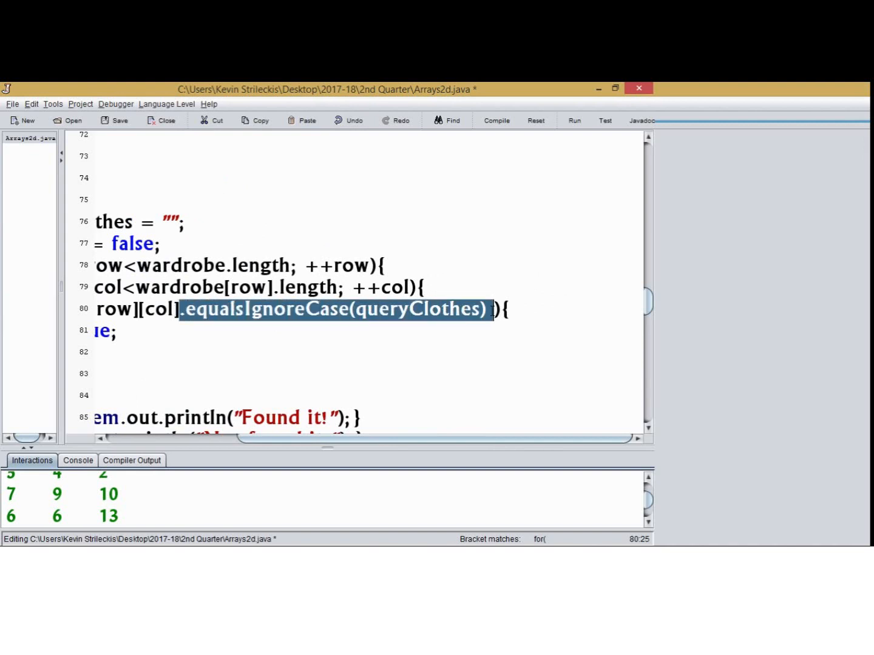
scroll(left, 3)
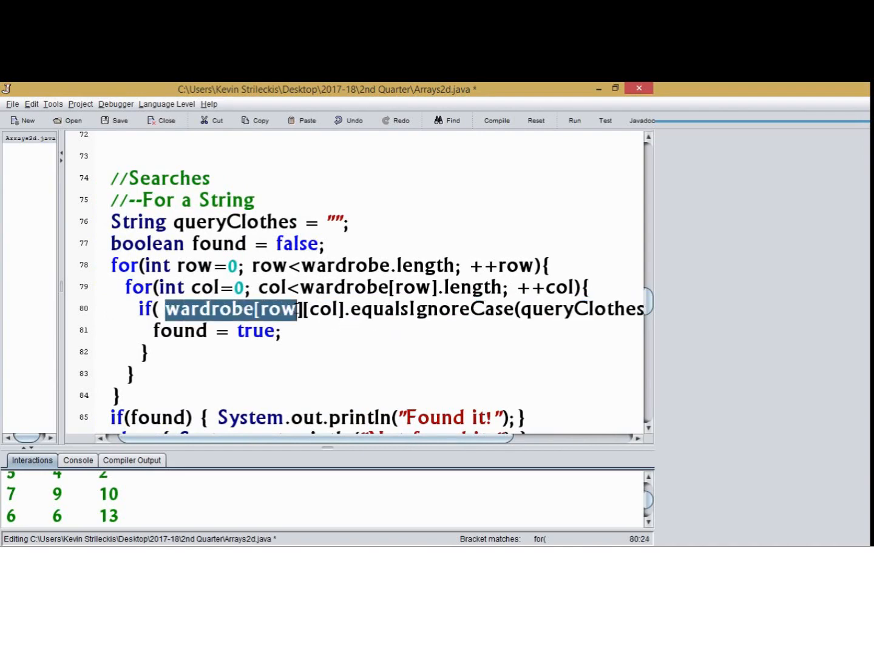
Step: Type the == alternative 'arr2d[row][col] == query' on line 80
text(a ){)
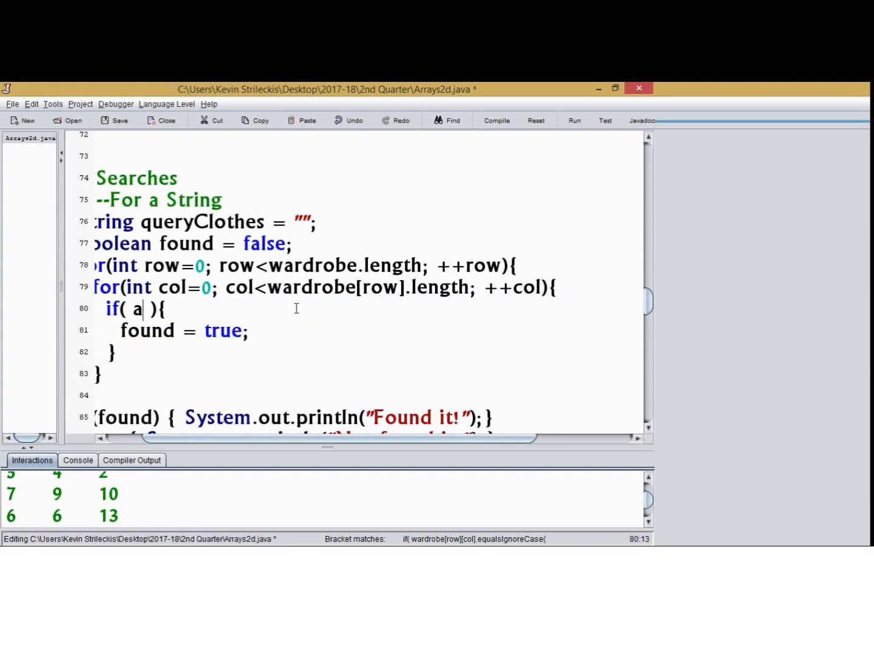
text(rr2d[)
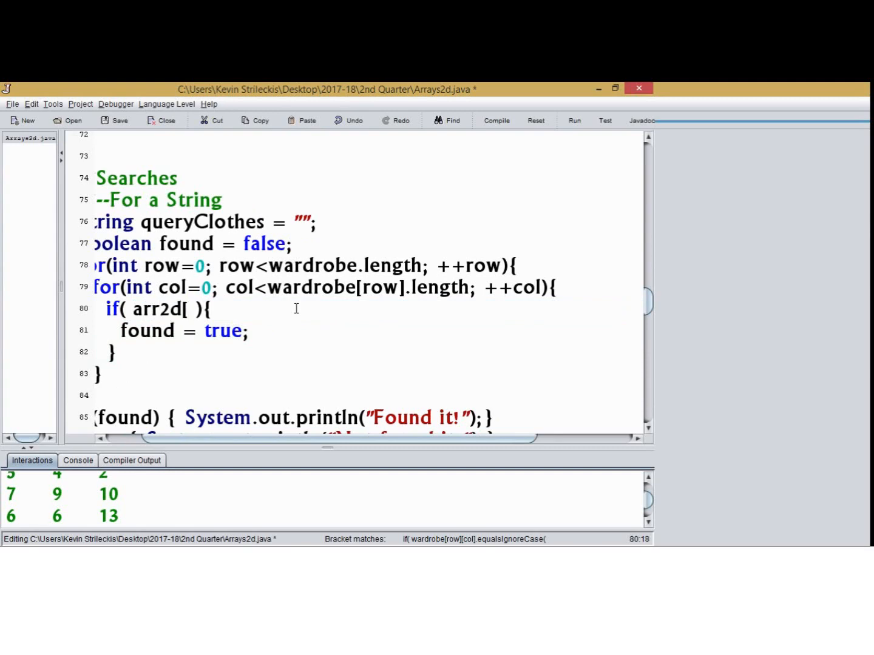
text(row][col)
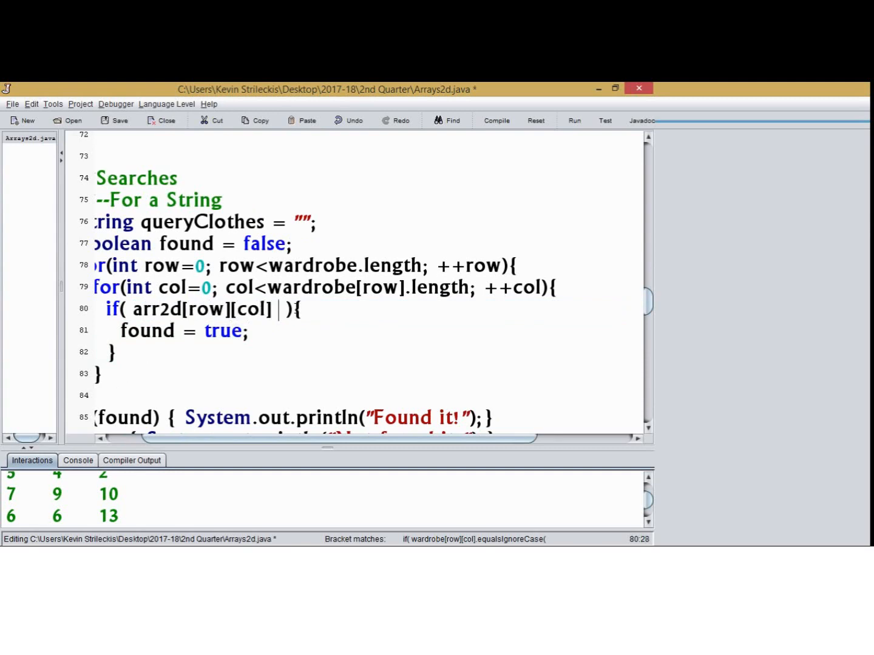
text(== query)
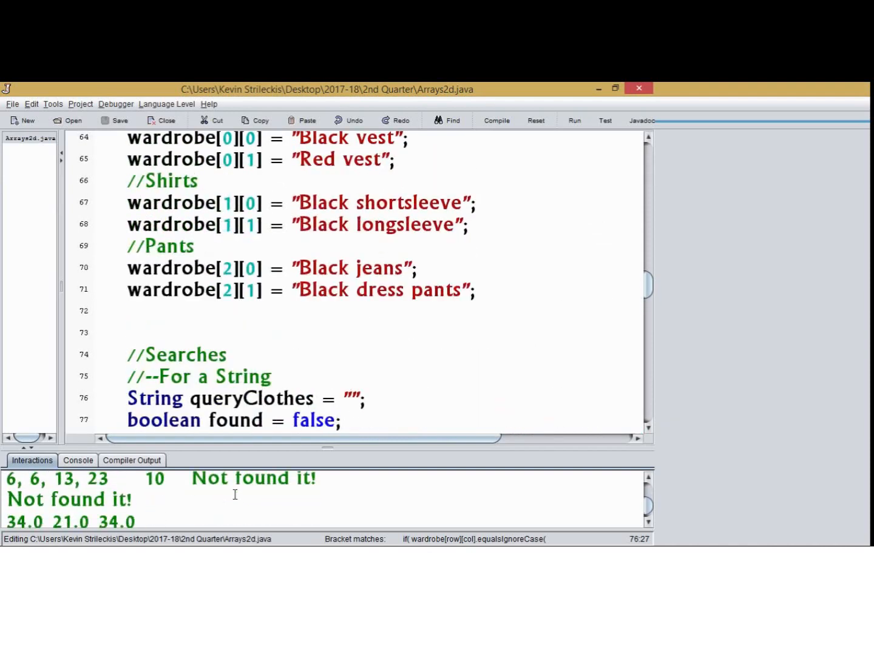
Step: Set queryClothes to "black longsleeve", then compile and run to get Found it!
double_click(351, 398)
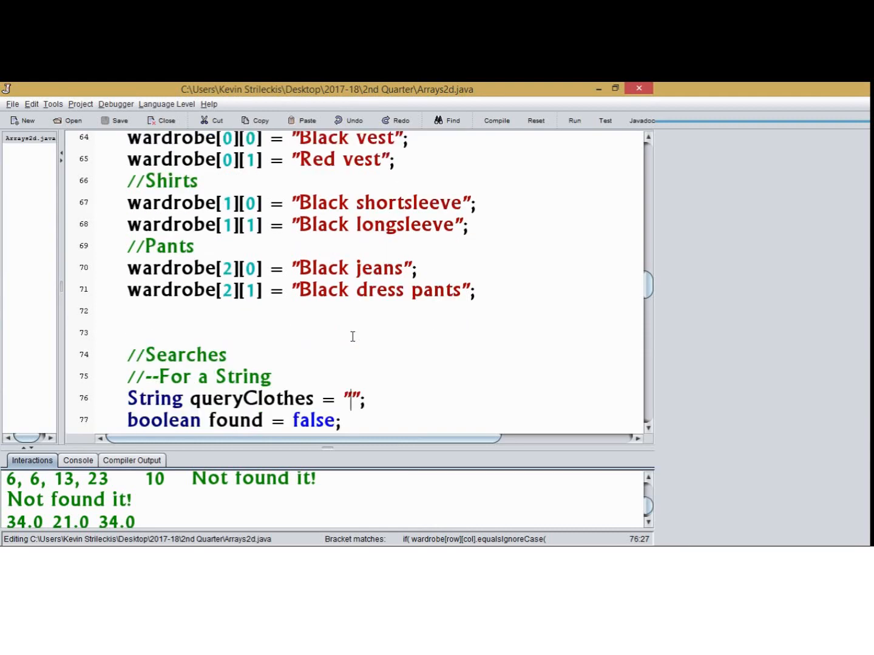
text(black longsleeve)
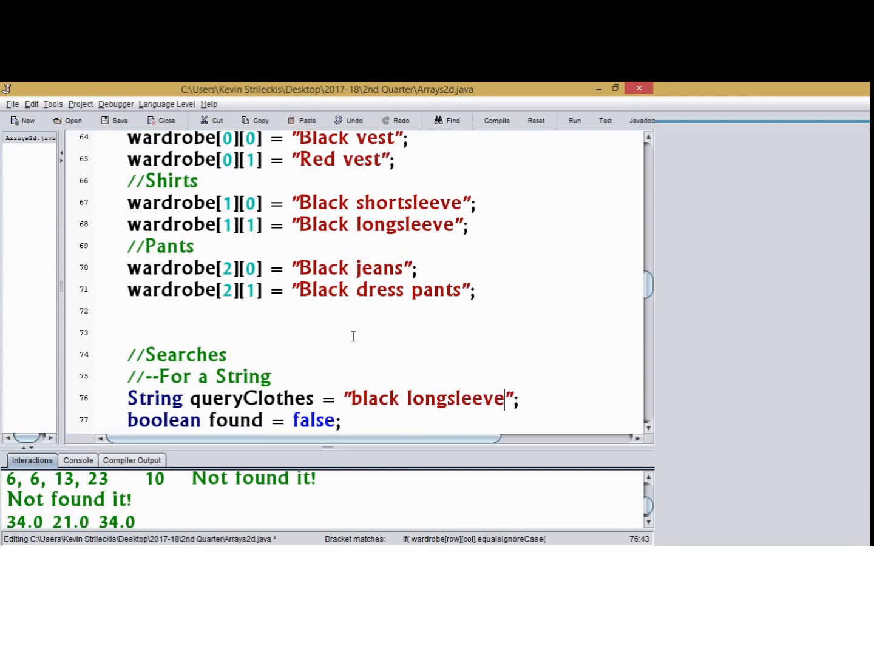
click(496, 121)
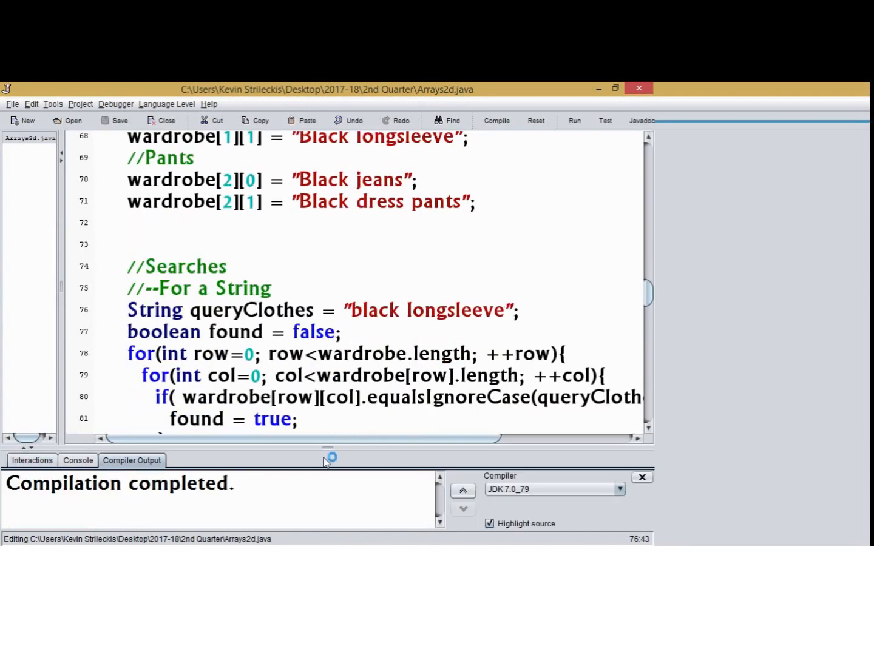
scroll(down, 3)
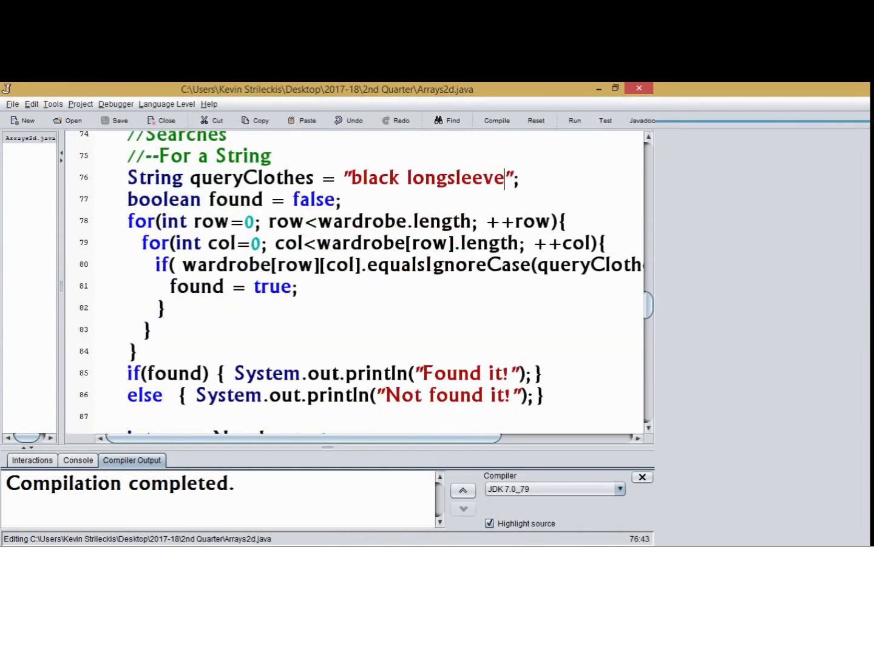
click(574, 120)
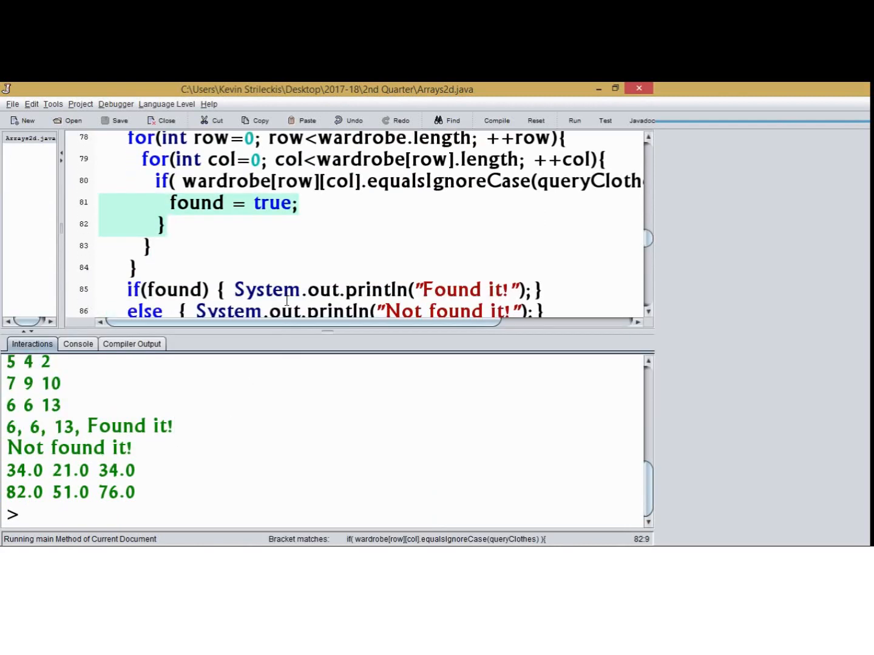
scroll(down, 3)
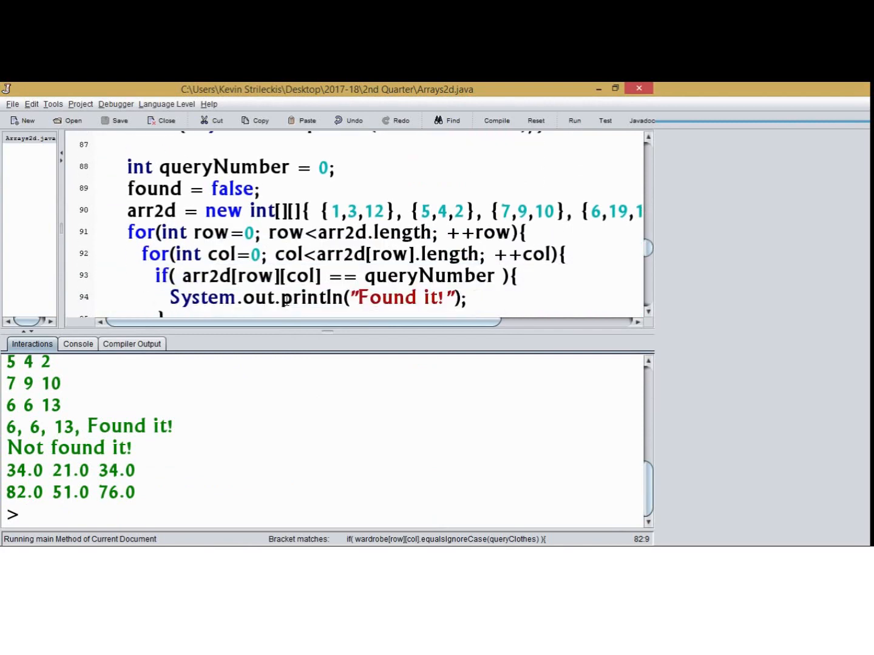
Step: Change queryNumber from 0 to 9, then compile and run
drag(182, 275, 480, 275)
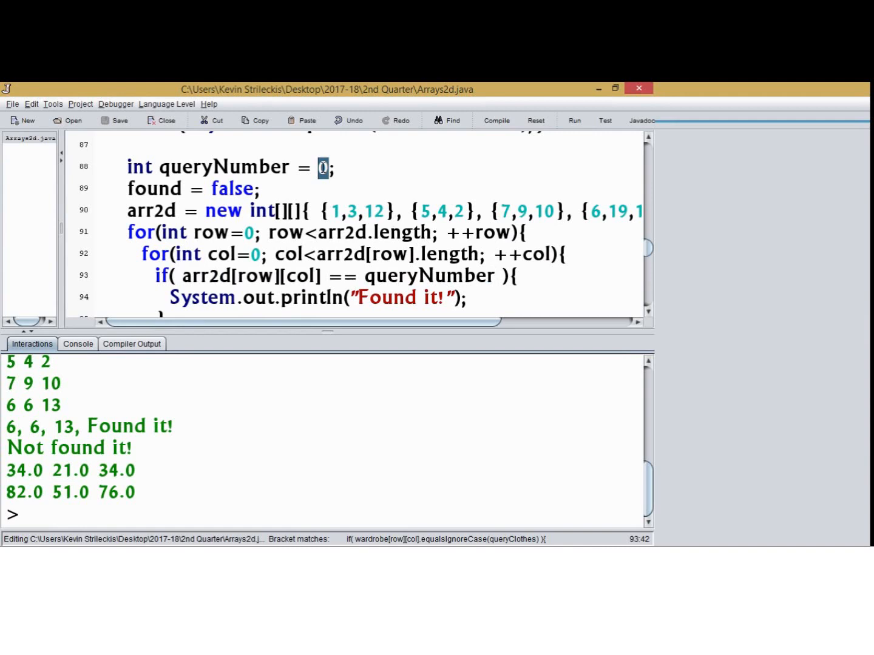
text(9)
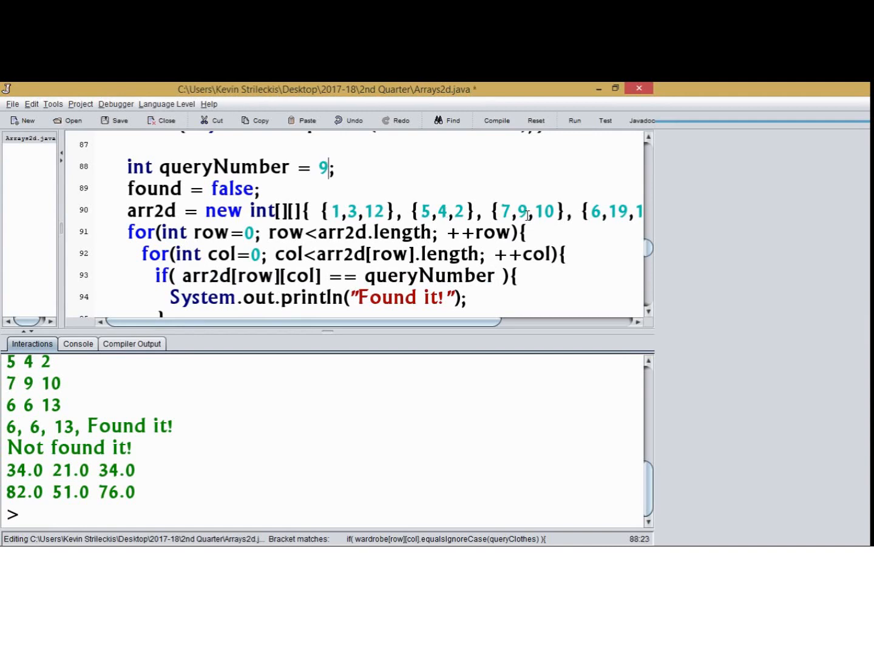
click(496, 121)
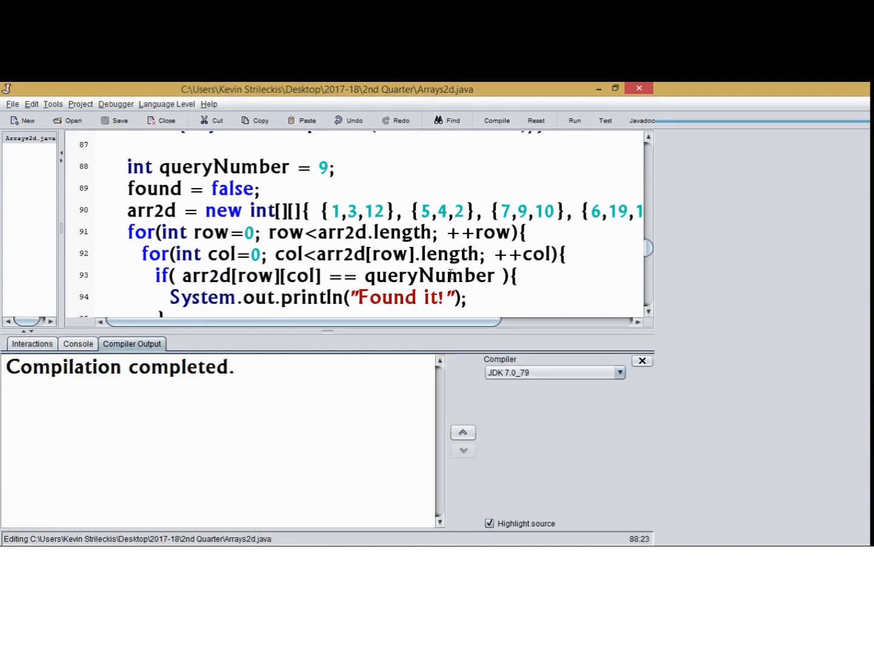
click(574, 120)
text(fou)
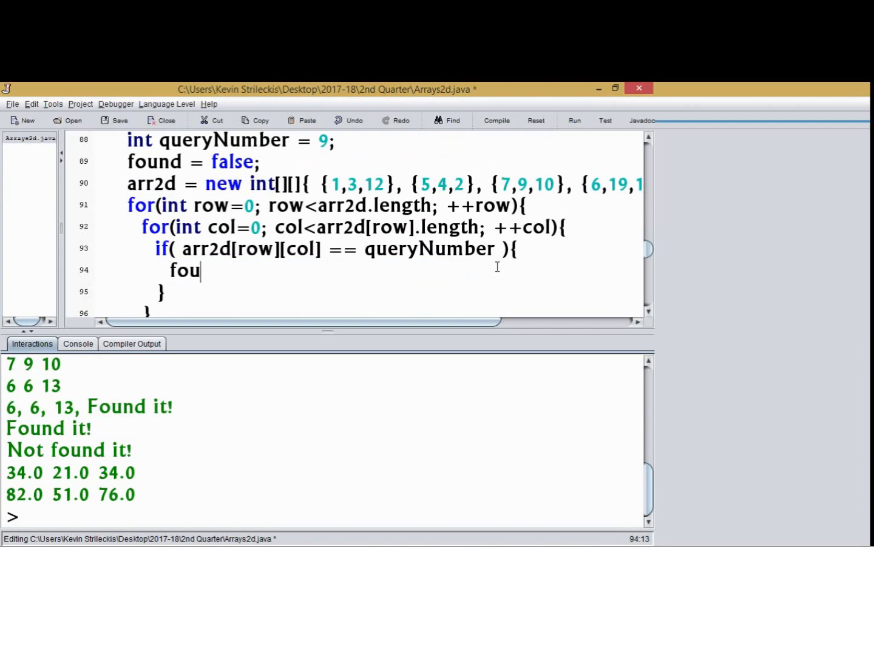
Step: Replace the println in the number search with found = true; and rerun
text(nd = true;)
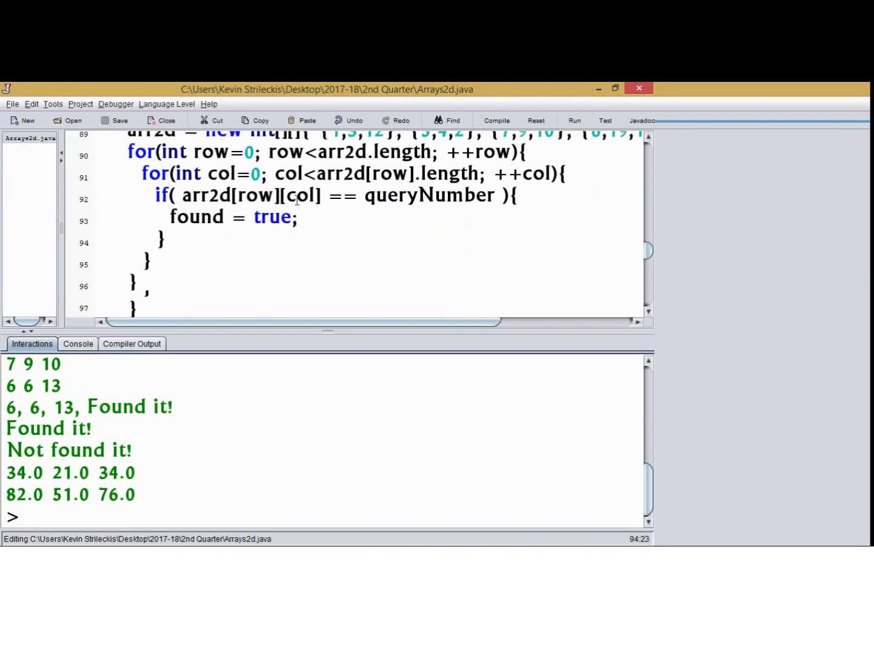
scroll(down, 3)
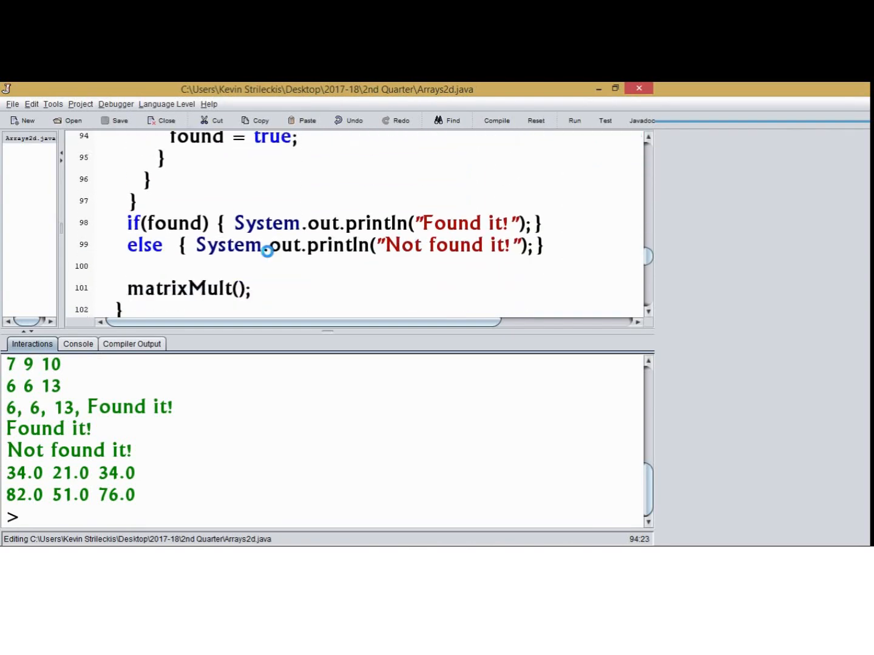
click(574, 121)
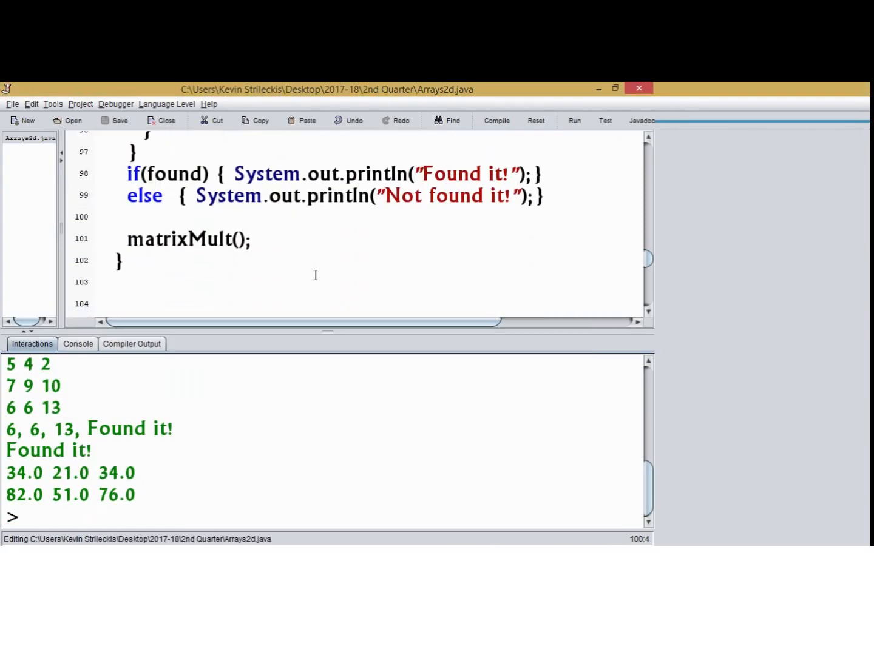
scroll(down, 3)
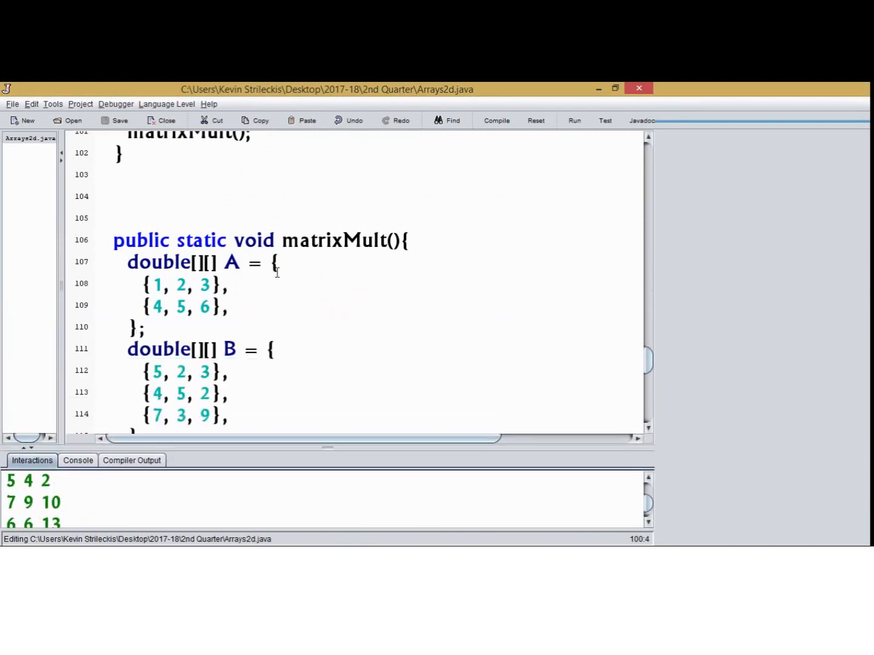
Step: Remove trailing commas after {4, 5, 6} and {7, 3, 9} in matrixMult and compile
scroll(down, 3)
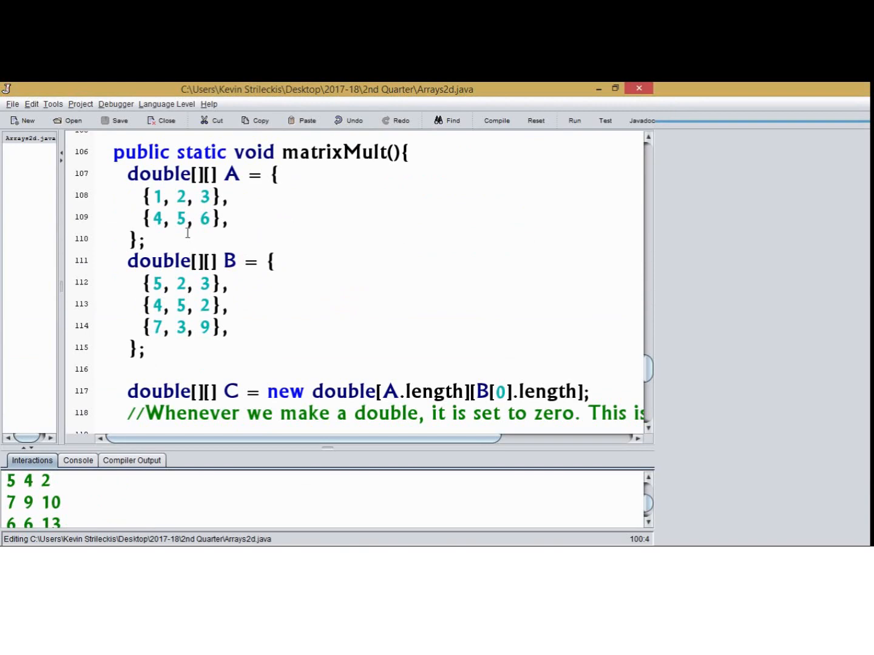
mouse_move(419, 330)
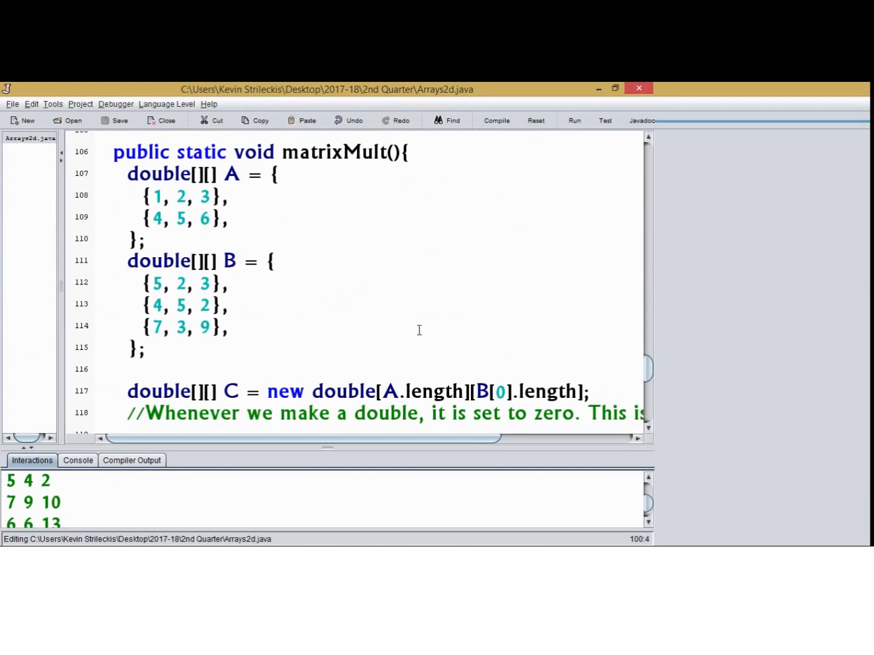
mouse_move(260, 264)
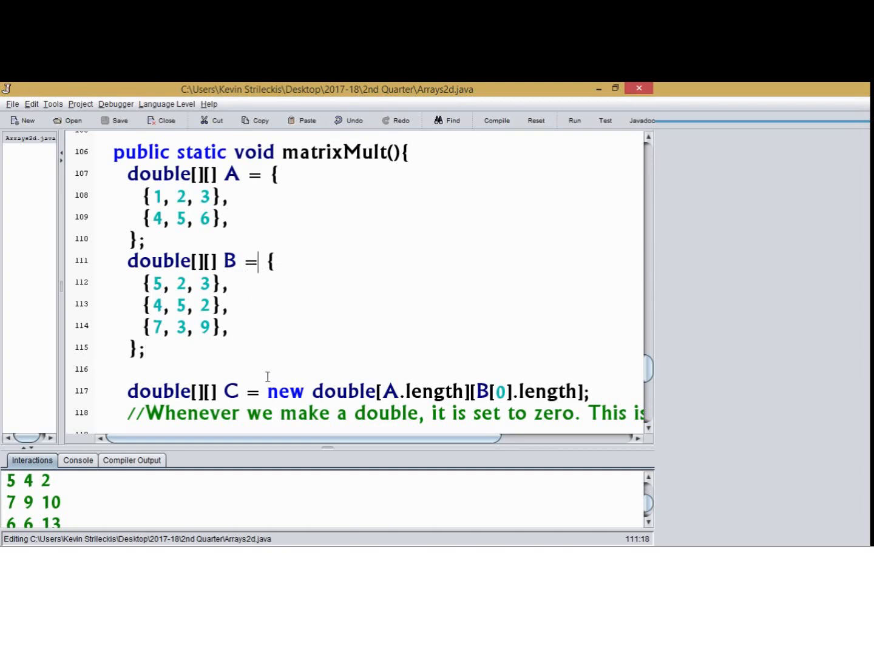
mouse_move(273, 299)
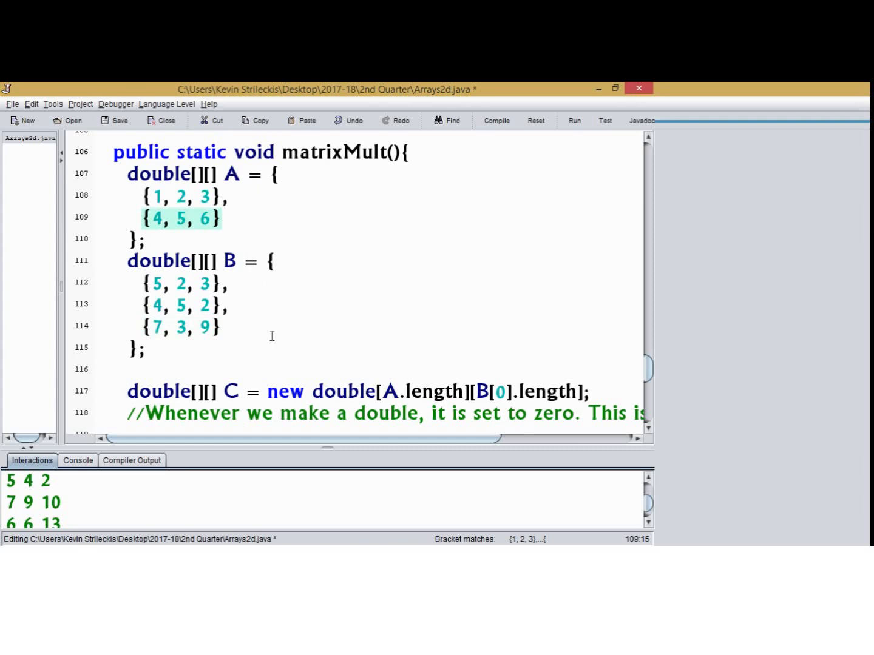
click(496, 121)
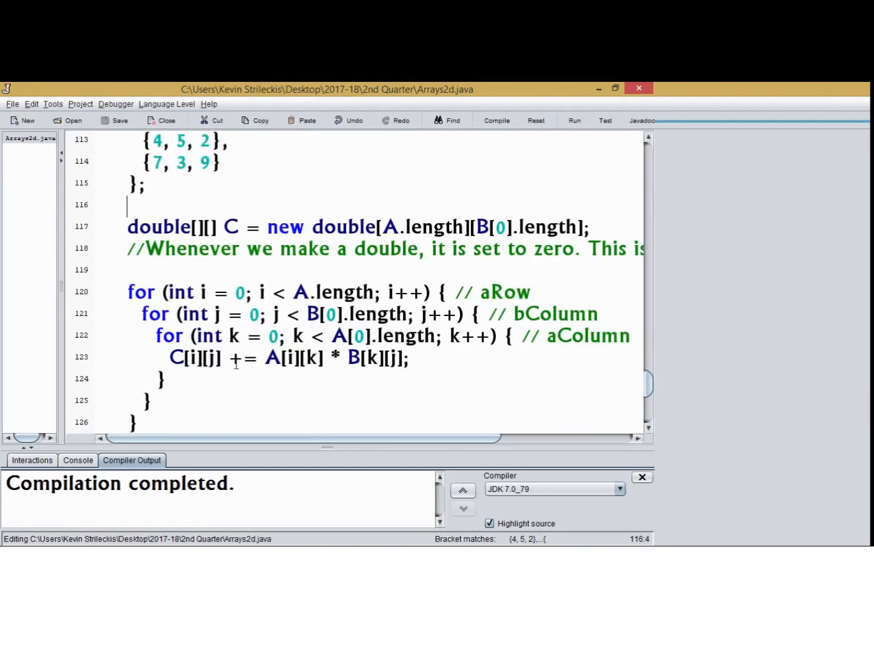
scroll(down, 3)
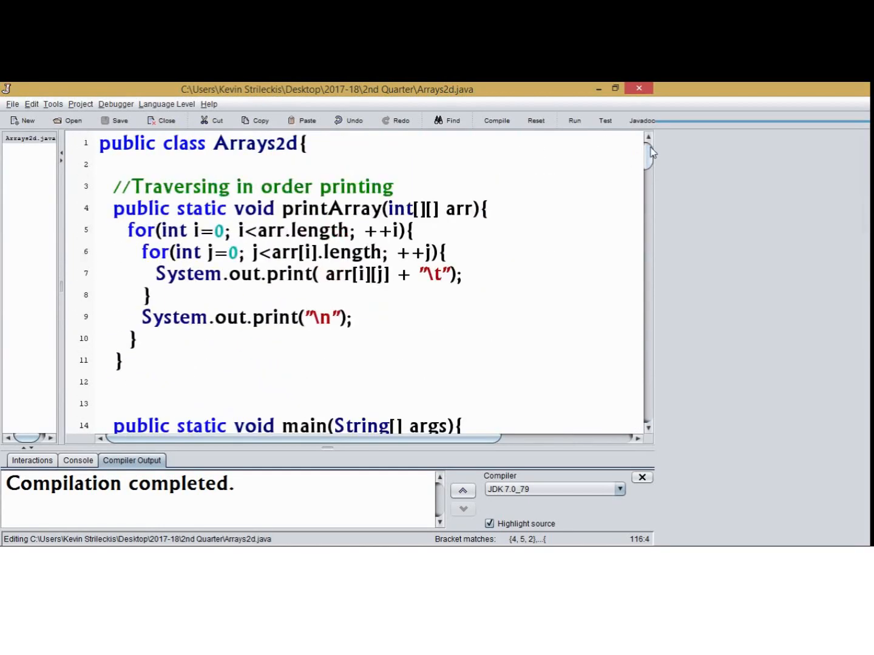
mouse_move(193, 498)
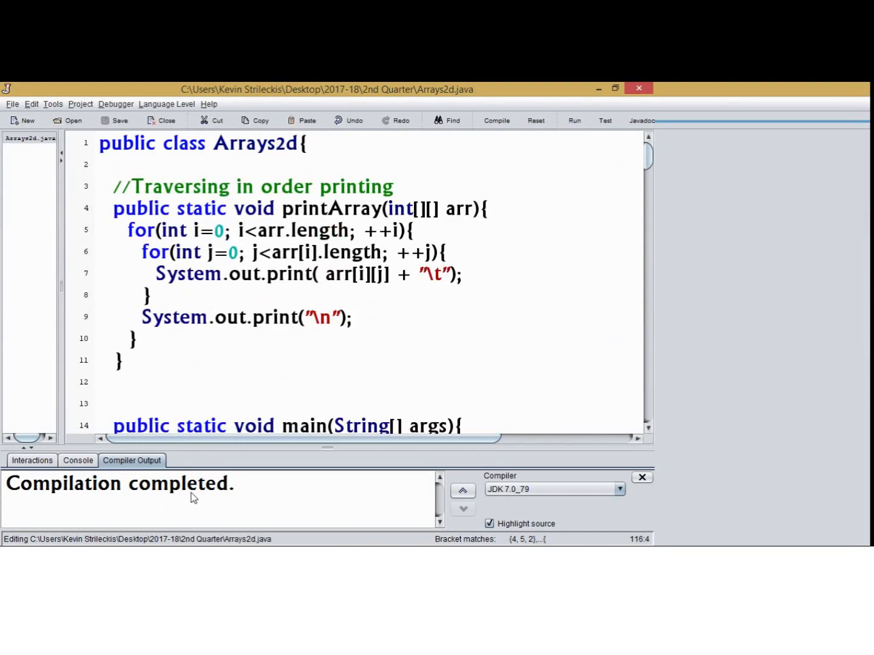